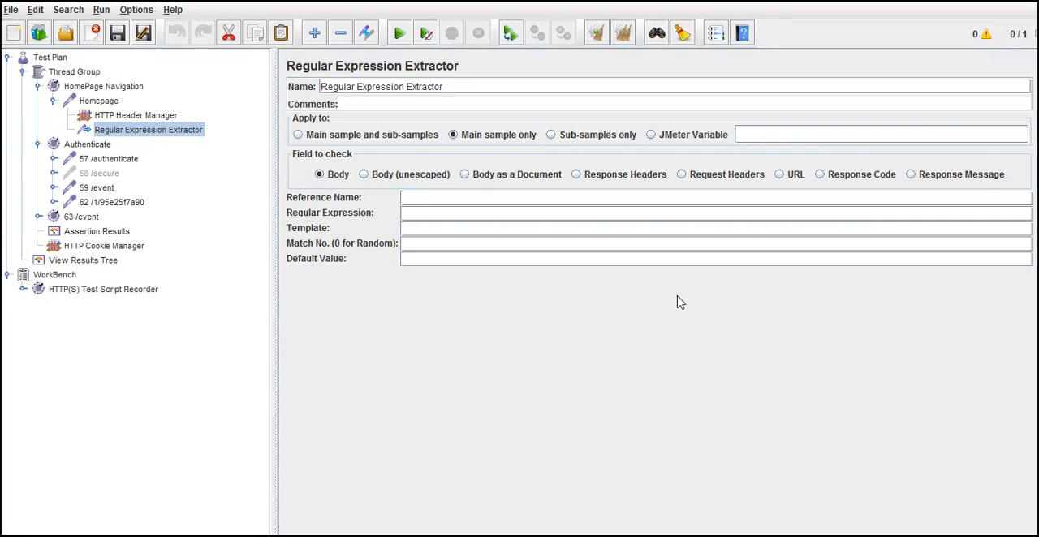
mouse_move(636, 300)
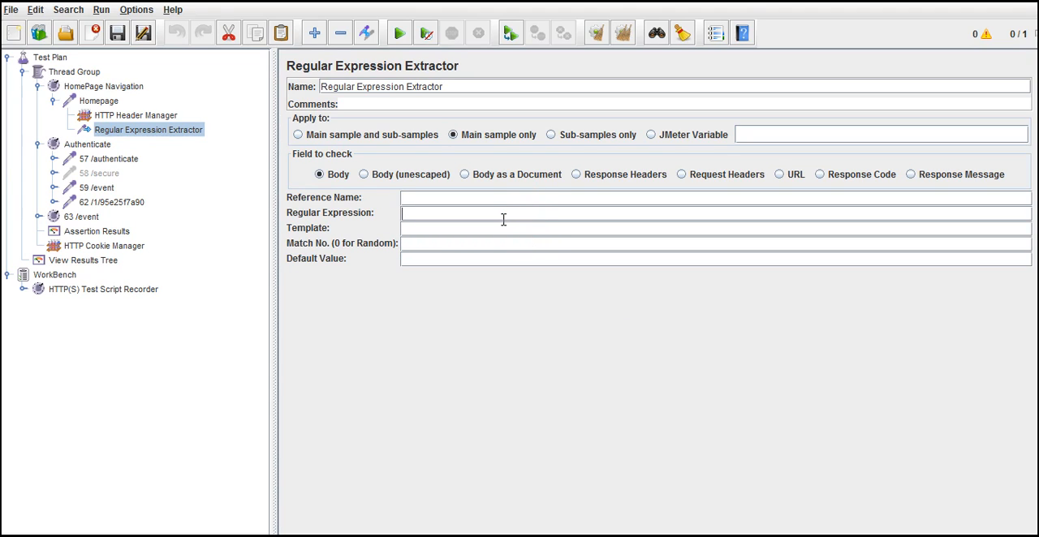
mouse_move(333, 227)
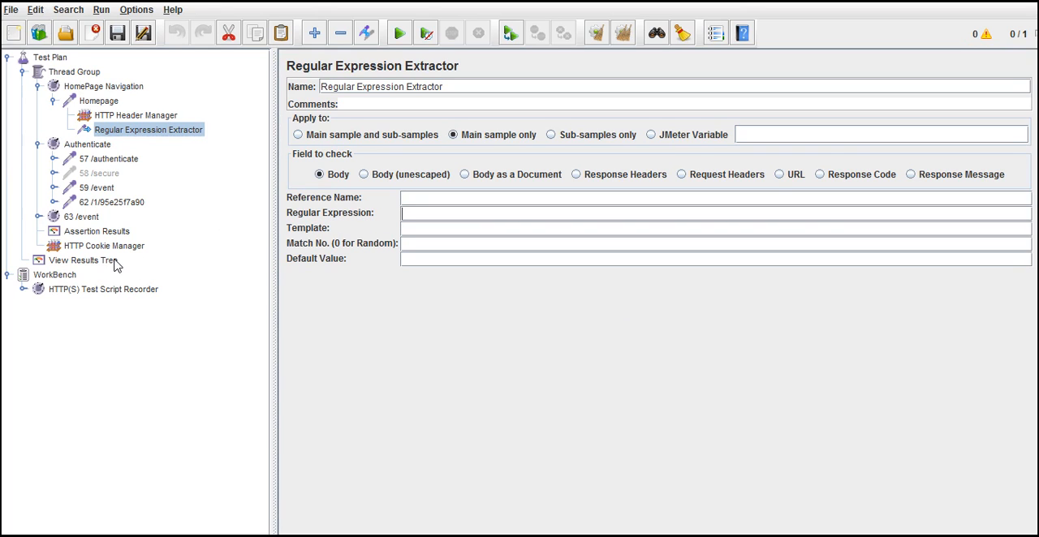
Step: Show the View Results Tree listener with its RegExp Tester view
click(81, 259)
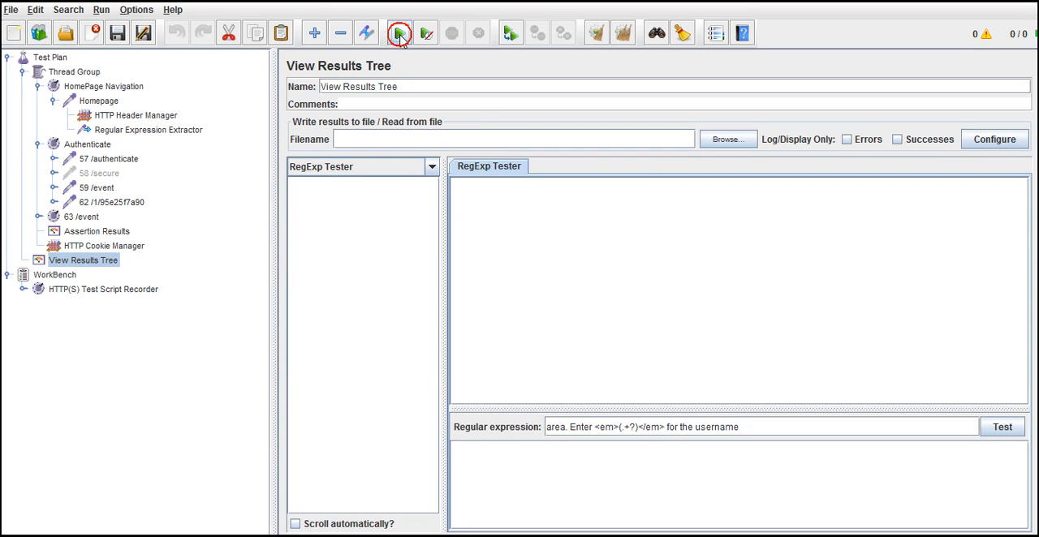
Step: Run the test plan and select the Homepage sample to load its HTML response
click(399, 32)
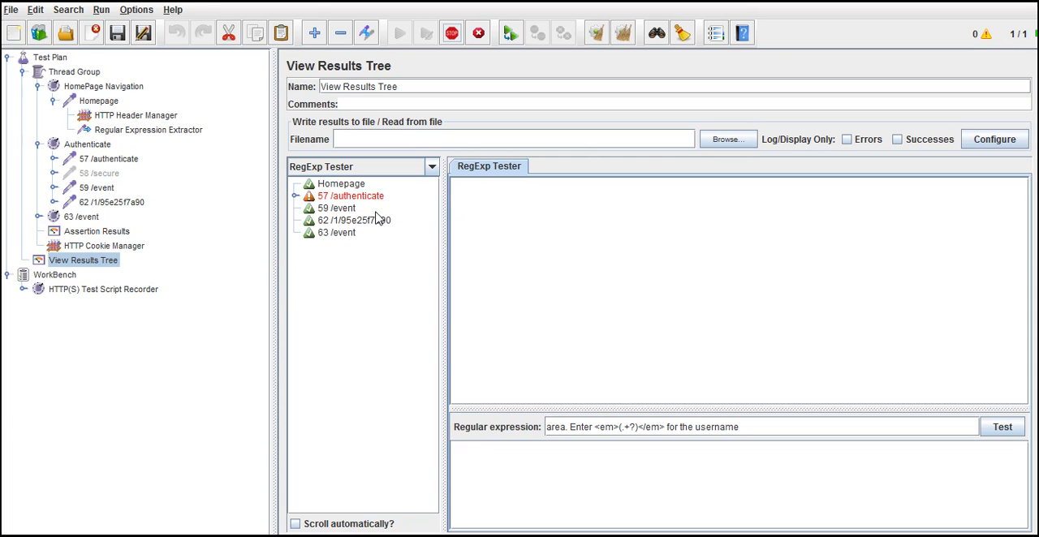
click(399, 32)
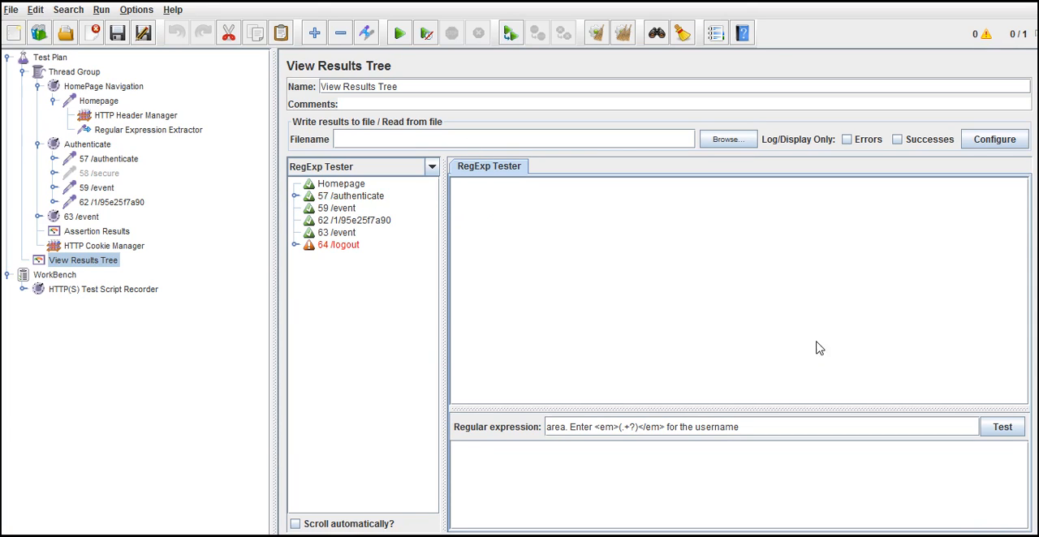
mouse_move(457, 201)
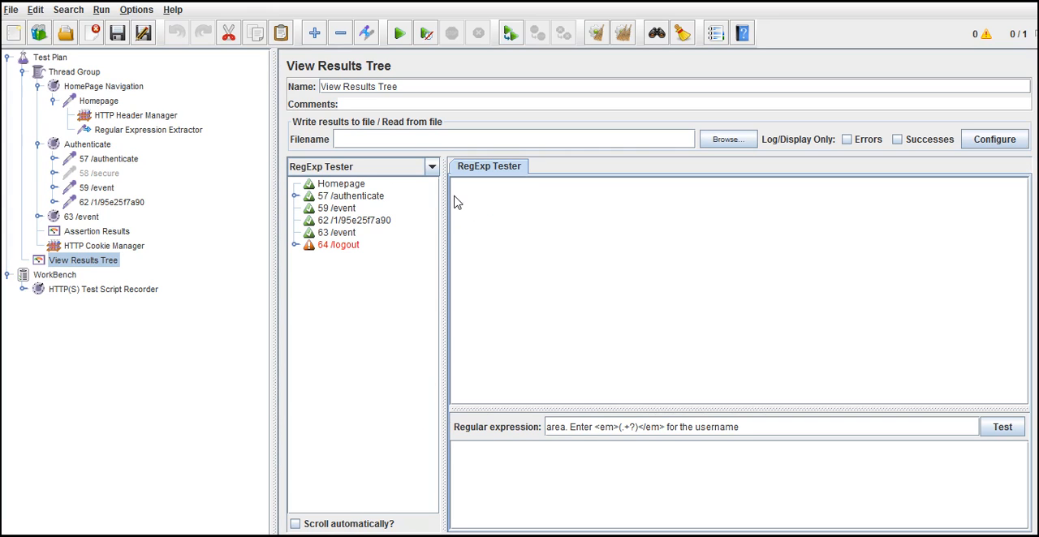
click(341, 184)
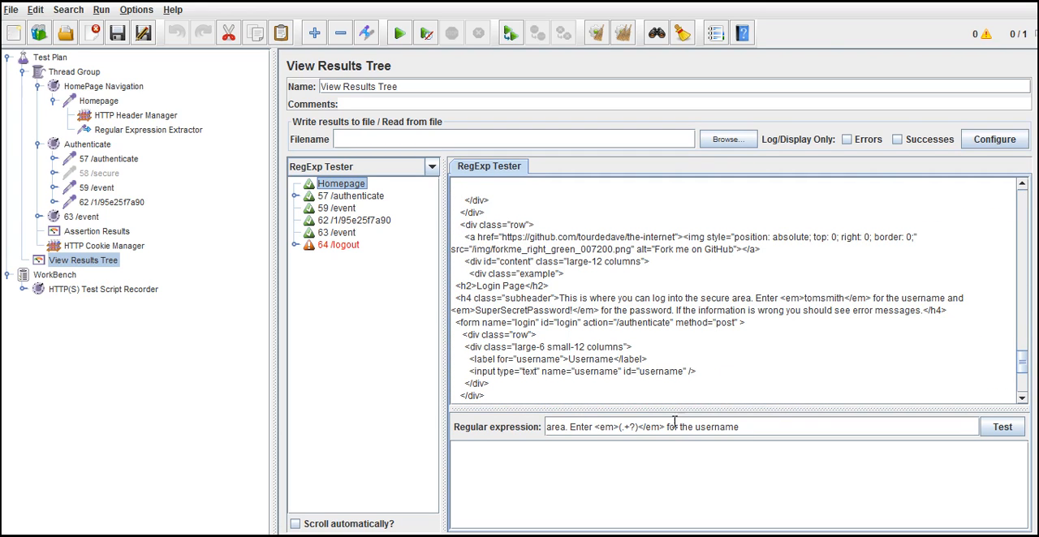
Step: Locate the username instruction sentence in the Homepage response
click(664, 427)
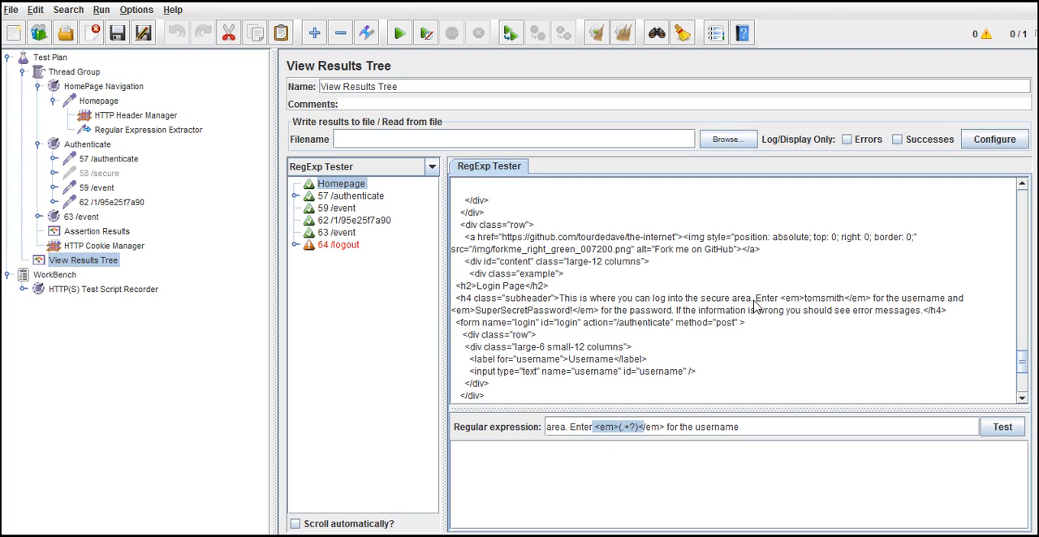
mouse_move(734, 307)
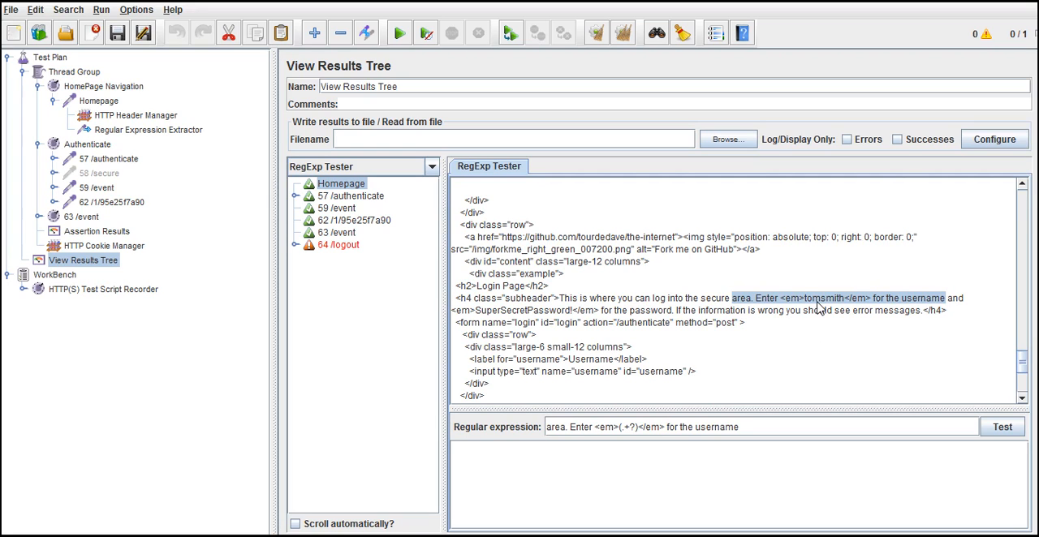
click(820, 299)
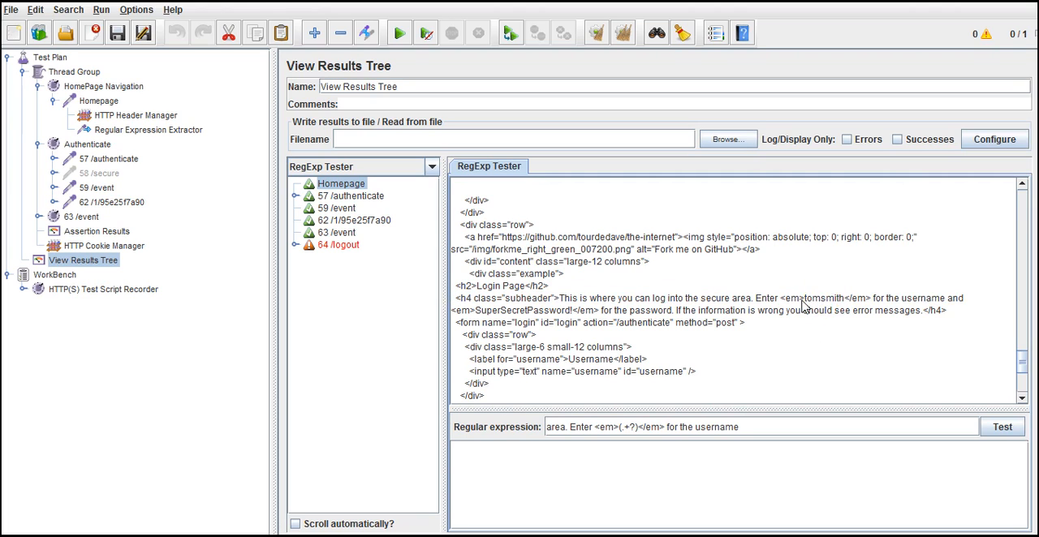
drag(738, 299, 799, 298)
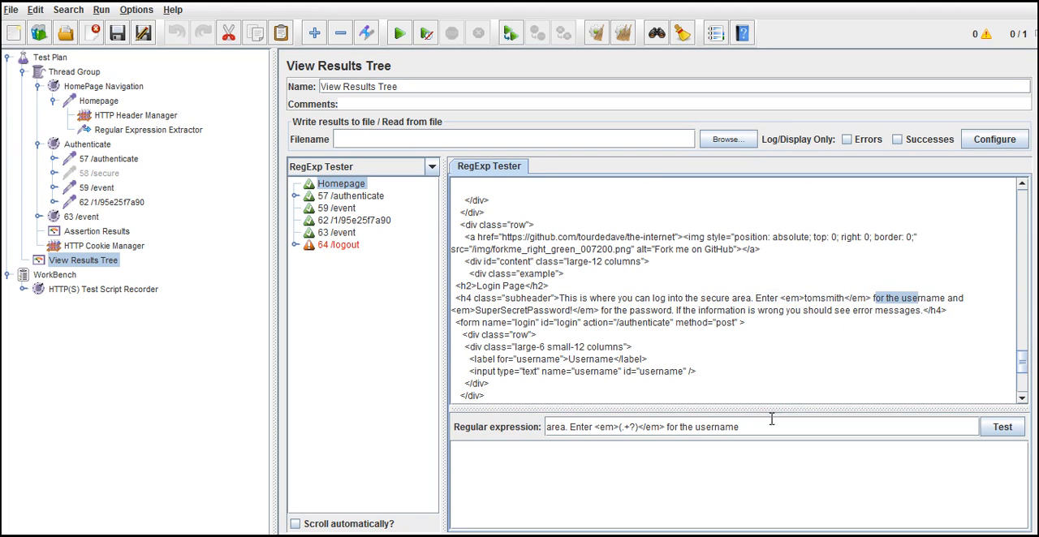
Step: Replace tomsmith in the test expression with the capture group (.+?) and test it
triple_click(641, 427)
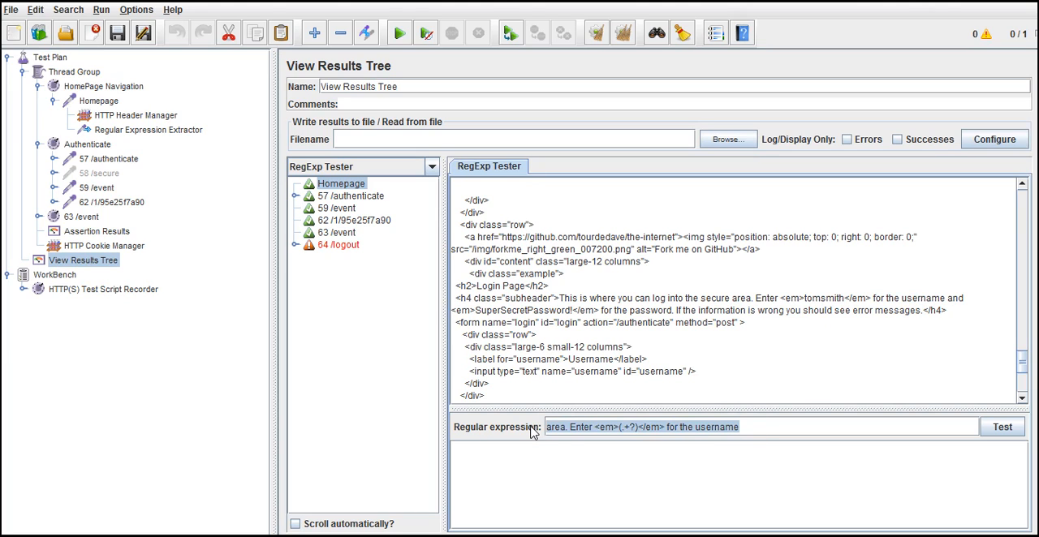
click(641, 427)
text(tomsmith)
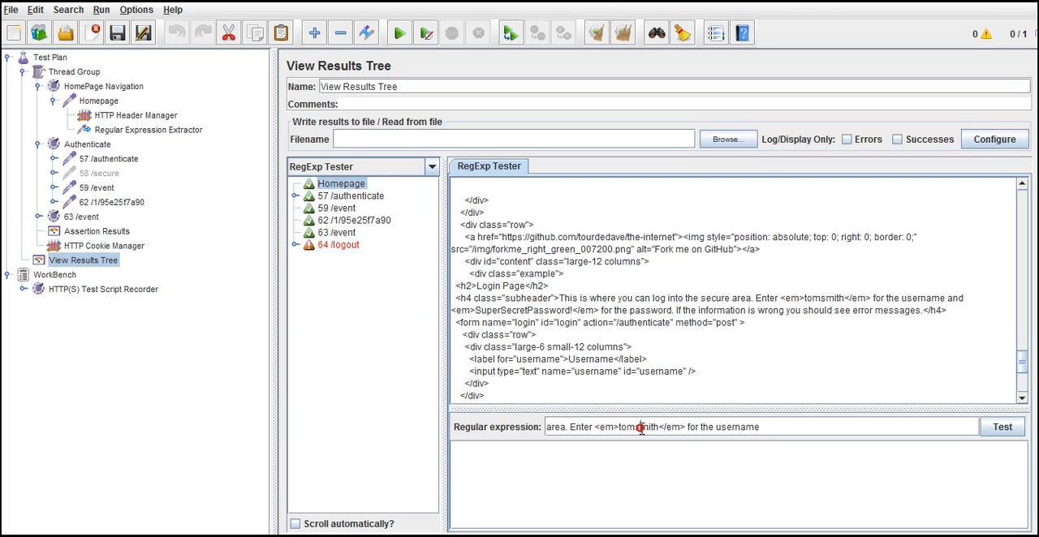
double_click(640, 427)
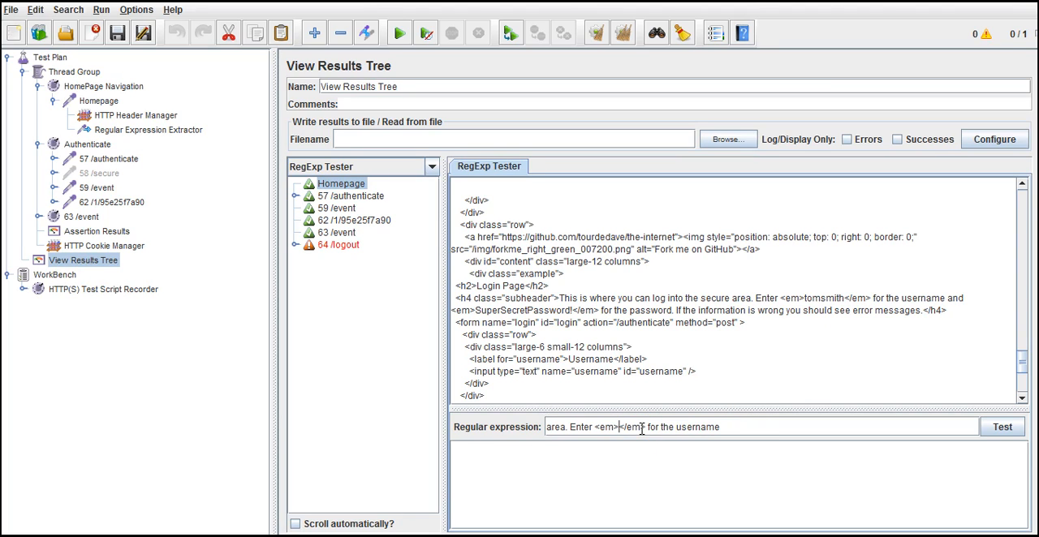
text(())
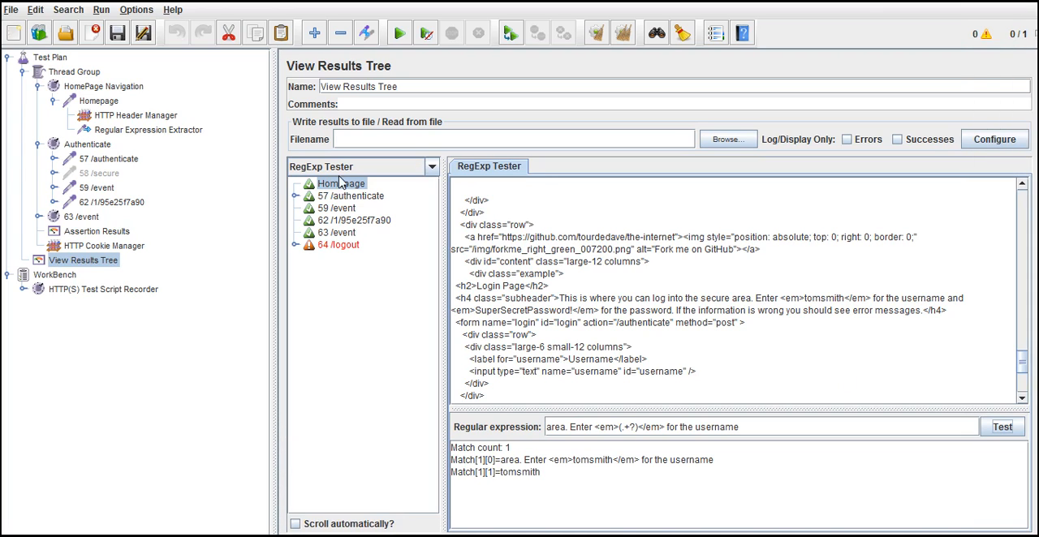
Step: Pick out the captured tomsmith match, then move to the Homepage HTTP Request sampler
double_click(526, 470)
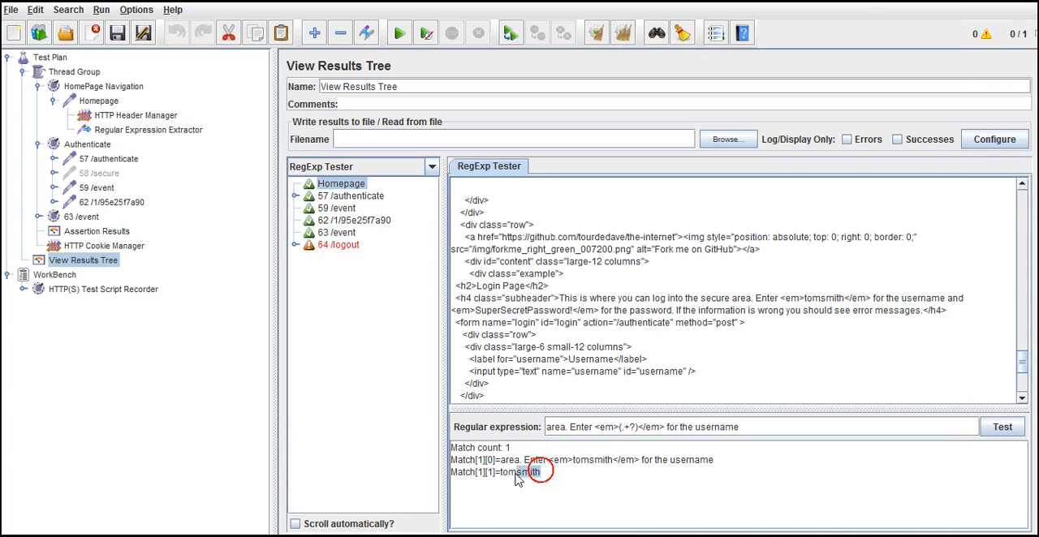
double_click(519, 473)
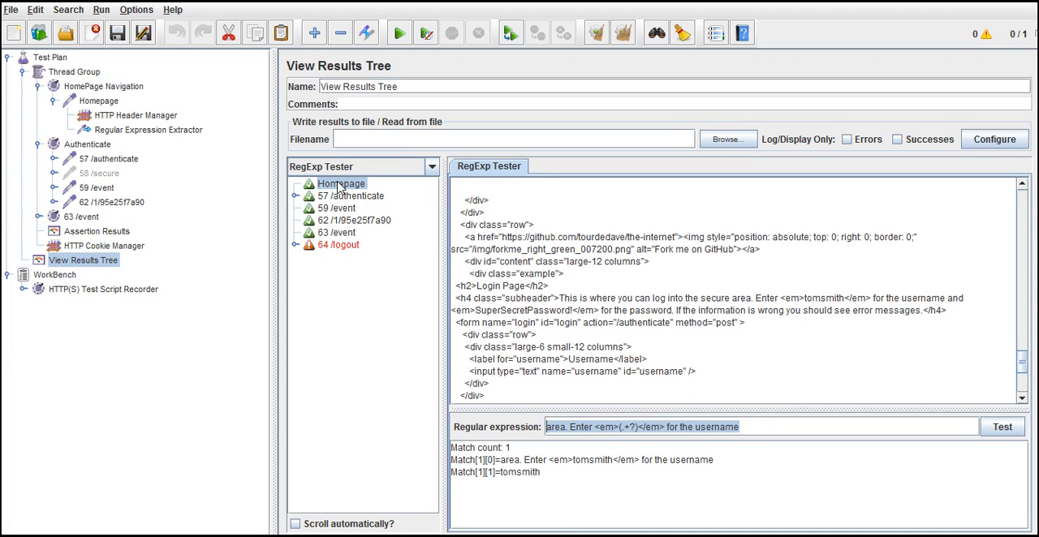
click(97, 101)
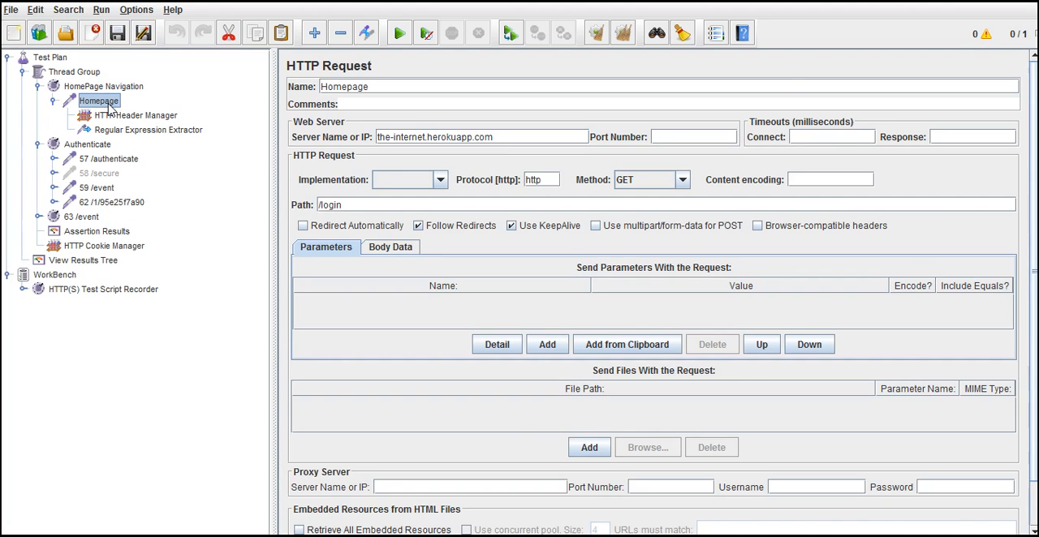
Step: Fill the extractor with pattern 'area; Enter <em>(.+?)</em> for the username' and reference name Userid
click(148, 130)
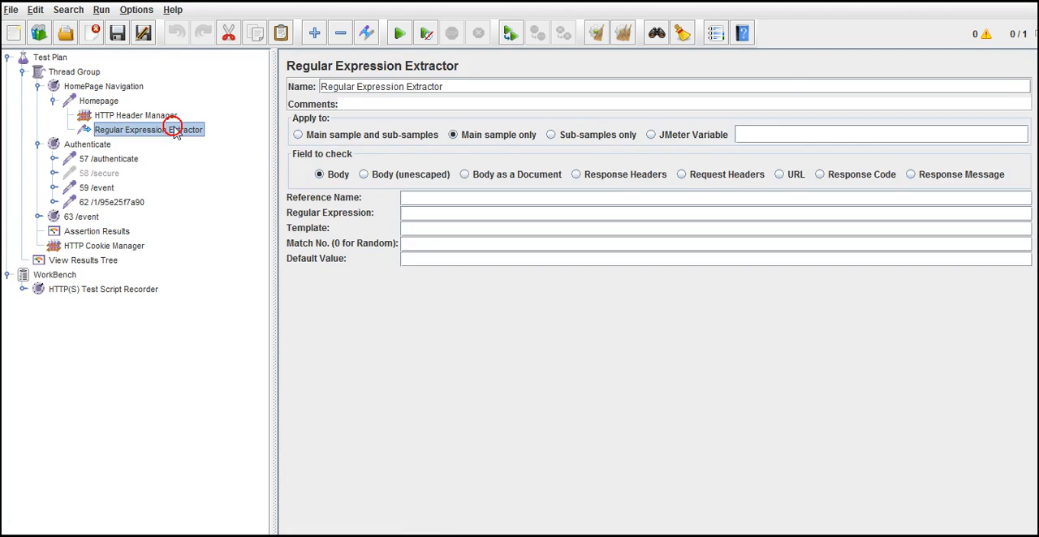
text(area; Enter <em>(.+?)</em> for the username)
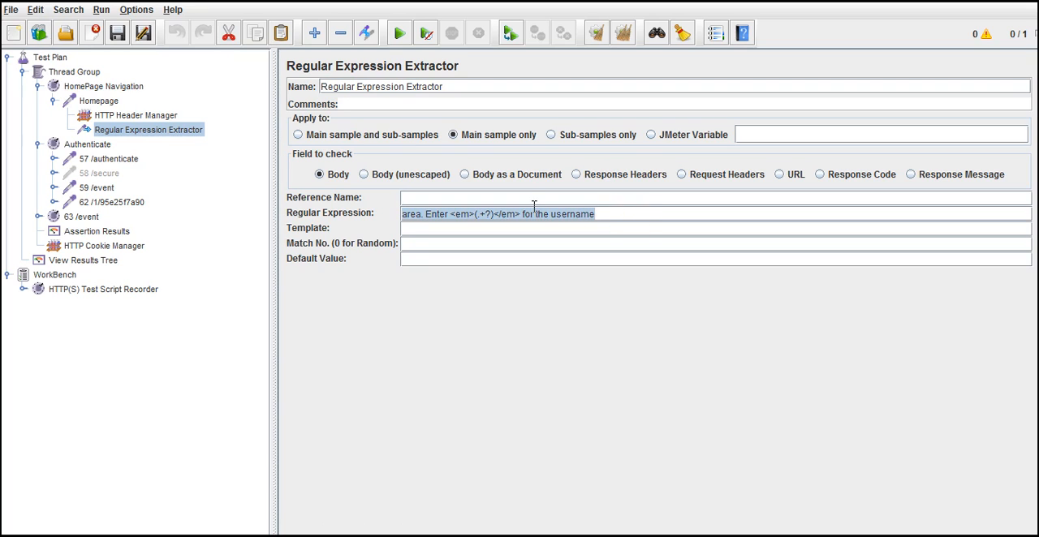
text(U)
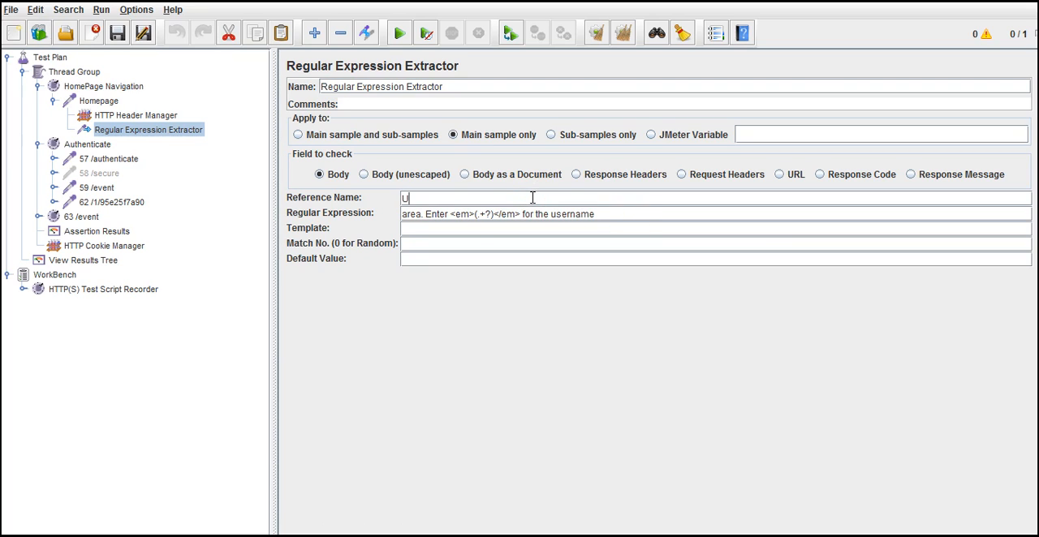
text(serid)
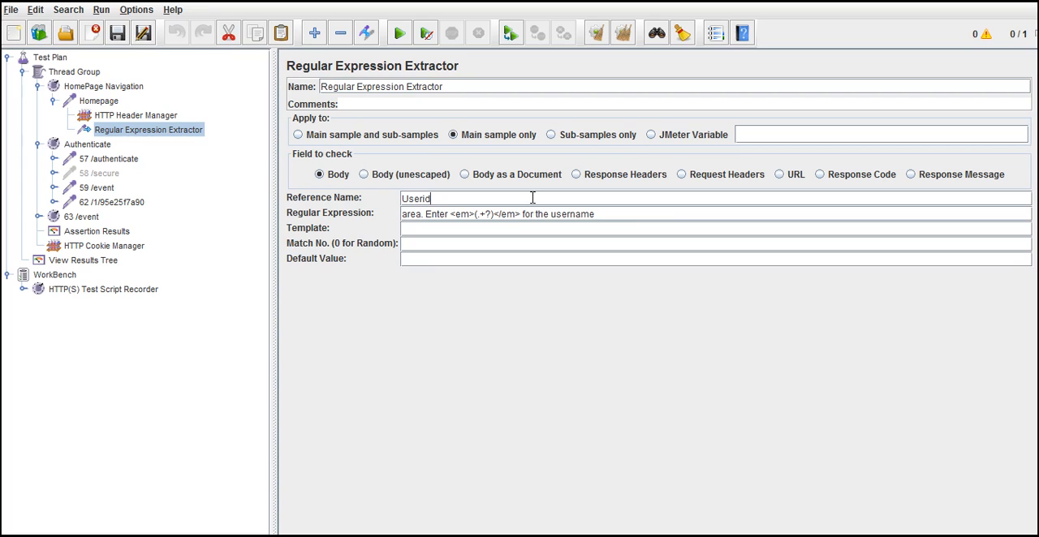
mouse_move(503, 217)
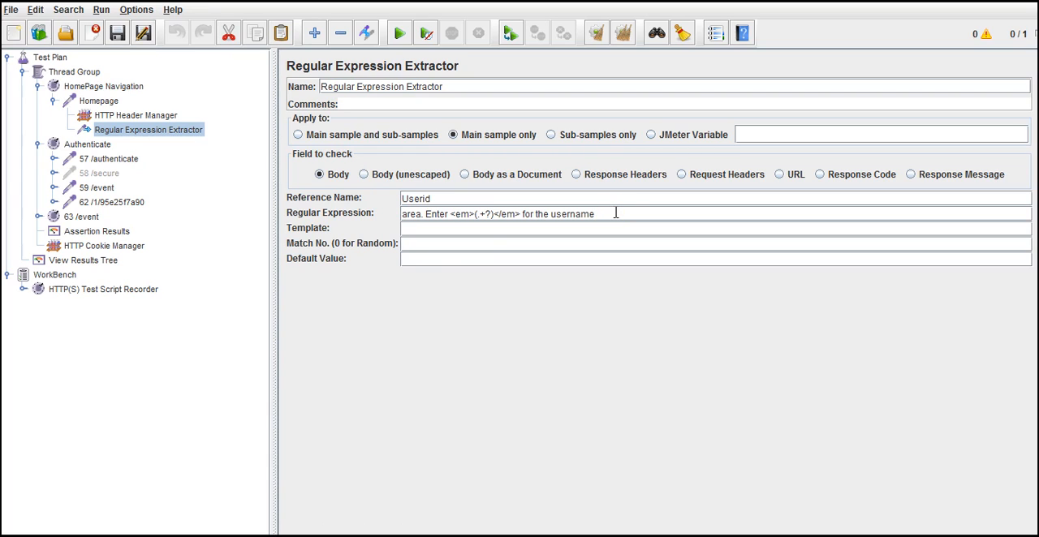
Step: Add a trailing (.) group to the pattern and a $2 template reference
text(()
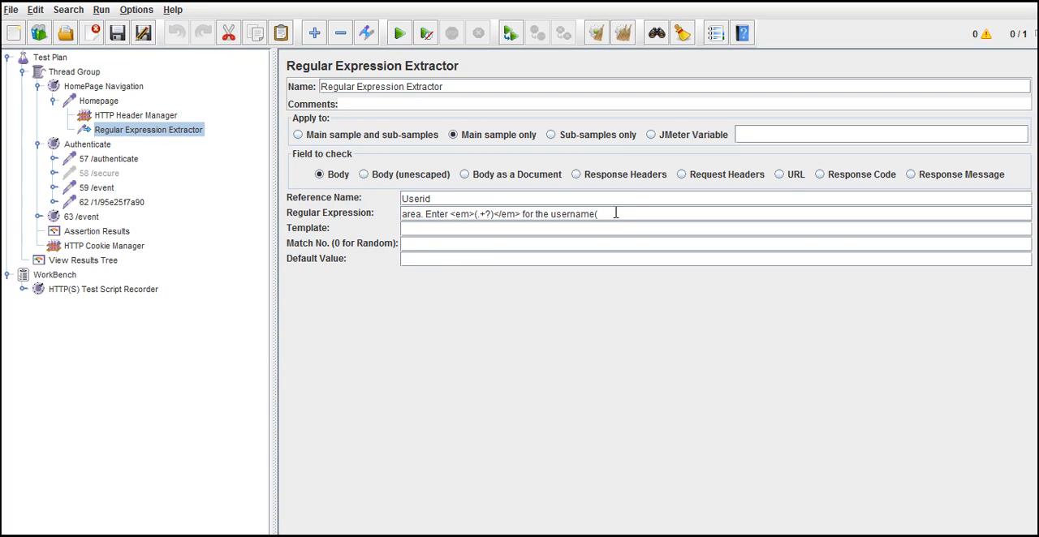
text())
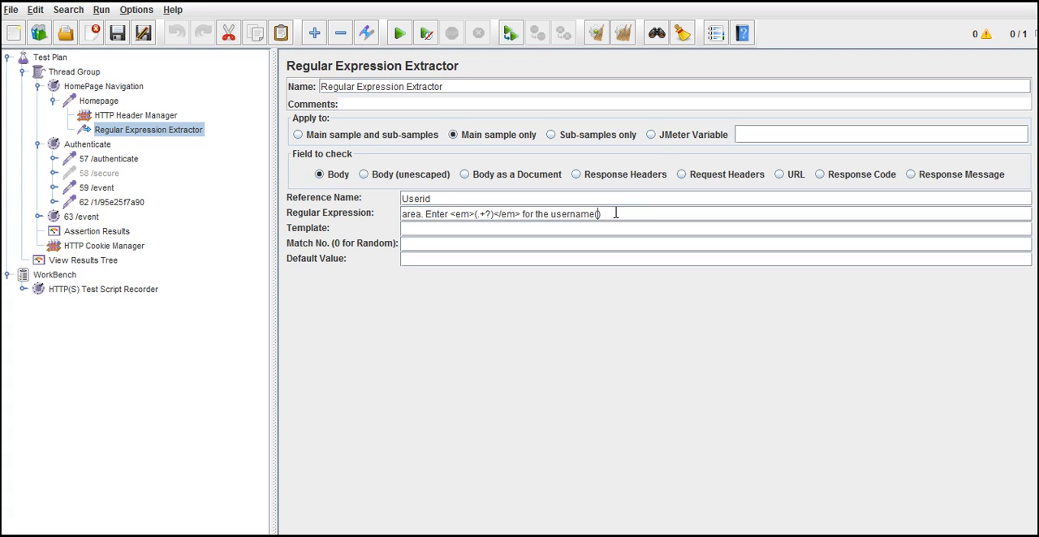
text(.+?)
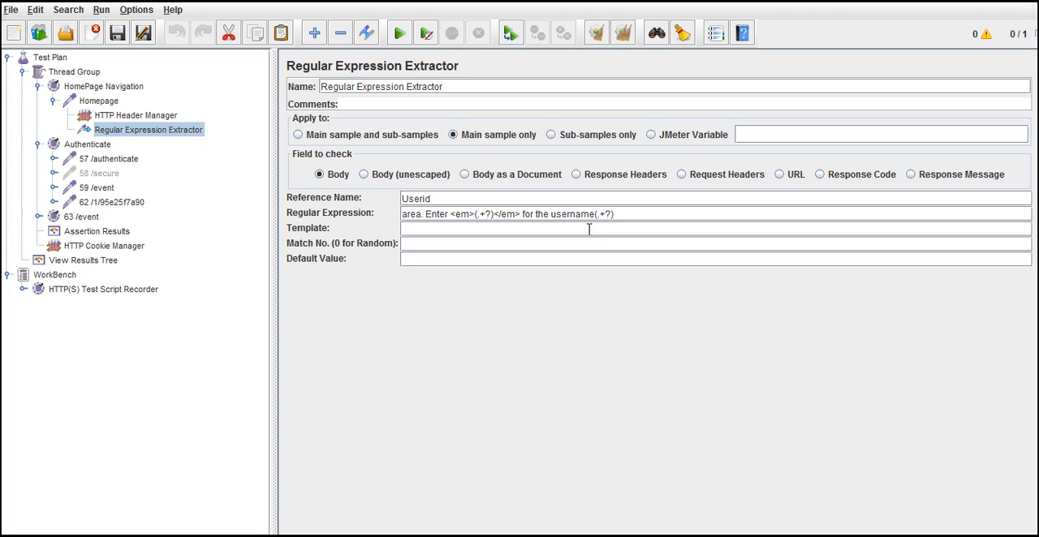
text($2$)
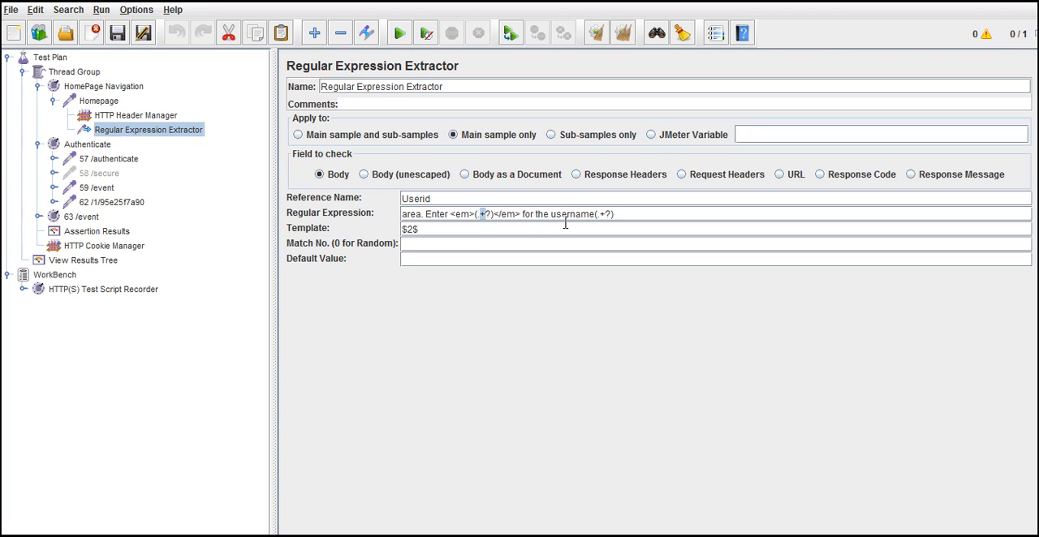
Step: Delete the extra group so the pattern ends after 'for the username' again
click(597, 214)
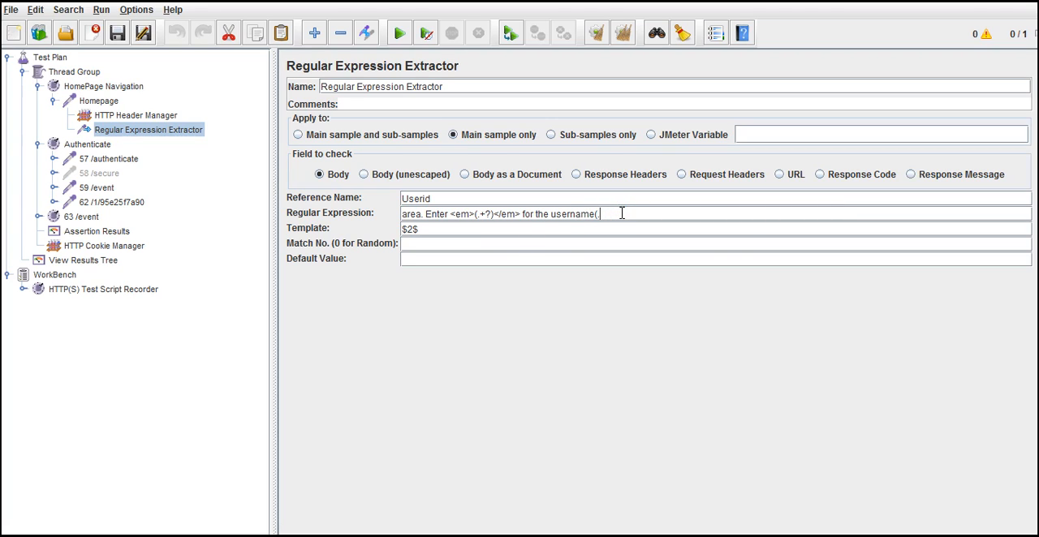
key(BackSpace)
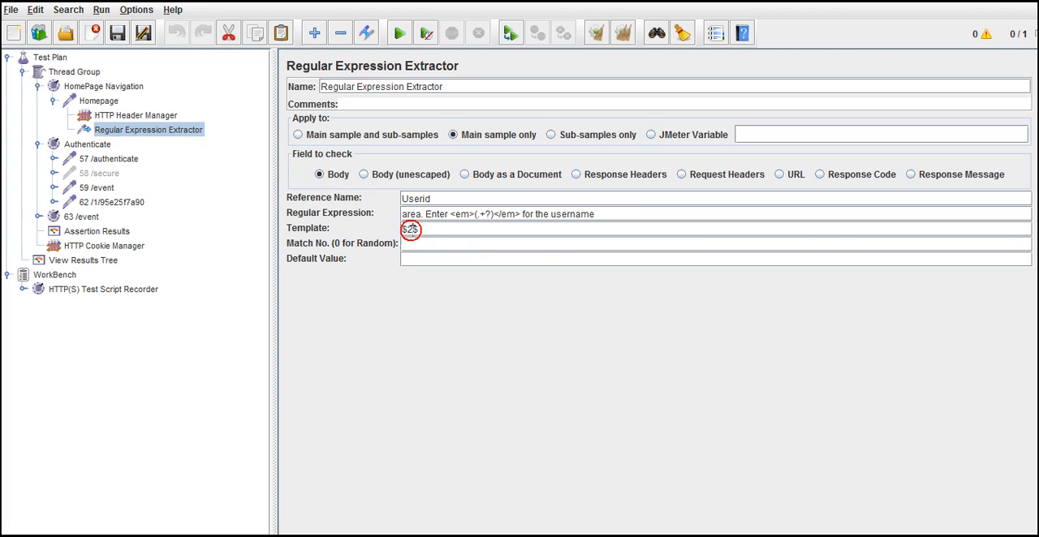
Step: Enter template $1$ and match number 1, reviewing the template and pattern fields
text($1$)
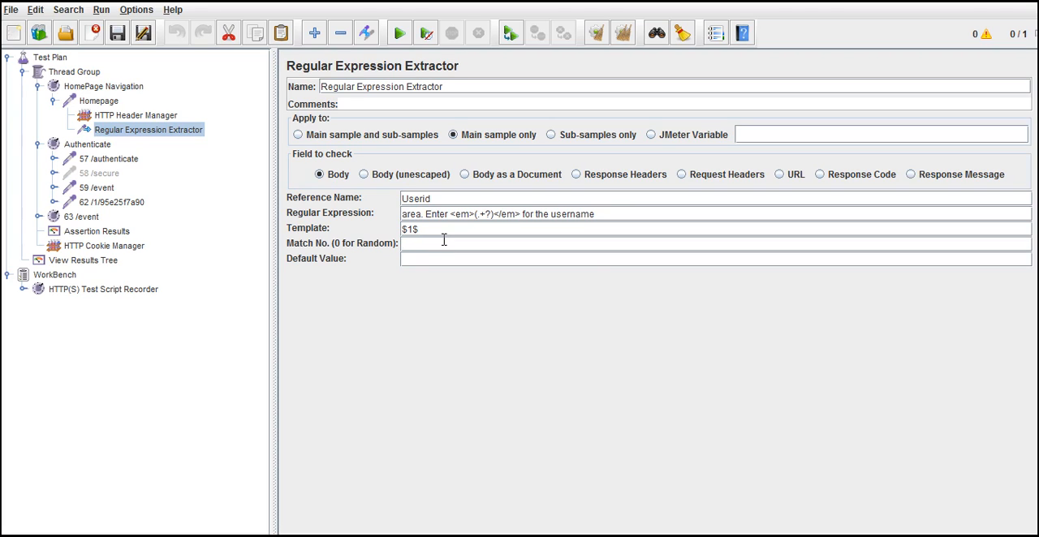
text(1)
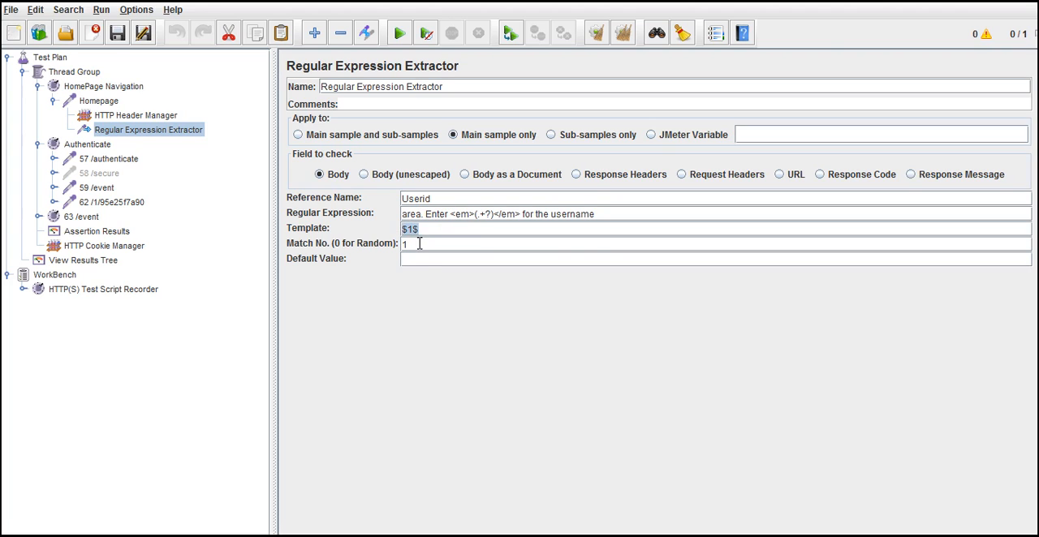
click(414, 243)
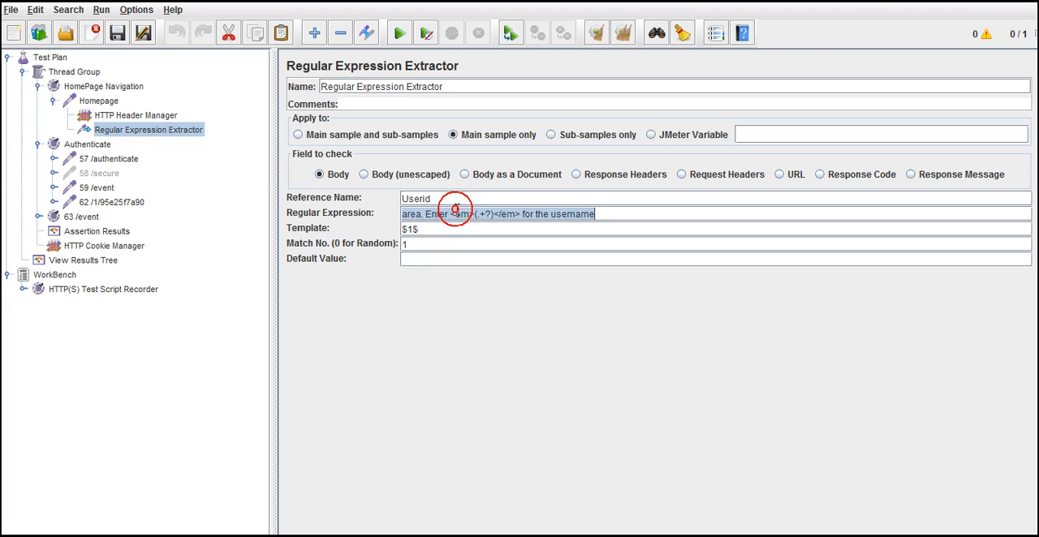
click(438, 243)
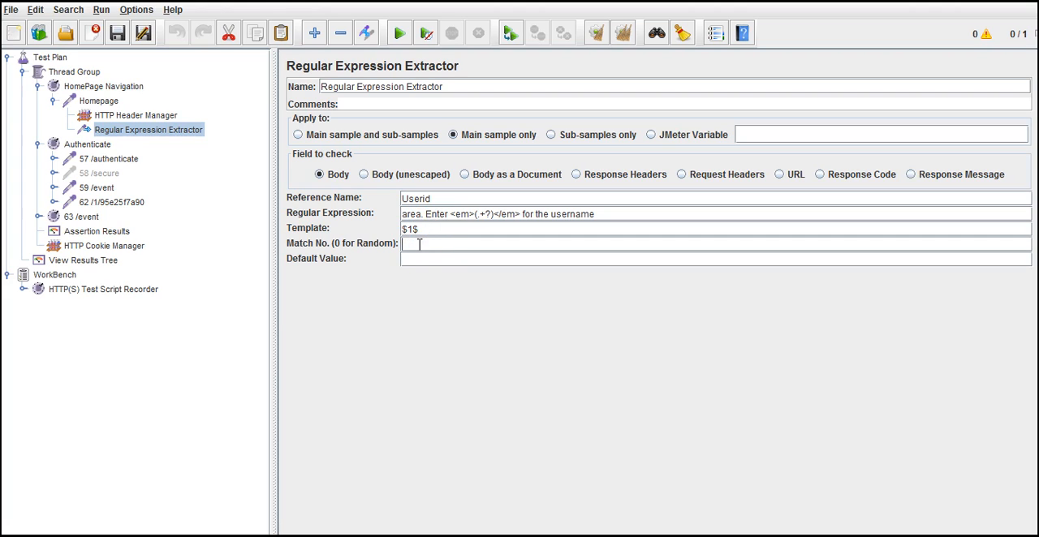
Step: Settle on match number 1 (not 0) with template $1$ for the Userid extractor
text(0)
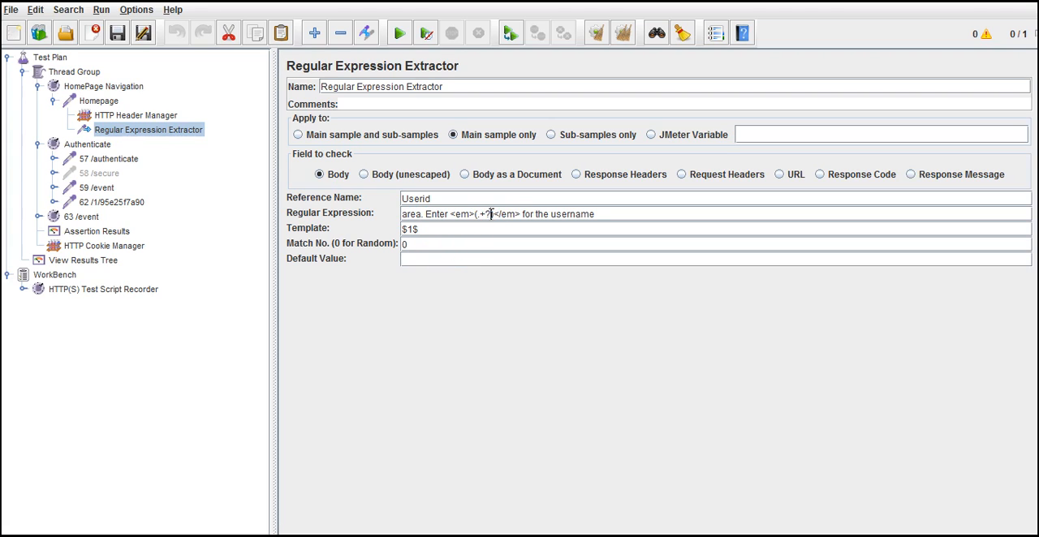
mouse_move(464, 296)
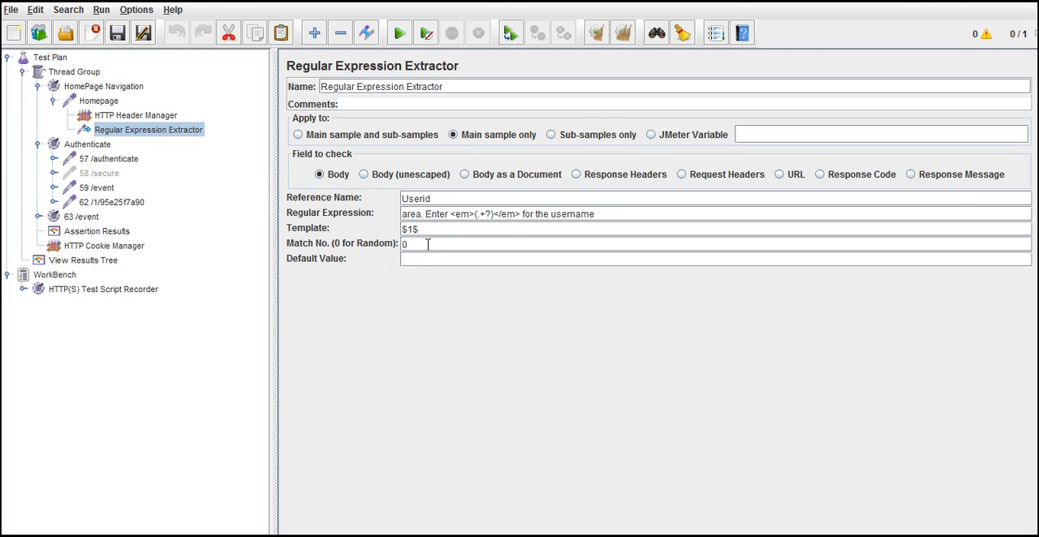
text(1)
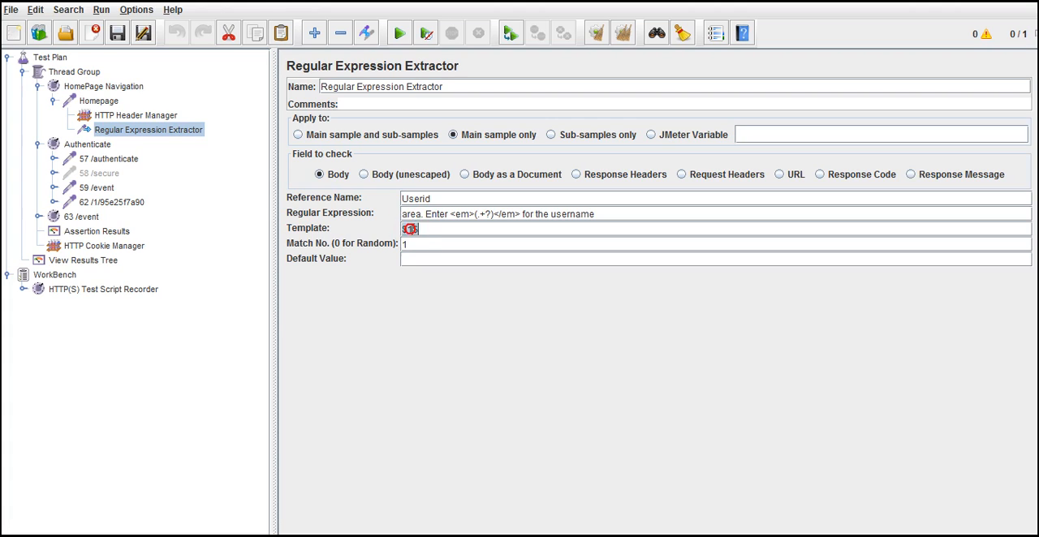
text($1$)
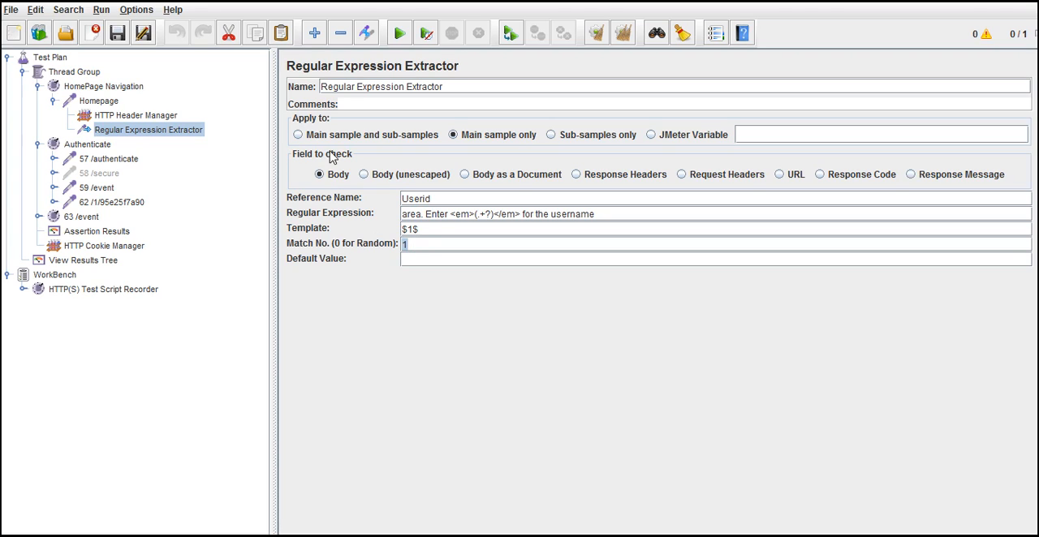
mouse_move(350, 159)
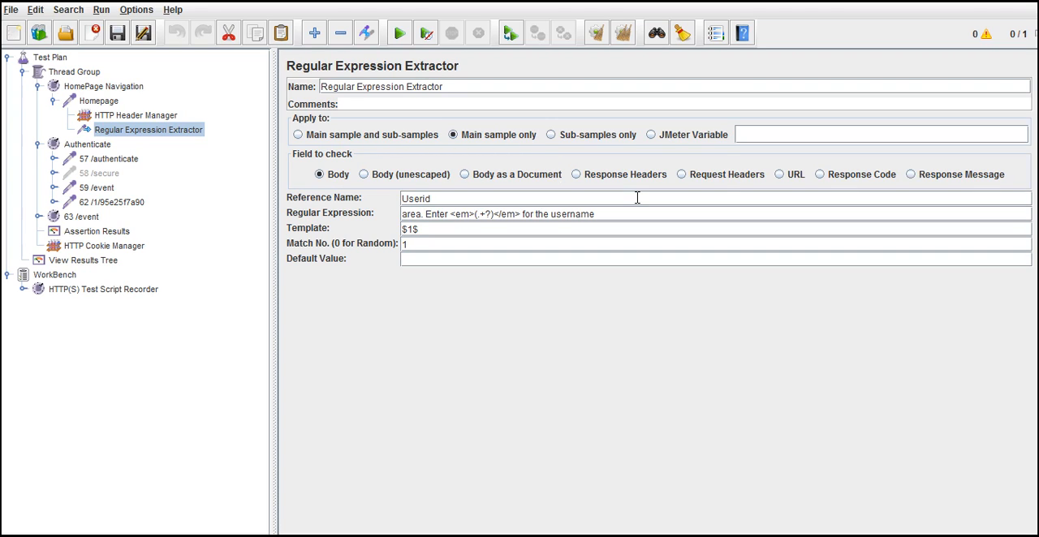
mouse_move(834, 186)
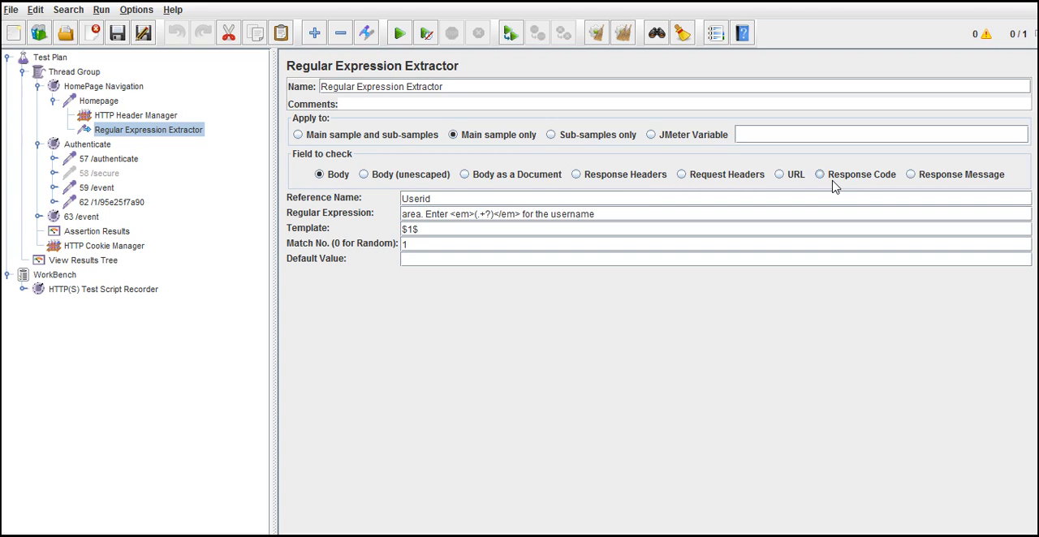
mouse_move(518, 308)
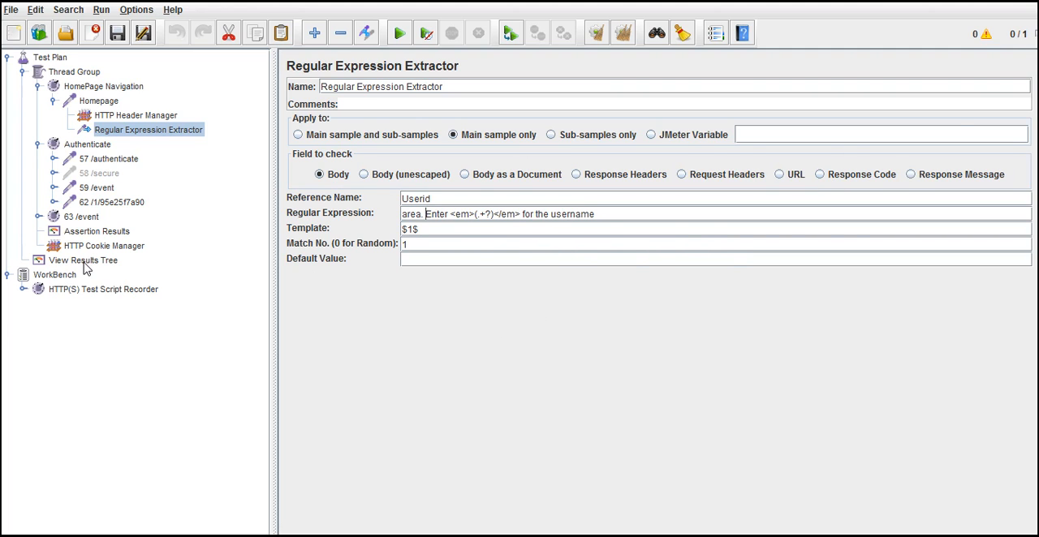
Step: Flip between the results tree, Homepage request and extractor to review their settings
click(82, 259)
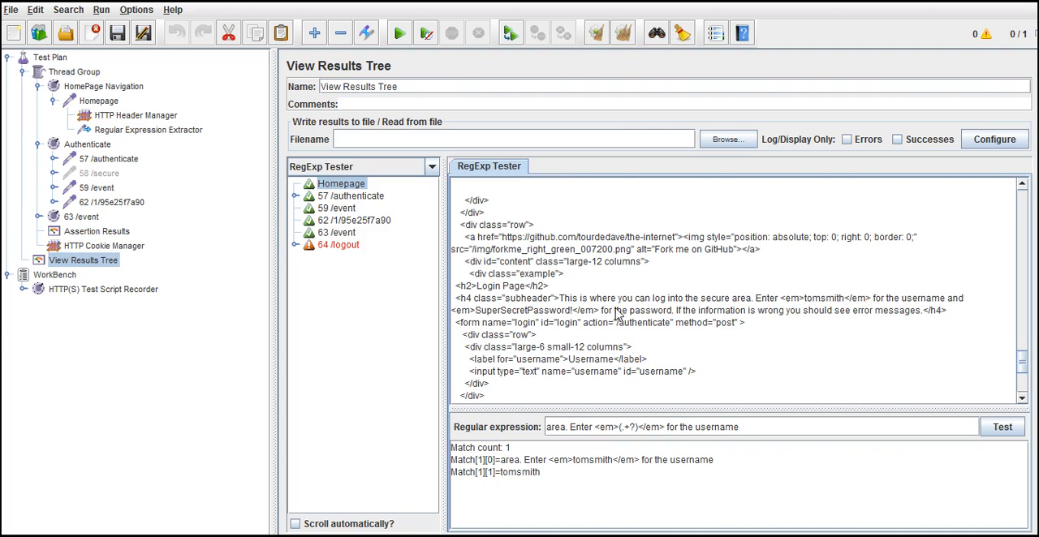
click(150, 129)
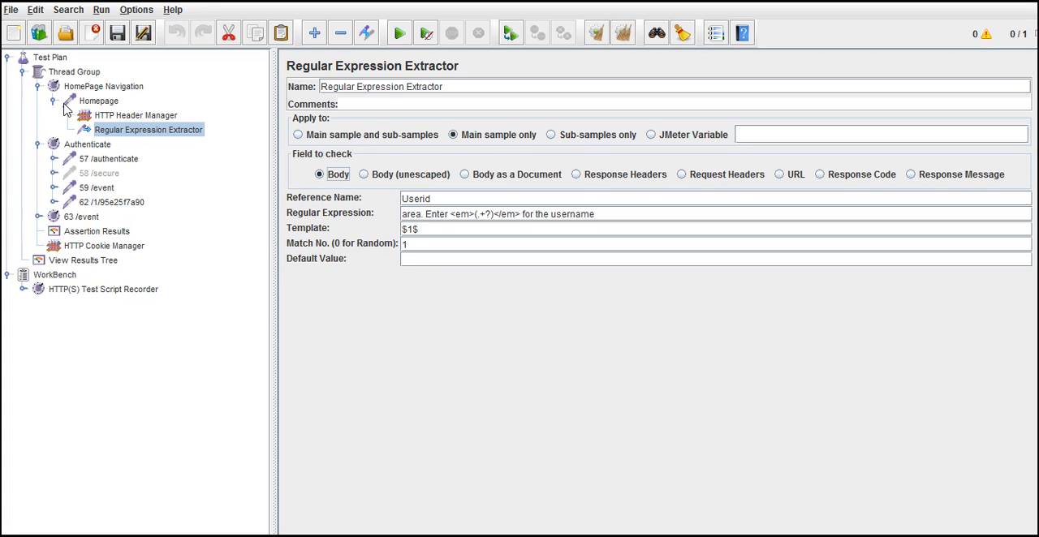
click(98, 101)
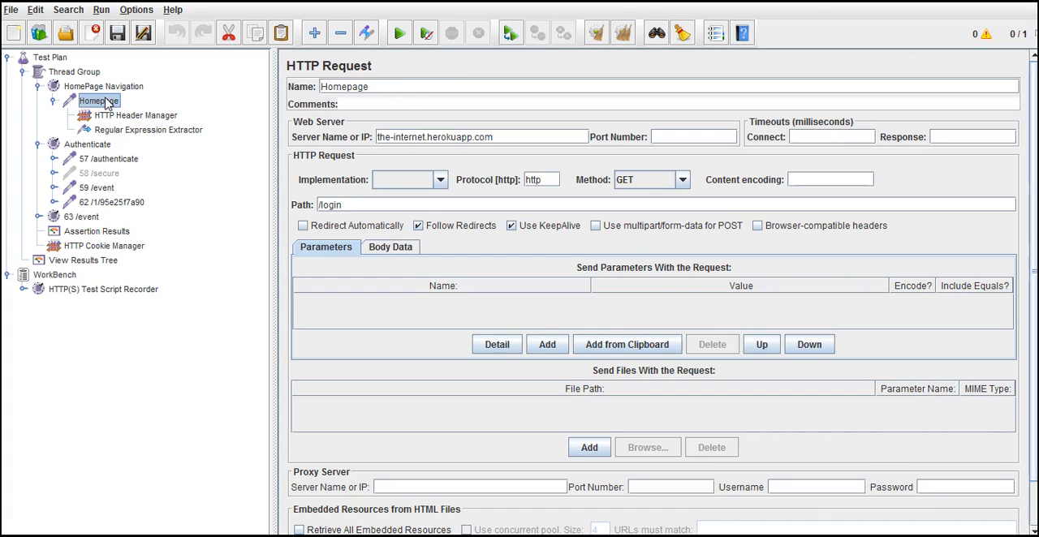
click(148, 130)
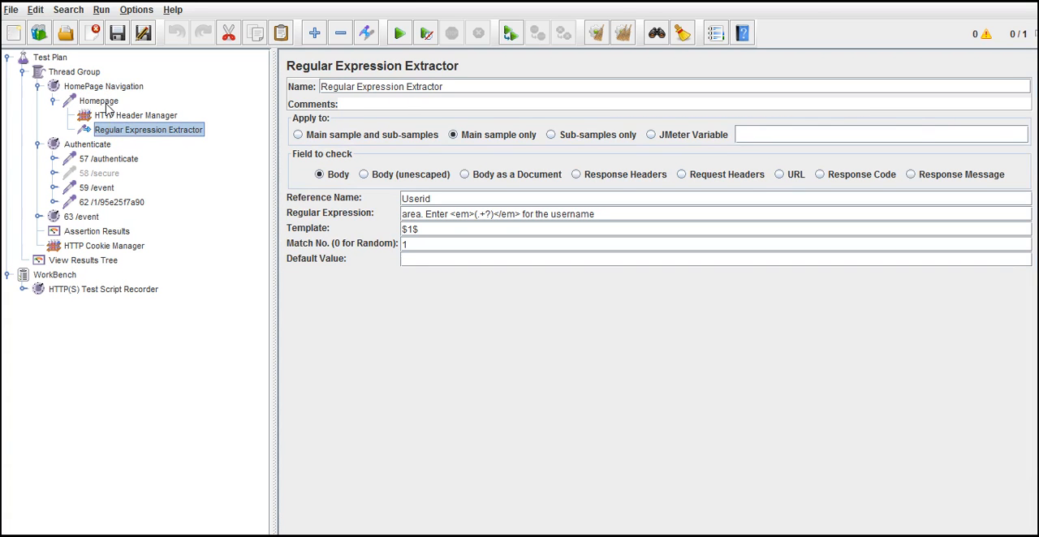
click(98, 100)
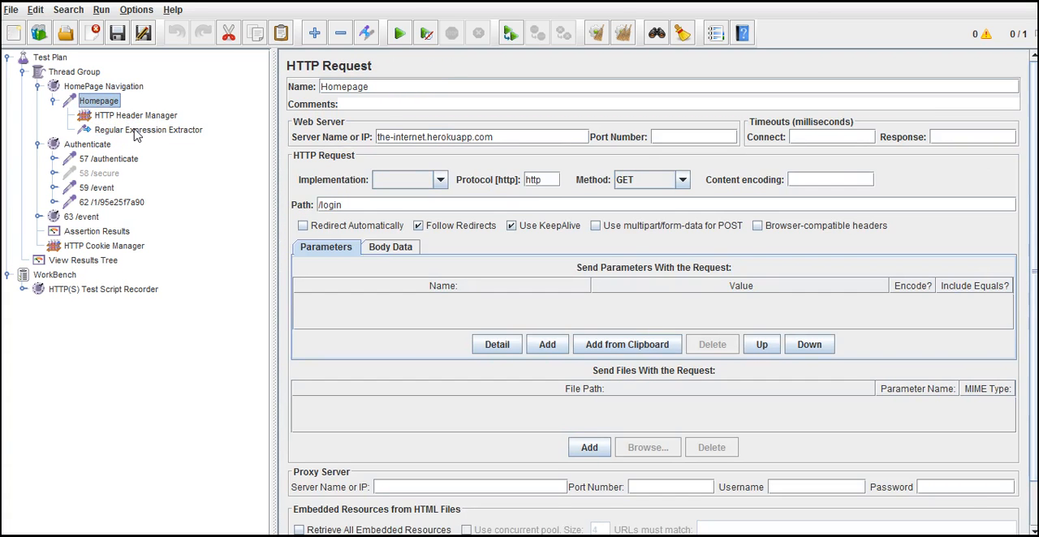
click(149, 130)
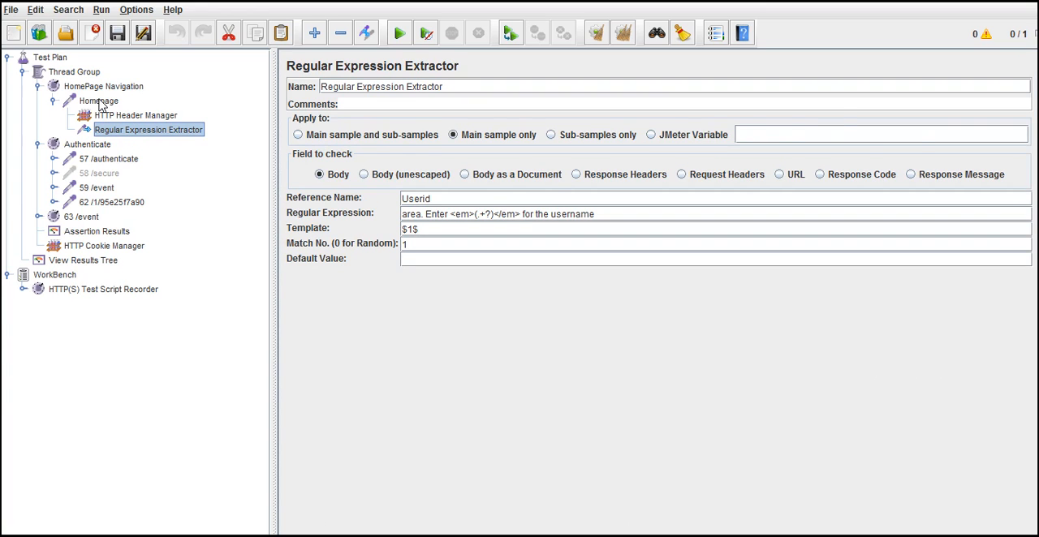
click(97, 100)
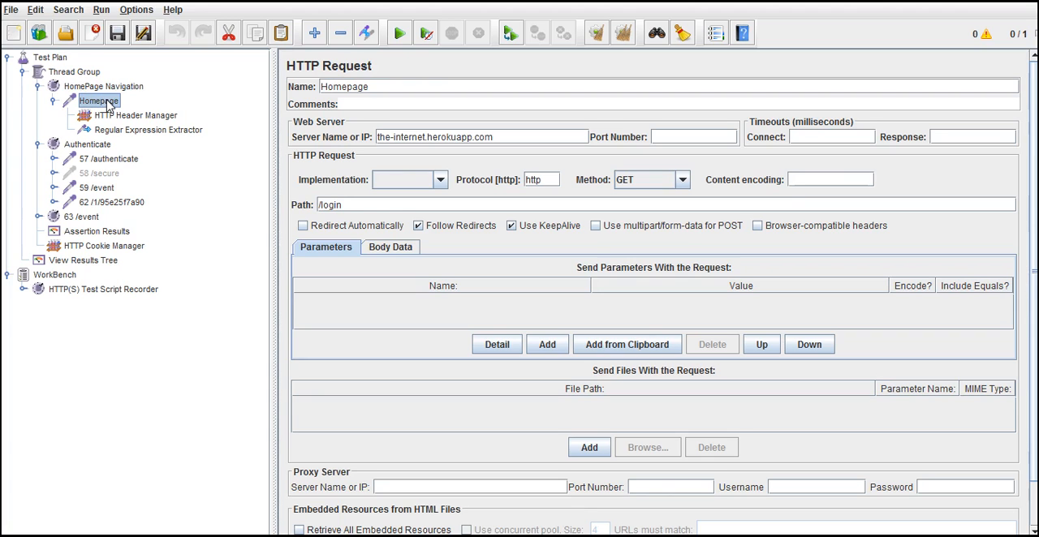
click(148, 130)
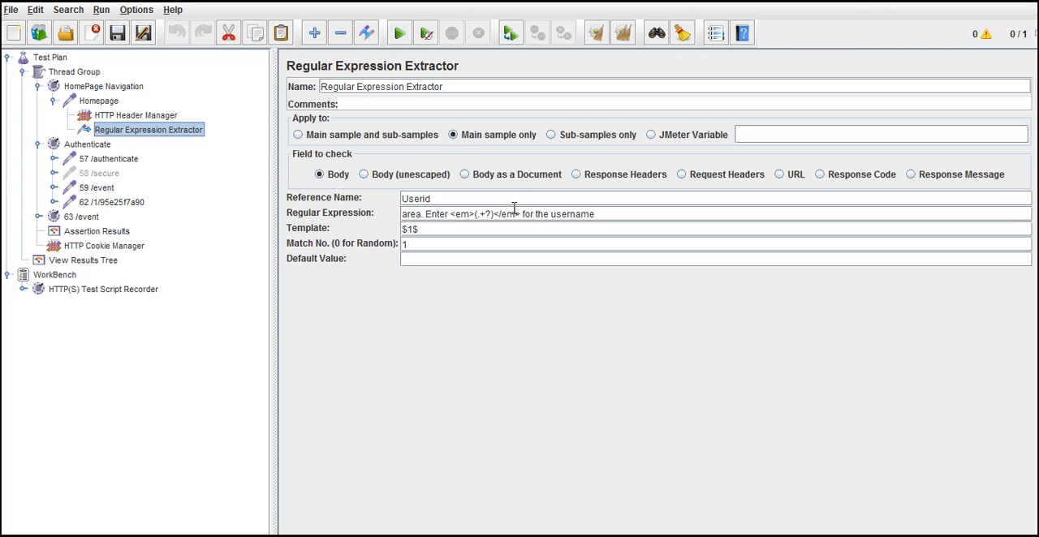
mouse_move(506, 349)
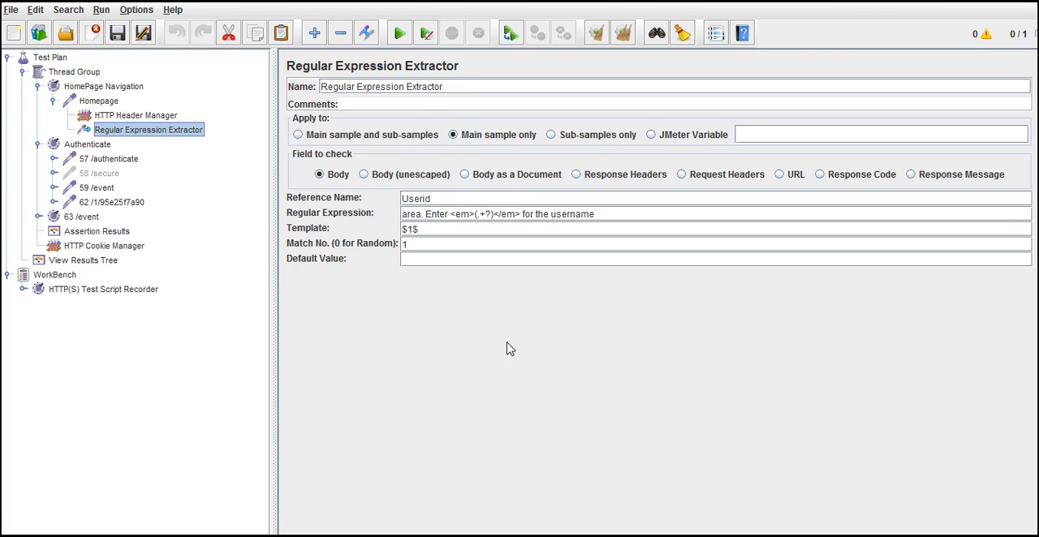
mouse_move(316, 221)
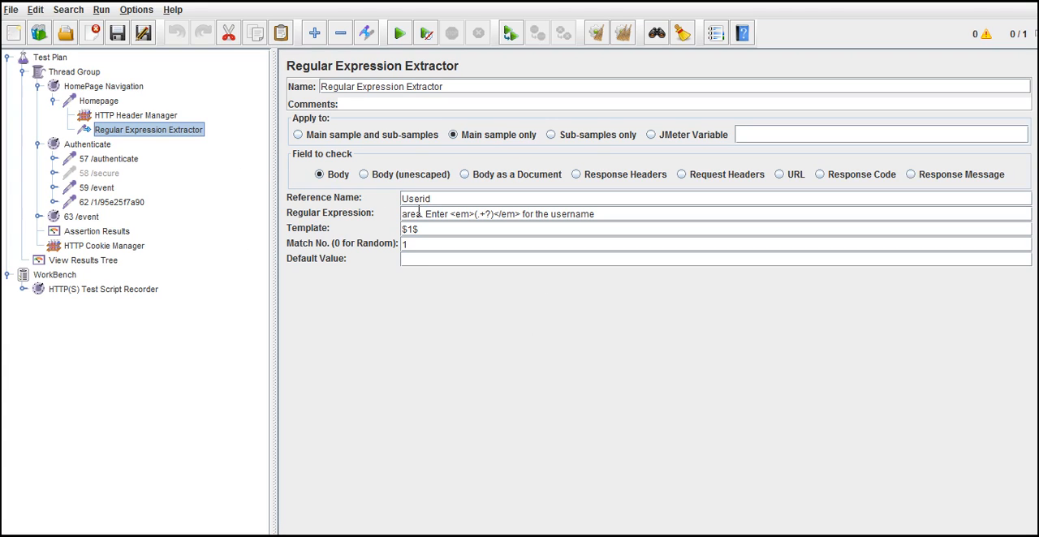
Step: Select the extractor's reference name Userid to copy it
double_click(416, 198)
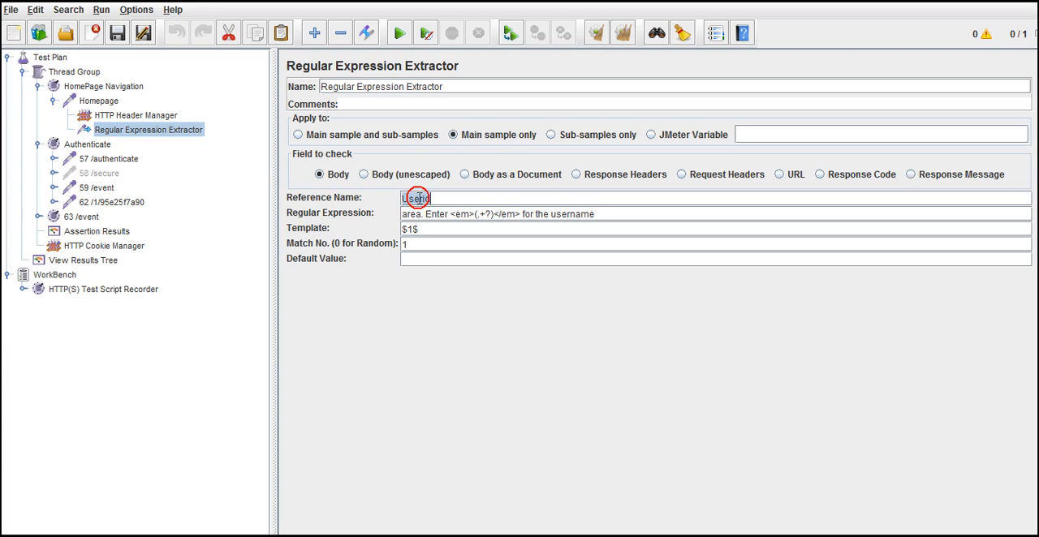
double_click(415, 198)
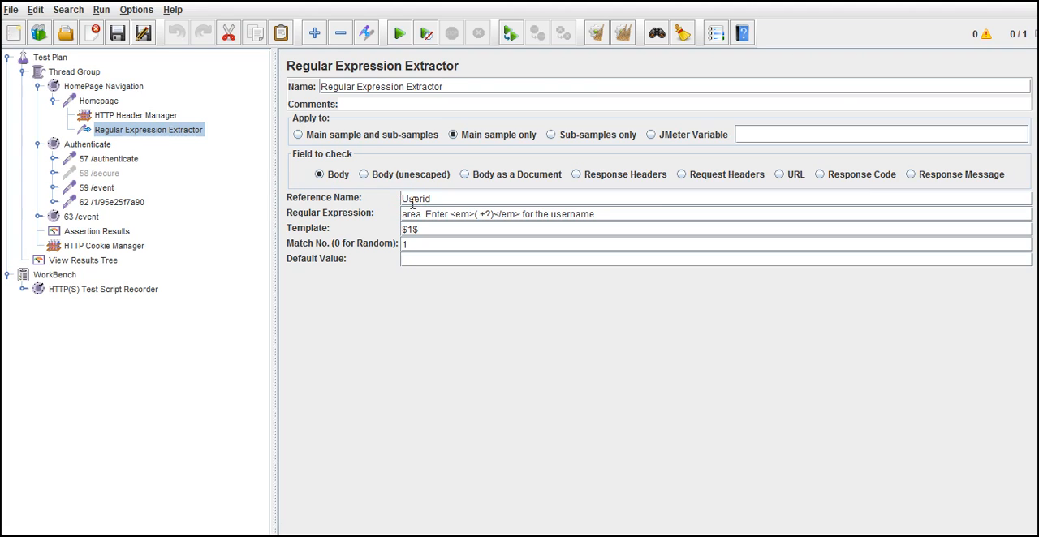
double_click(415, 198)
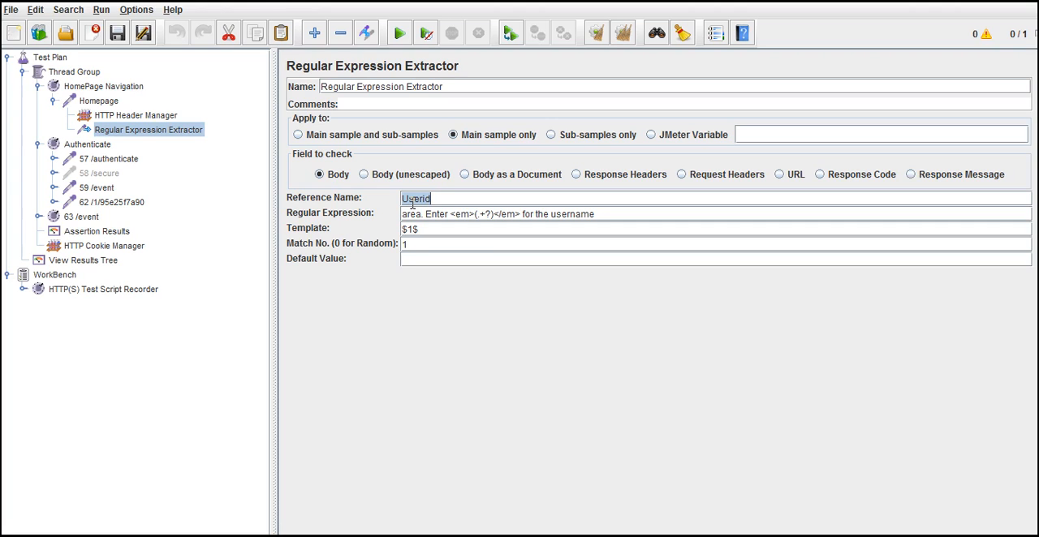
click(415, 200)
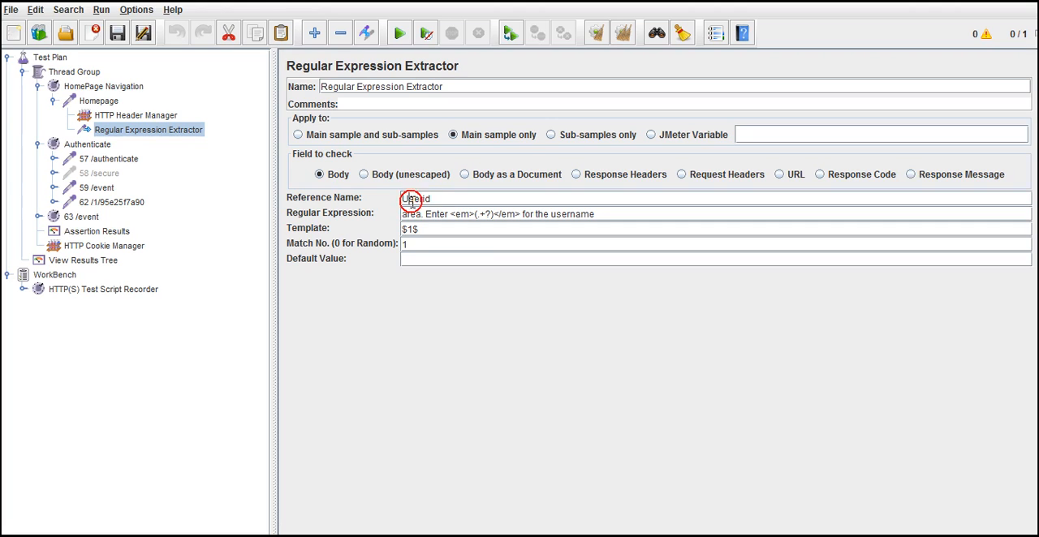
mouse_move(188, 154)
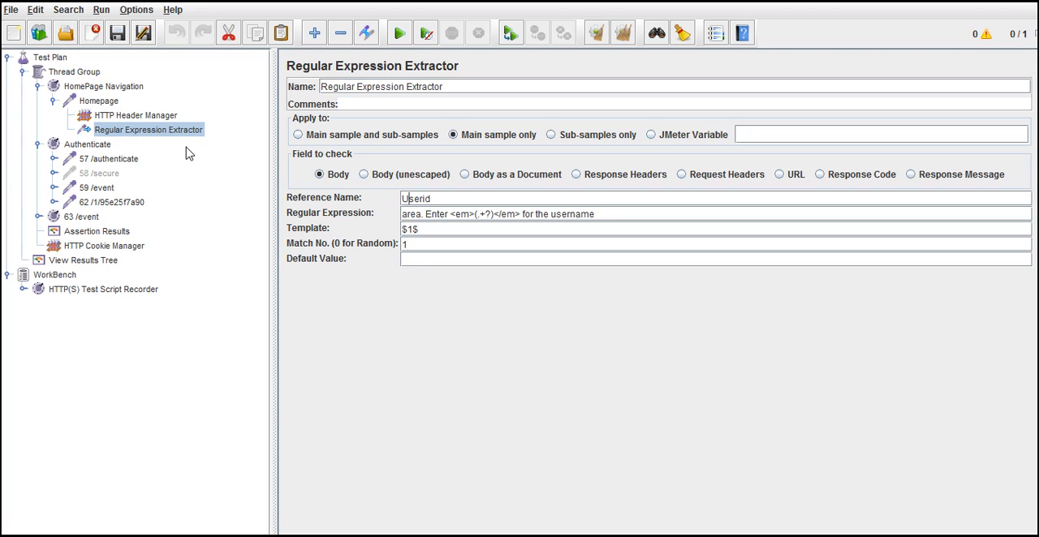
mouse_move(147, 122)
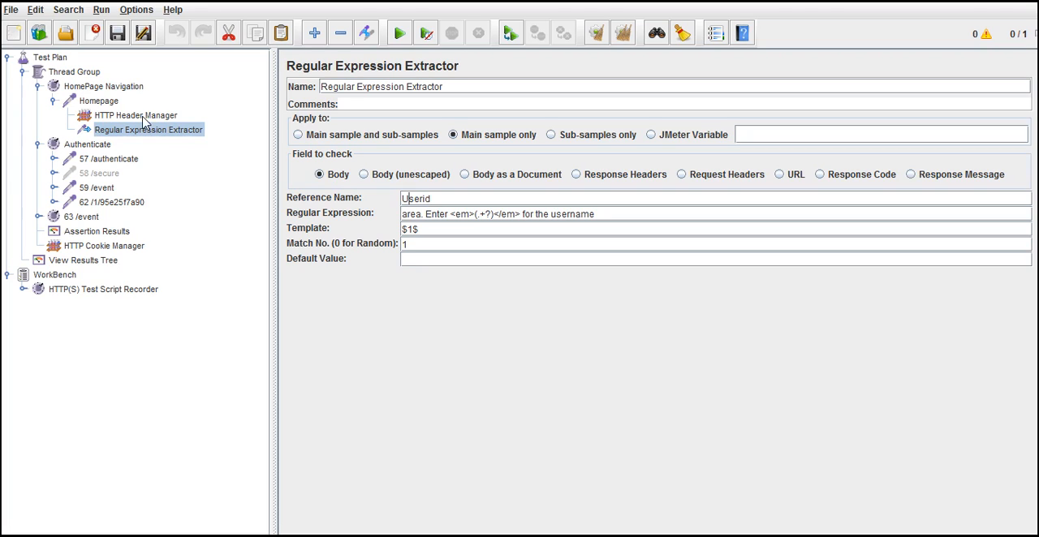
Step: View the Homepage response as Text to find tomsmith, then select the 57 /authenticate request
click(81, 260)
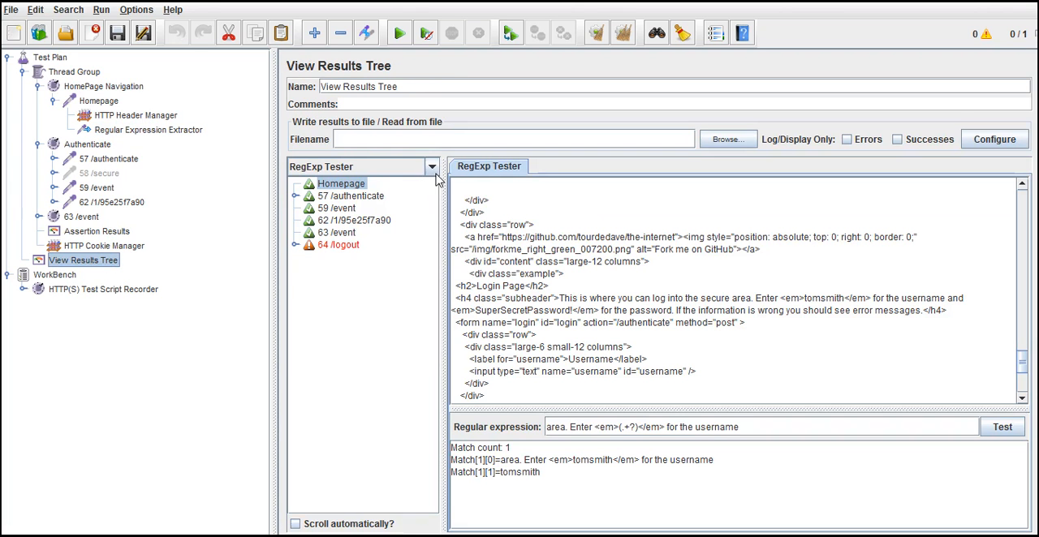
click(431, 165)
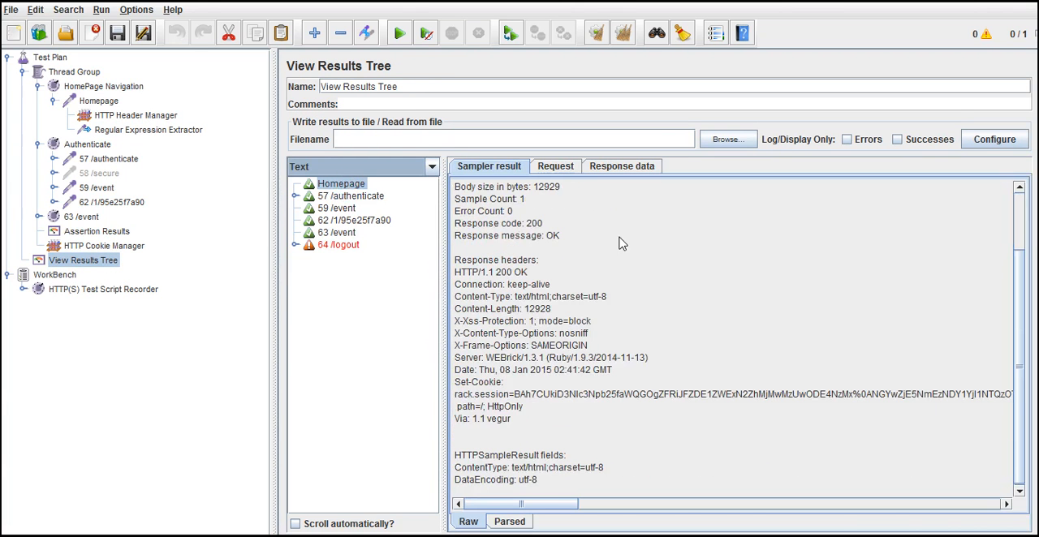
click(620, 166)
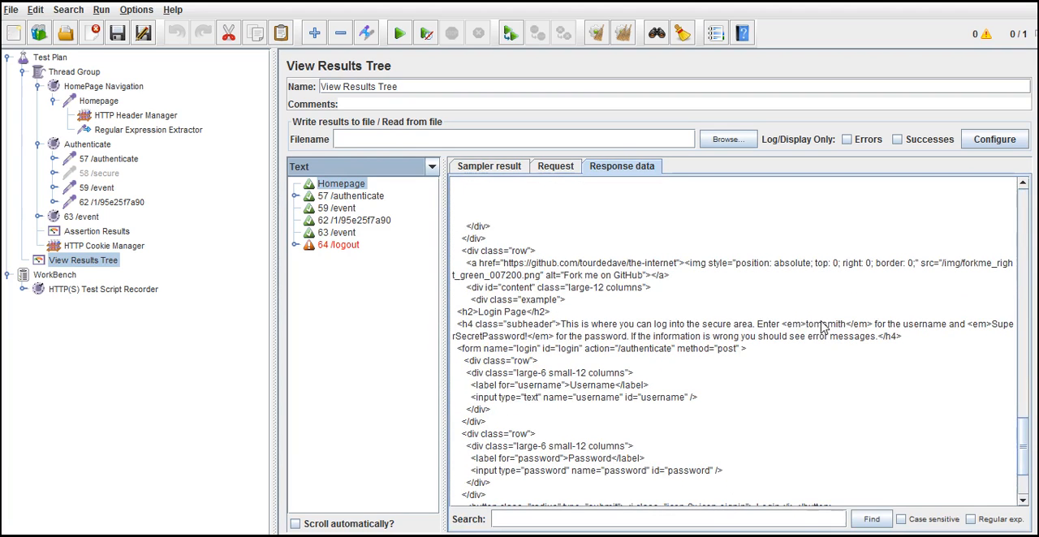
mouse_move(831, 325)
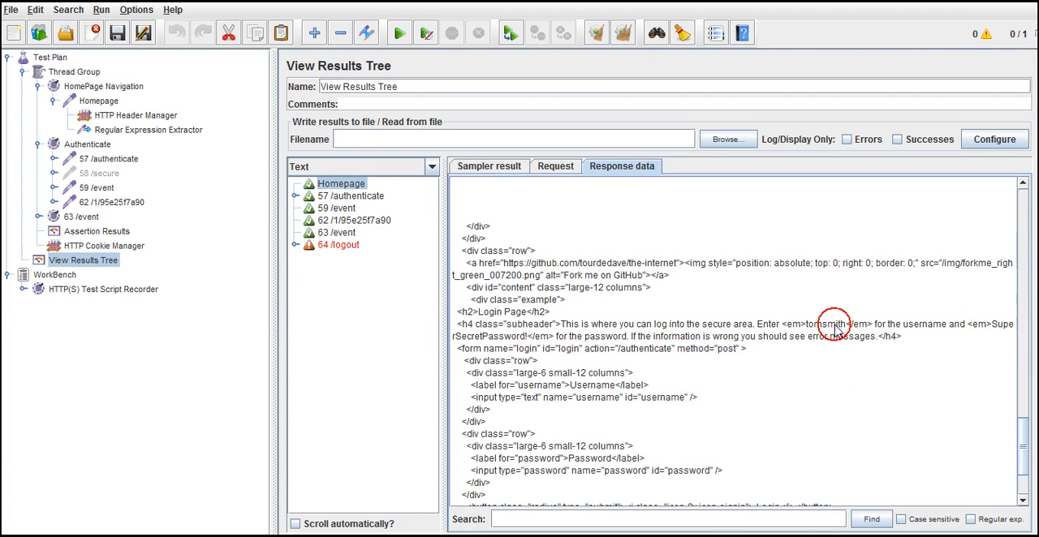
double_click(822, 324)
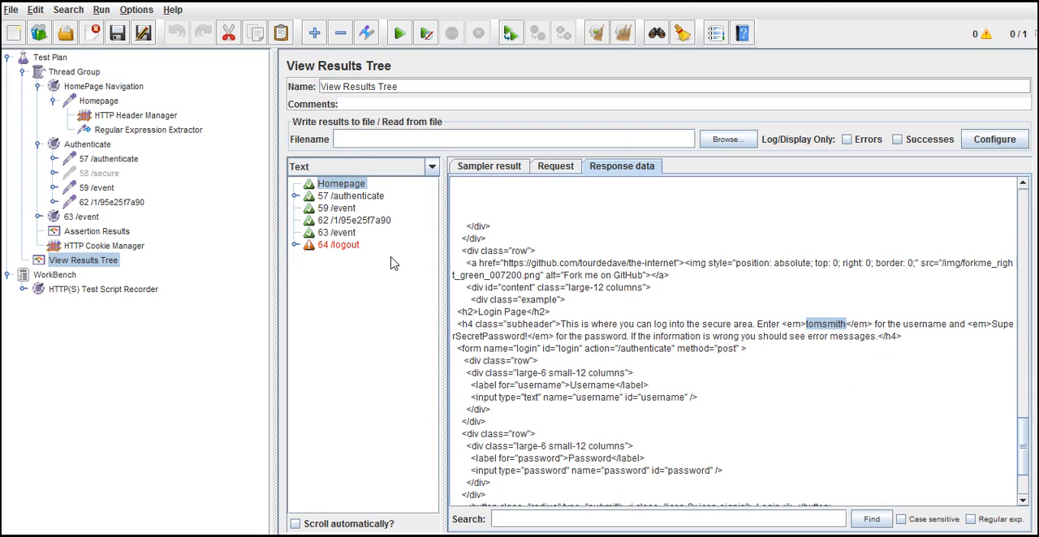
click(107, 159)
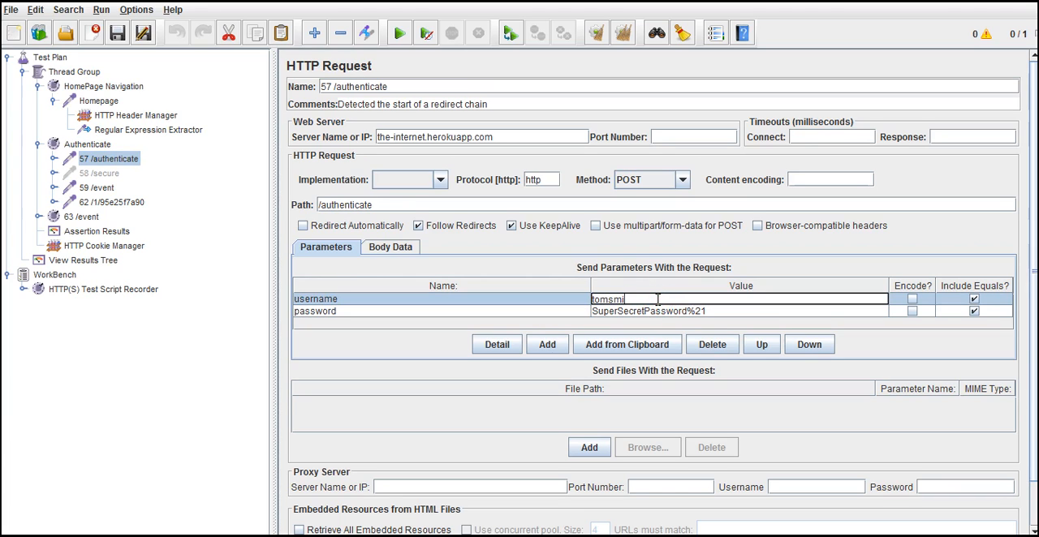
Step: Clear the hard-coded username and start the $ variable reference, checking the extractor's name
key(Backspace)
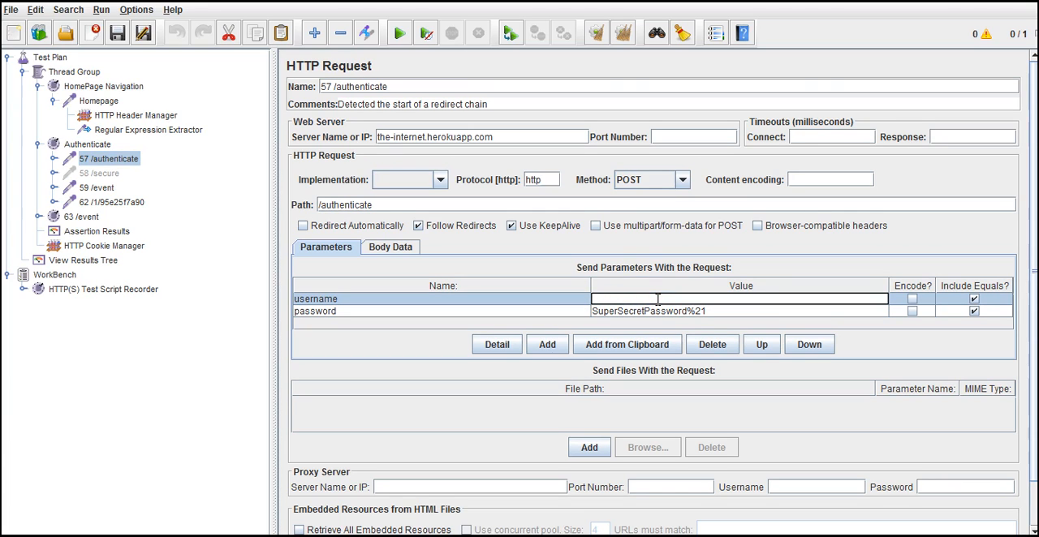
mouse_move(230, 112)
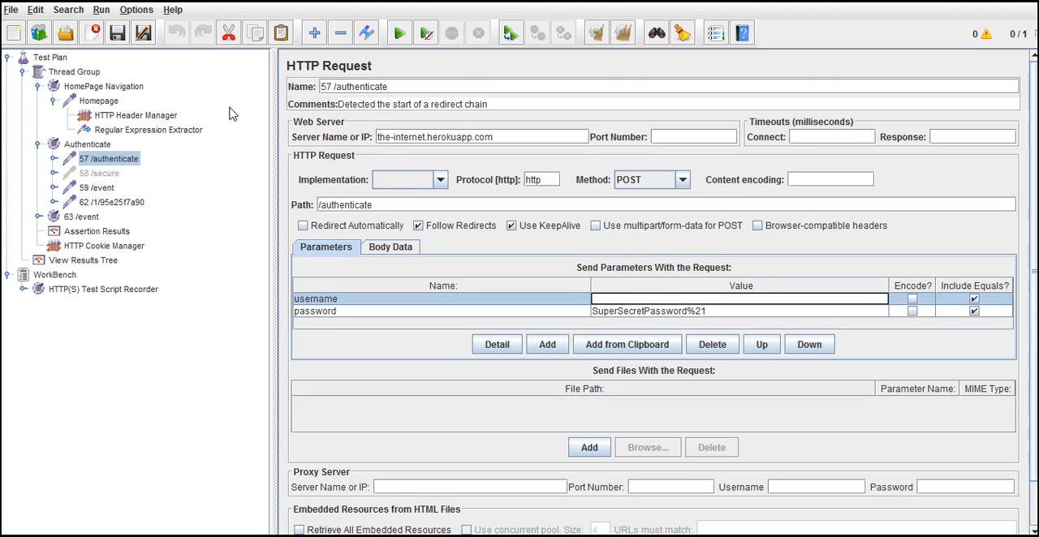
click(148, 130)
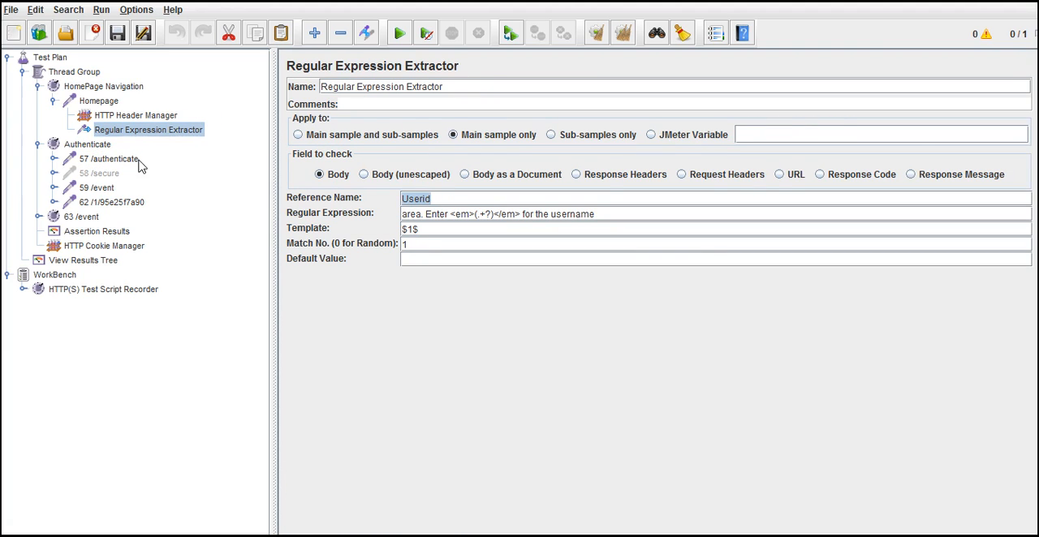
click(107, 159)
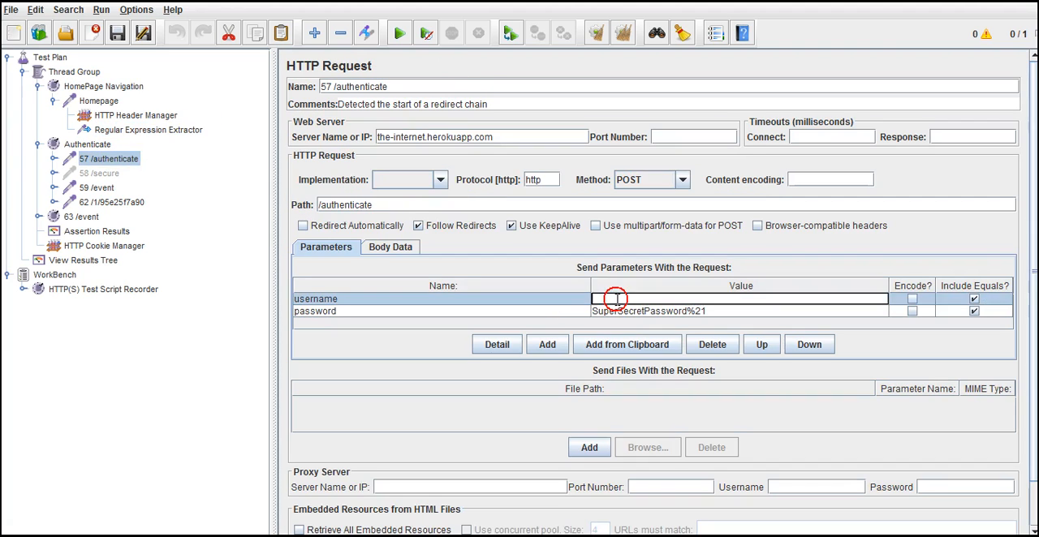
click(147, 130)
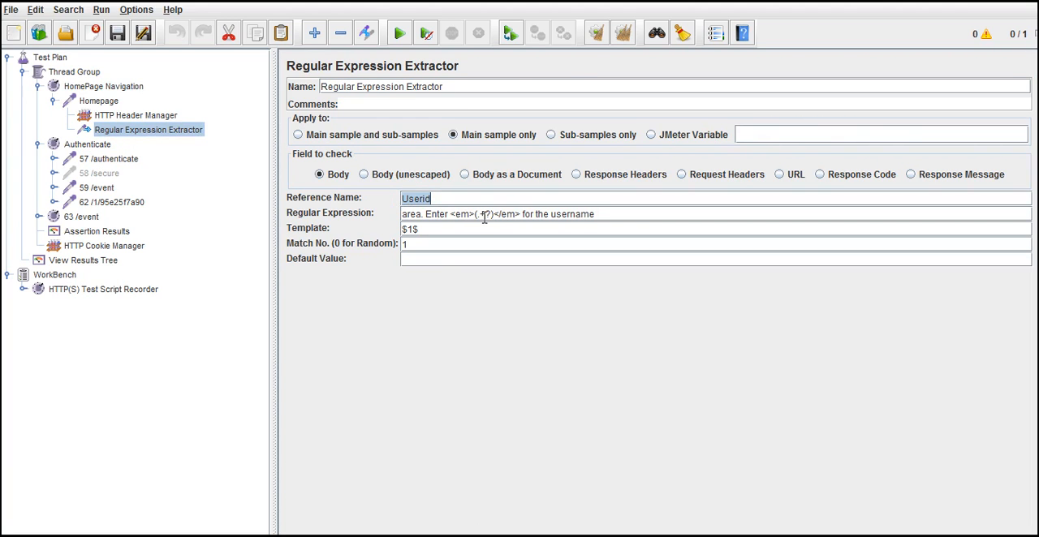
click(483, 214)
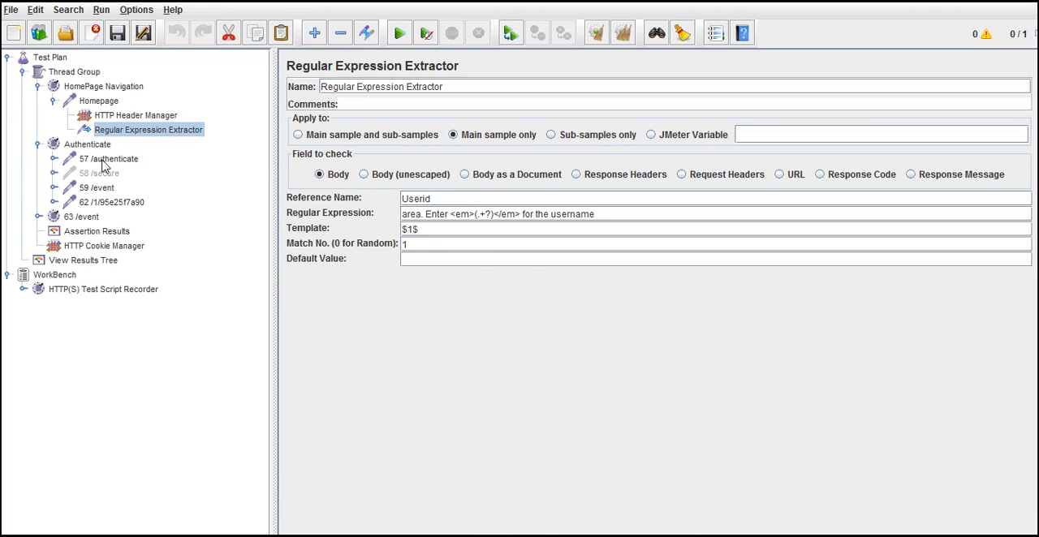
click(109, 159)
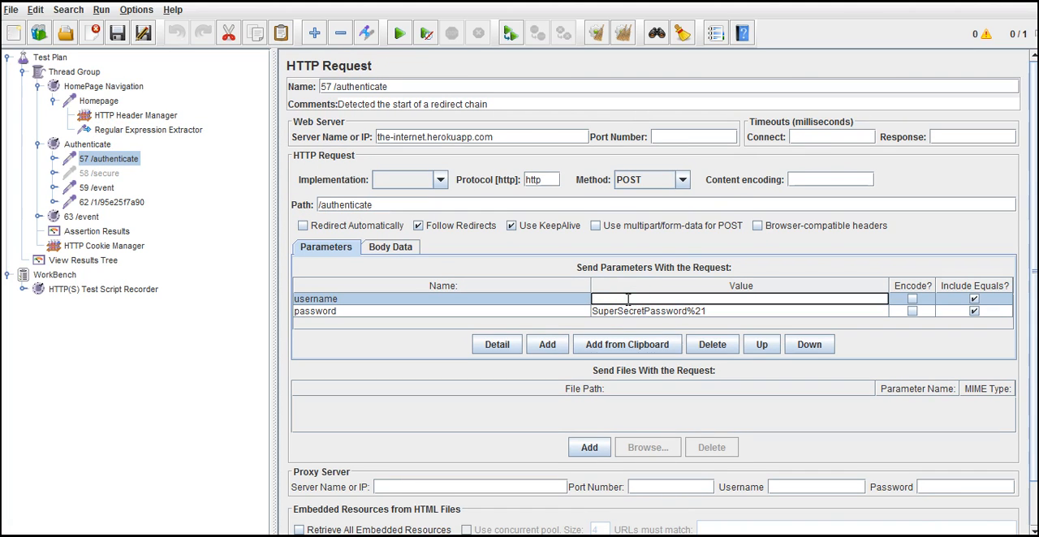
text(${)
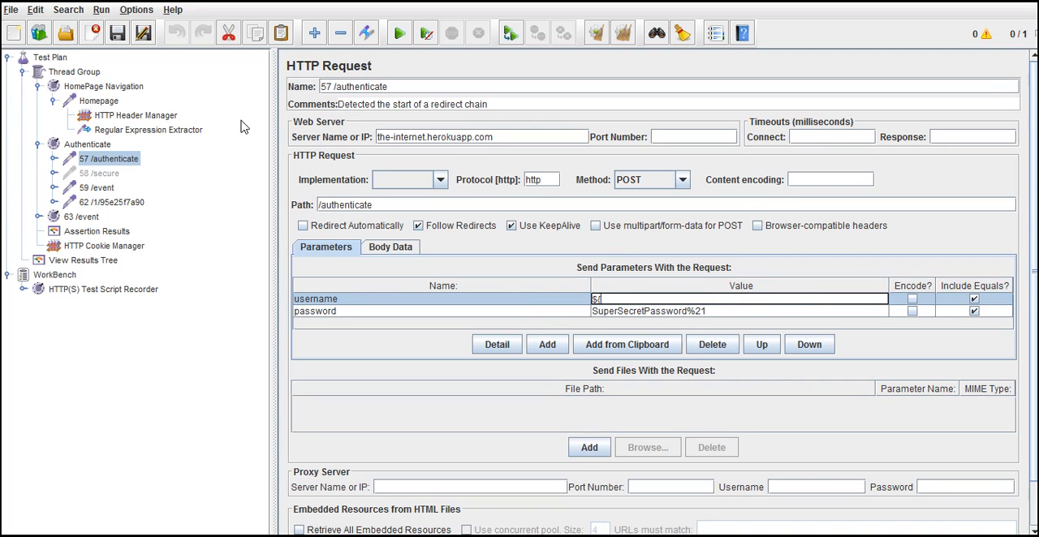
Step: Complete the username value as ${Userid_g1} after confirming the extractor's match settings
click(148, 130)
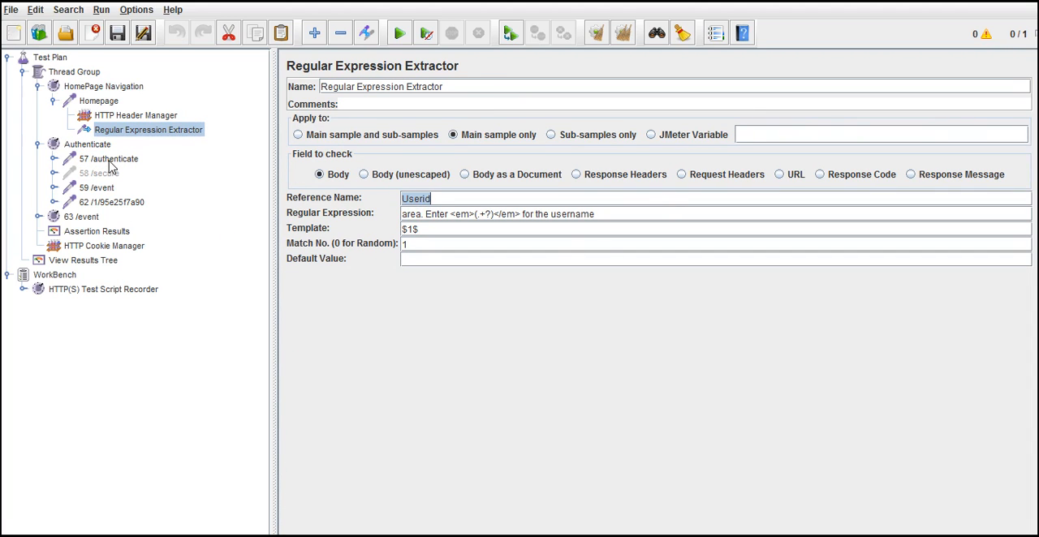
click(109, 159)
text(${Userid)
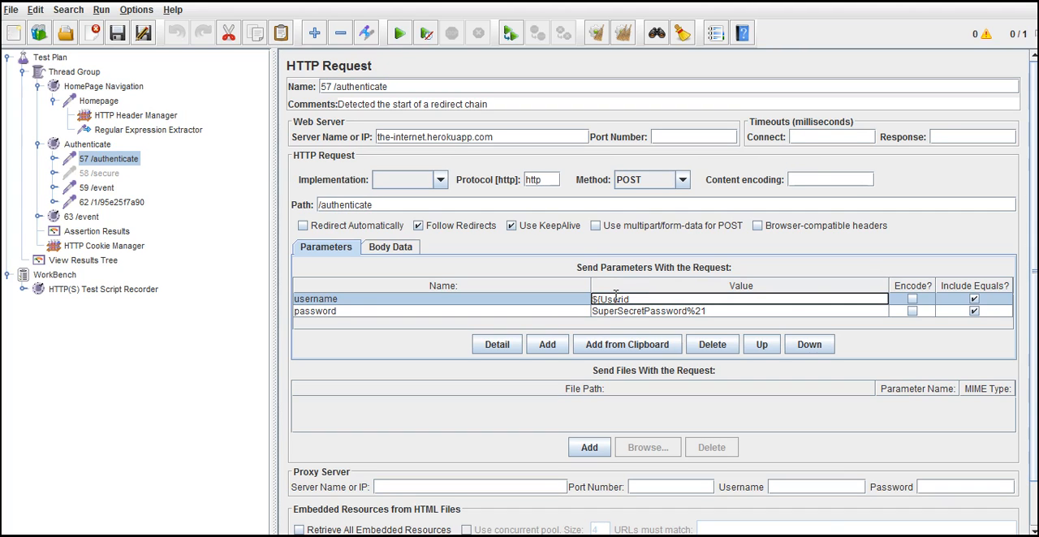
click(148, 130)
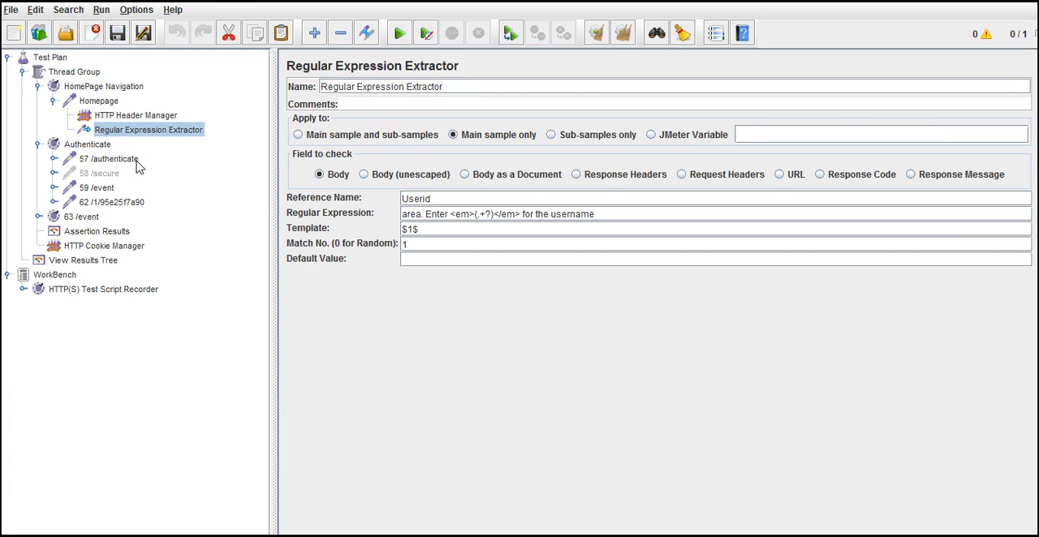
click(107, 159)
text(${Userid_g)
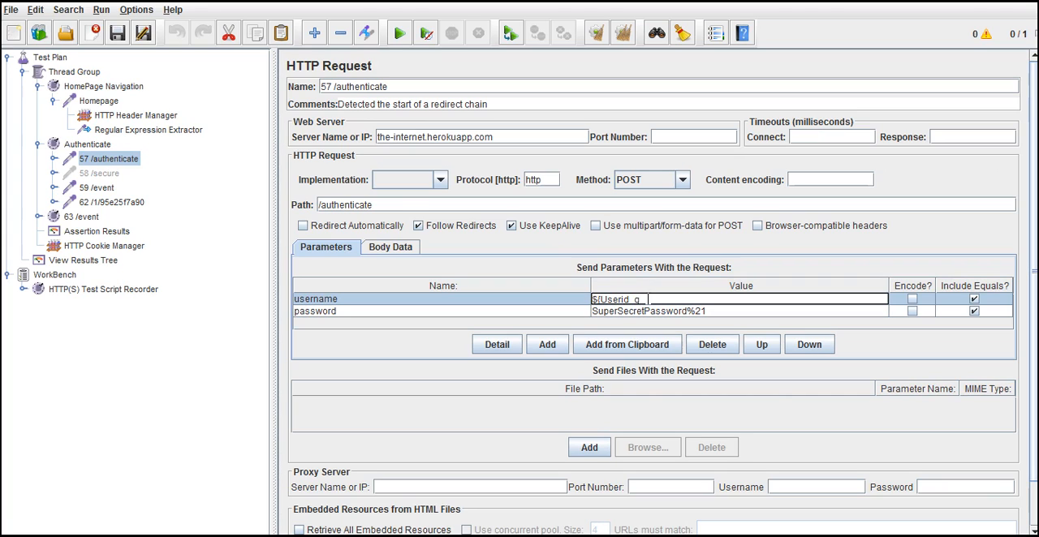
text(1})
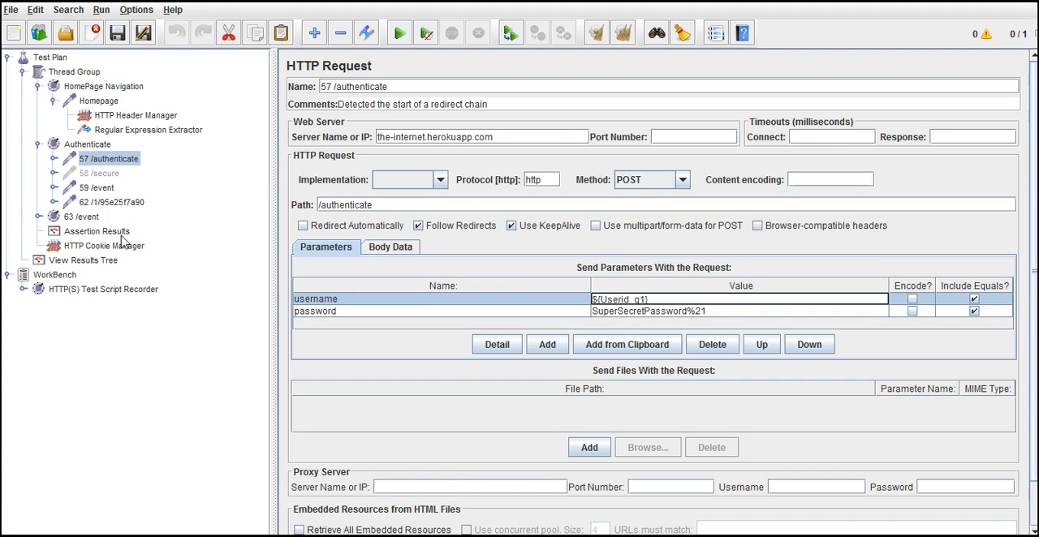
Step: Confirm in the results tree that the authenticate sample's POST data sent username tomsmith
click(81, 259)
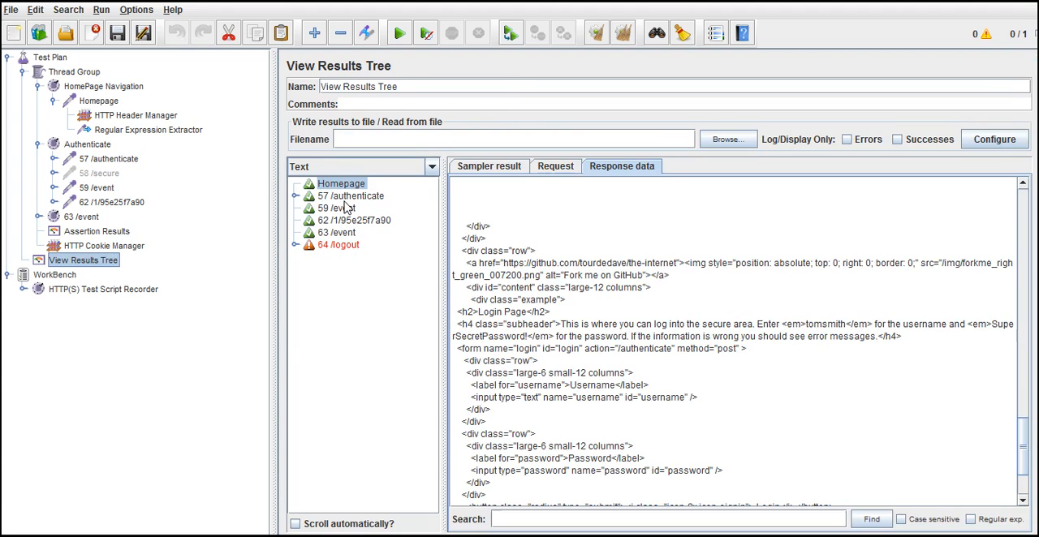
click(352, 197)
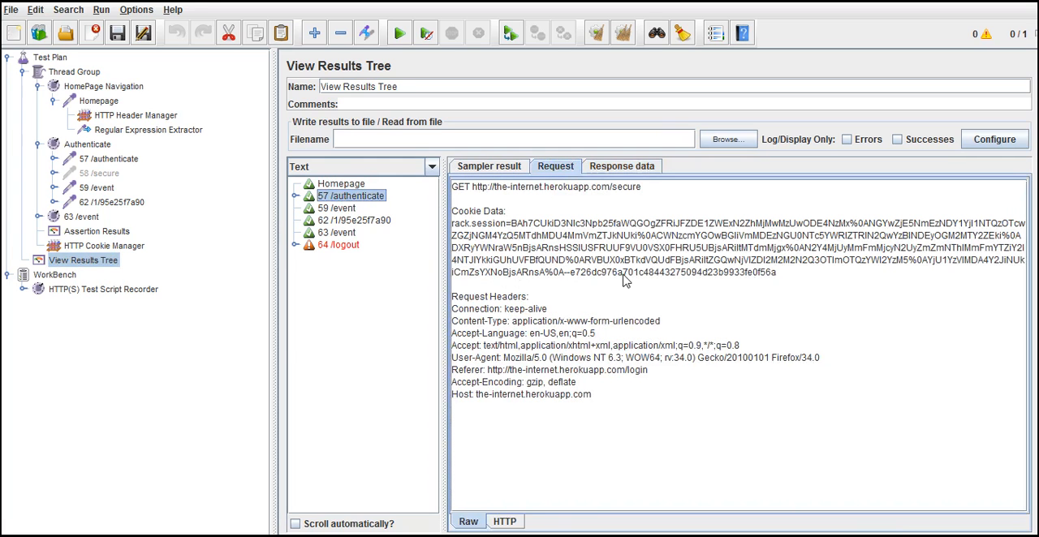
click(295, 196)
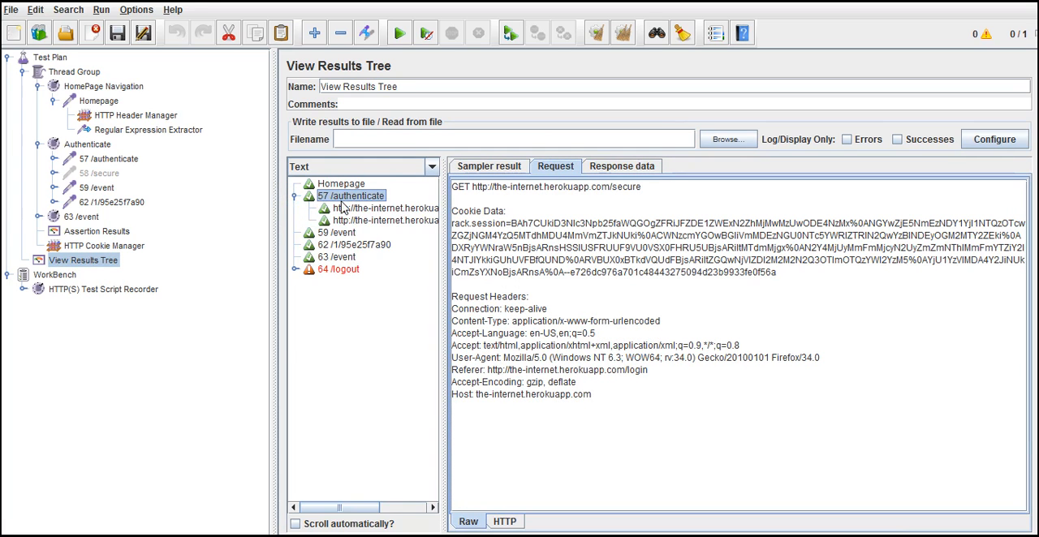
click(386, 208)
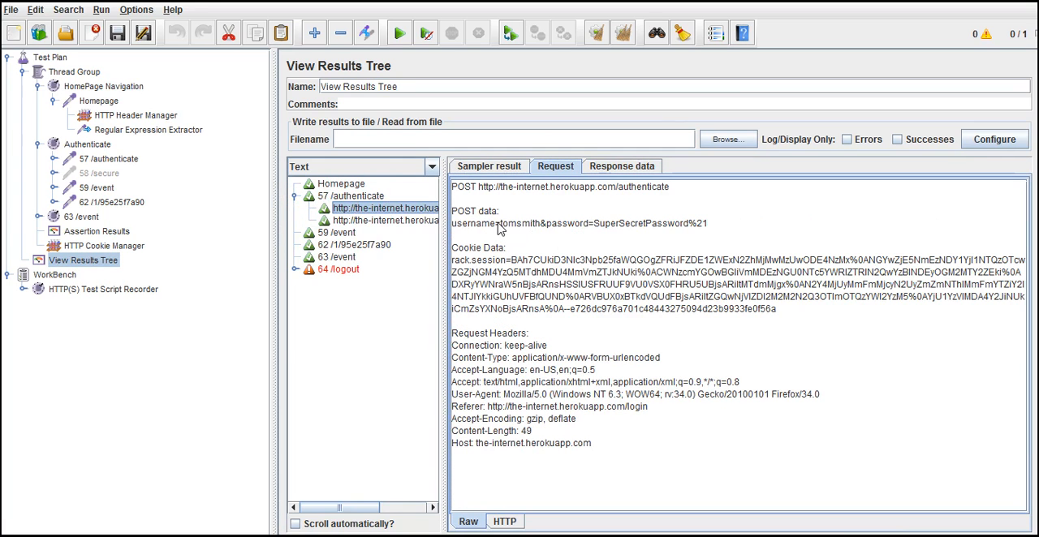
double_click(521, 224)
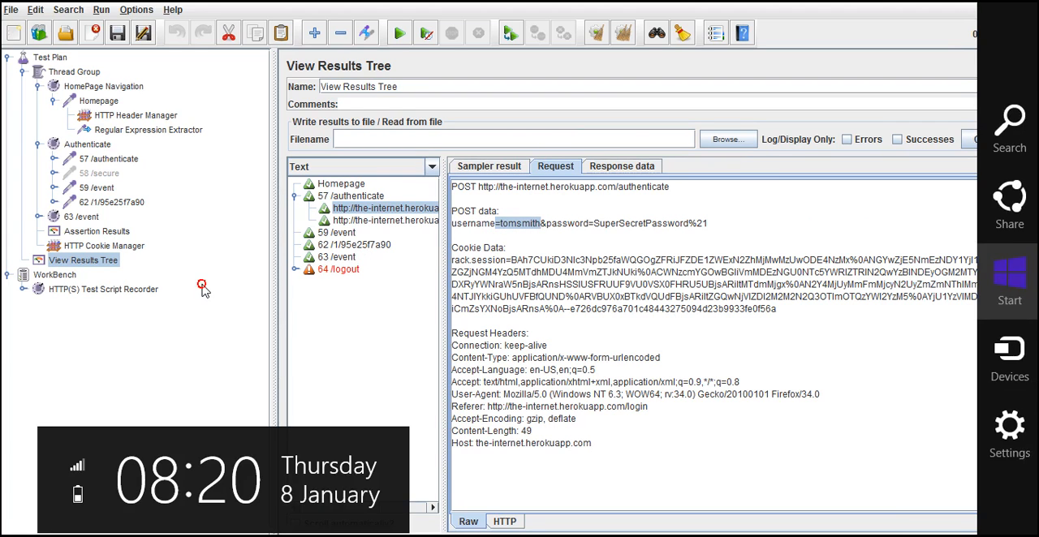
Step: Edit the 57 /authenticate username parameter value to ${UserId_g1}
click(108, 159)
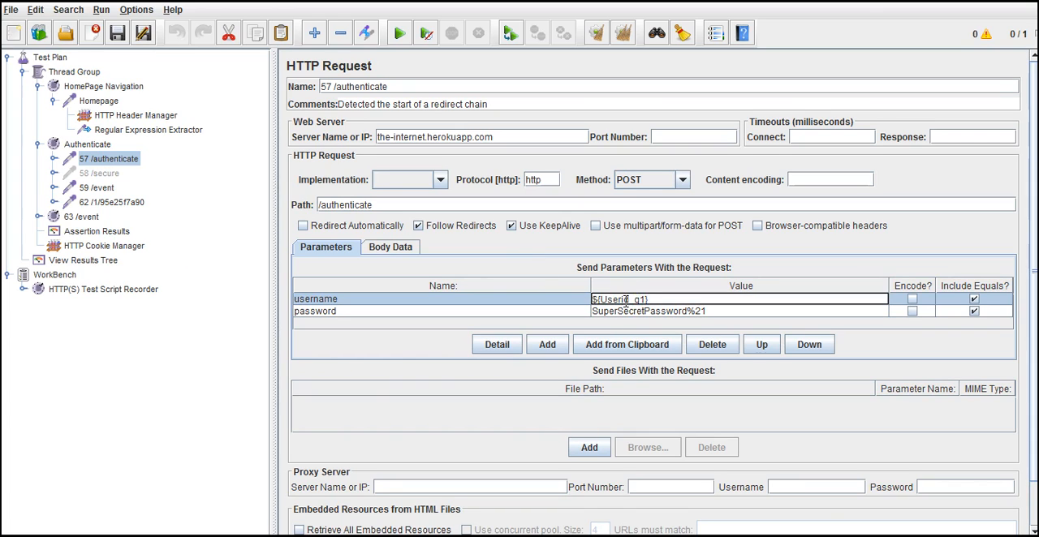
double_click(620, 299)
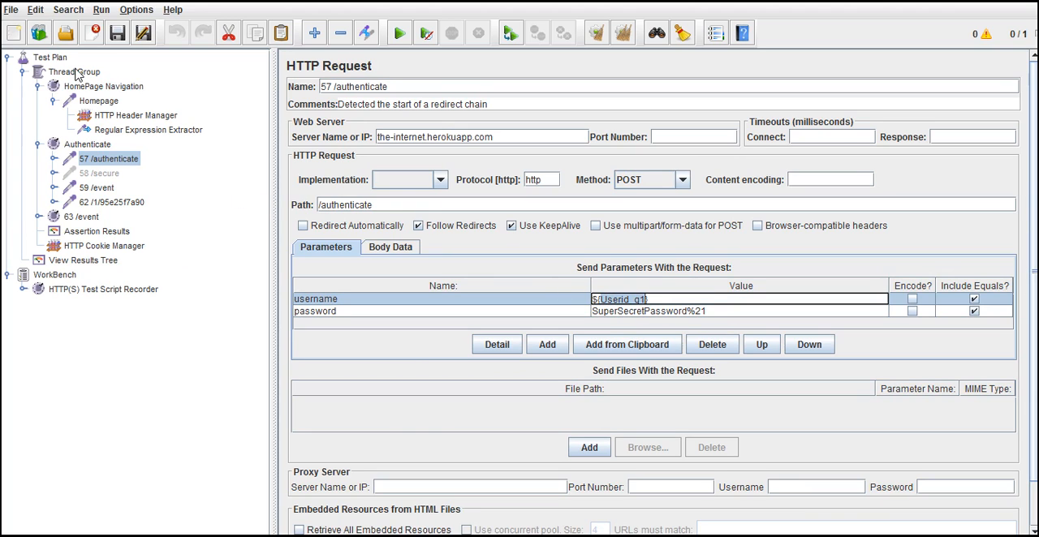
Step: Show the Thread Group's Add > Sampler submenu listing available sampler types
right_click(75, 71)
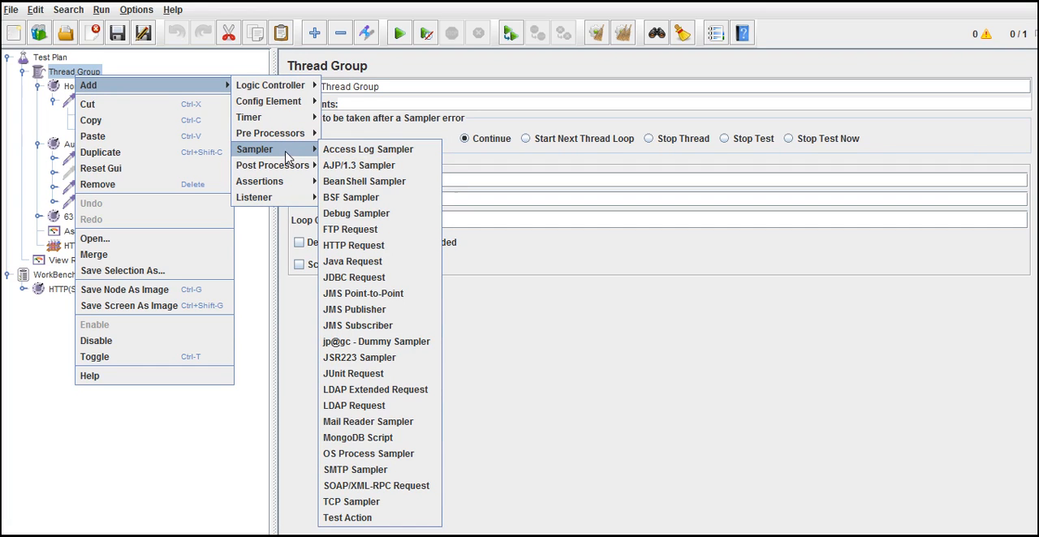
mouse_move(354, 278)
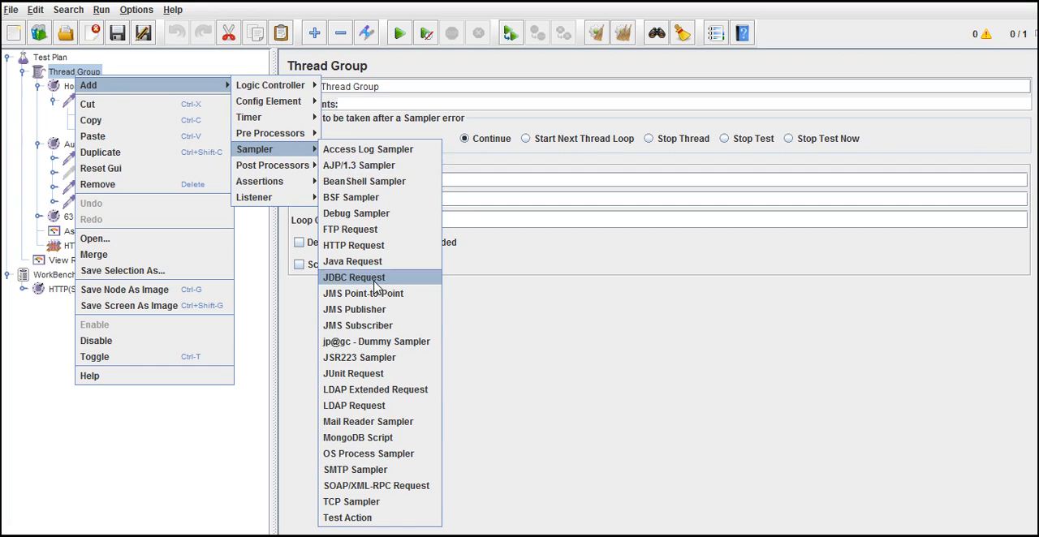
mouse_move(358, 166)
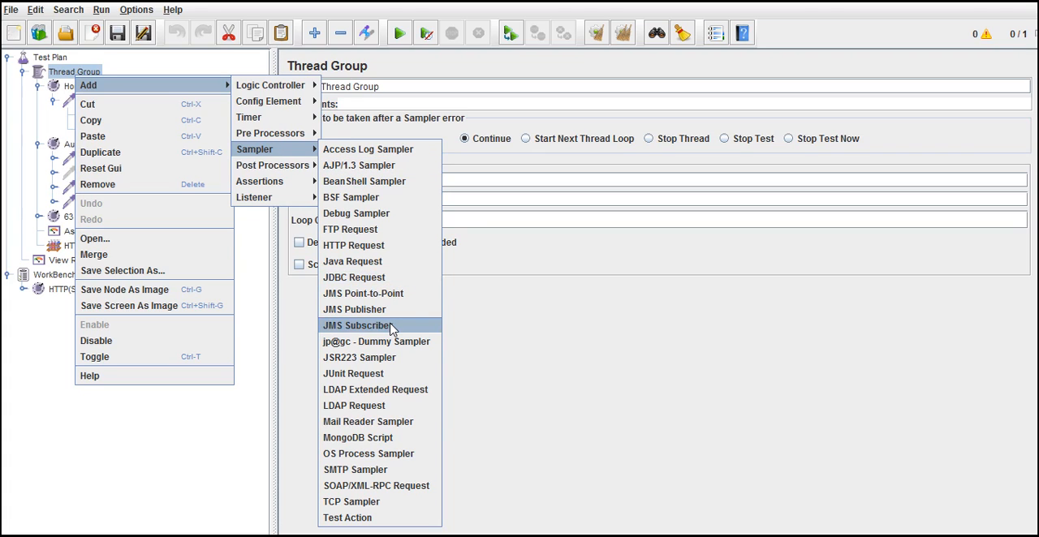
mouse_move(377, 341)
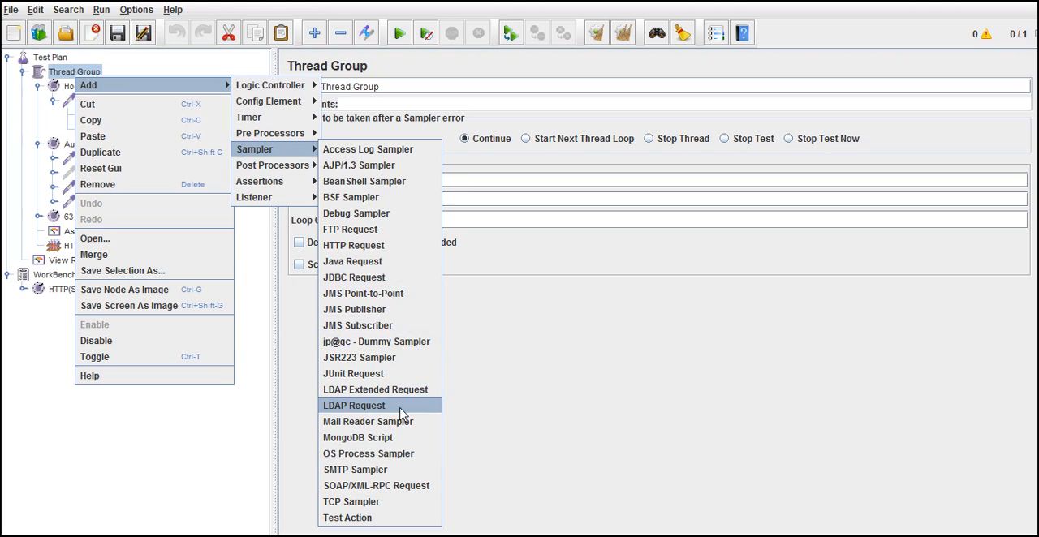
mouse_move(406, 357)
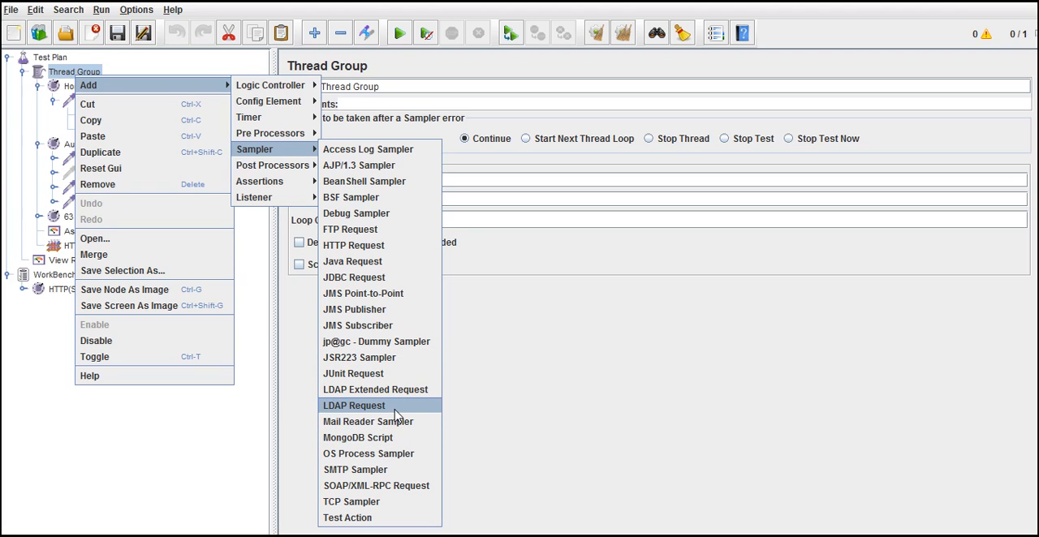
mouse_move(405, 324)
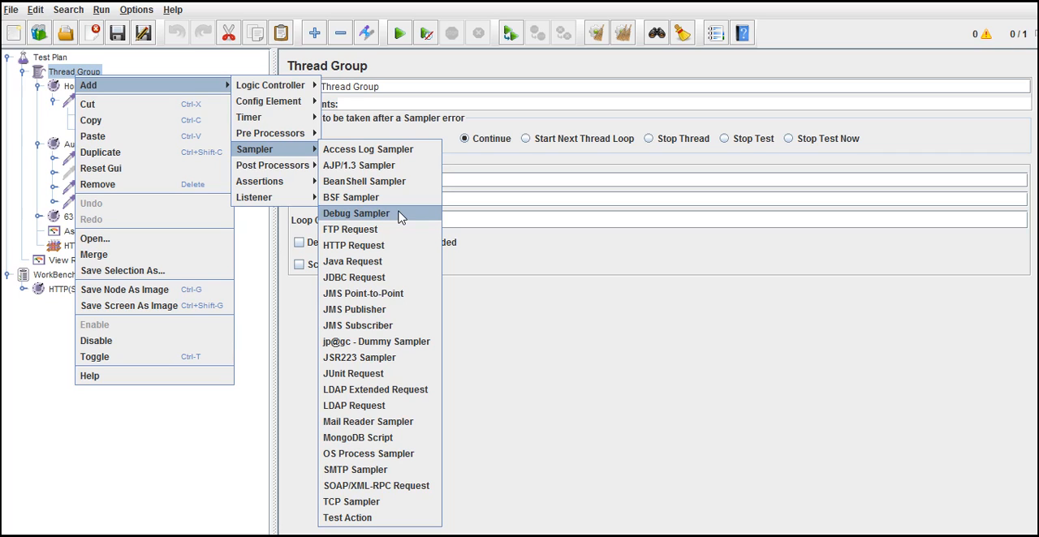
mouse_move(380, 453)
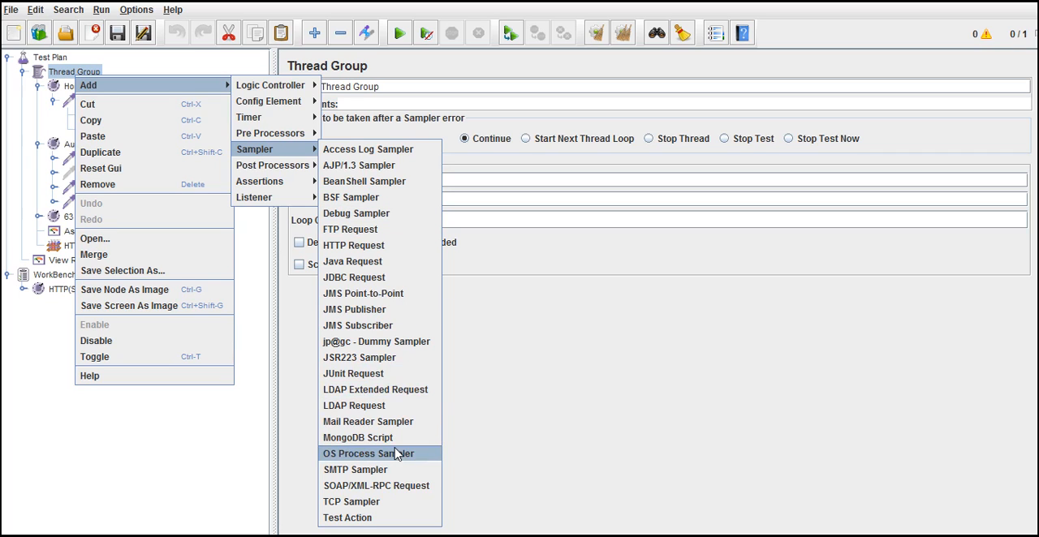
mouse_move(351, 229)
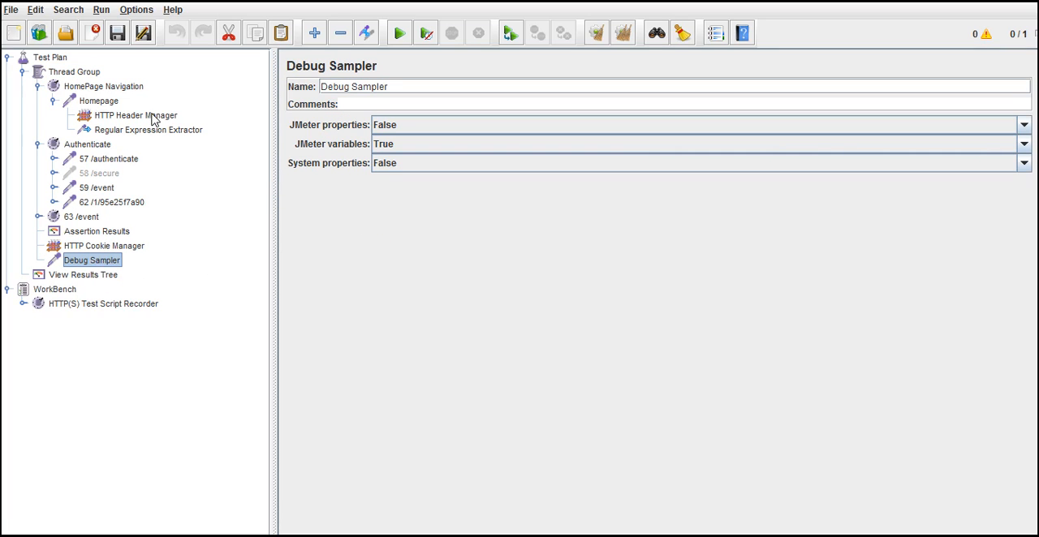
Step: Review the authenticate request and Thread Group, then show the View Results Tree listener
click(111, 159)
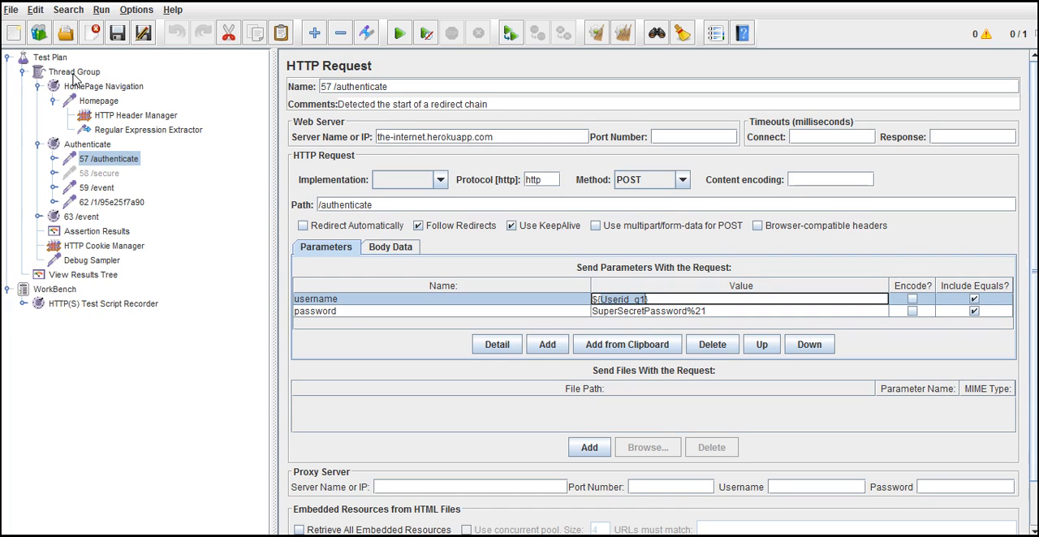
click(75, 71)
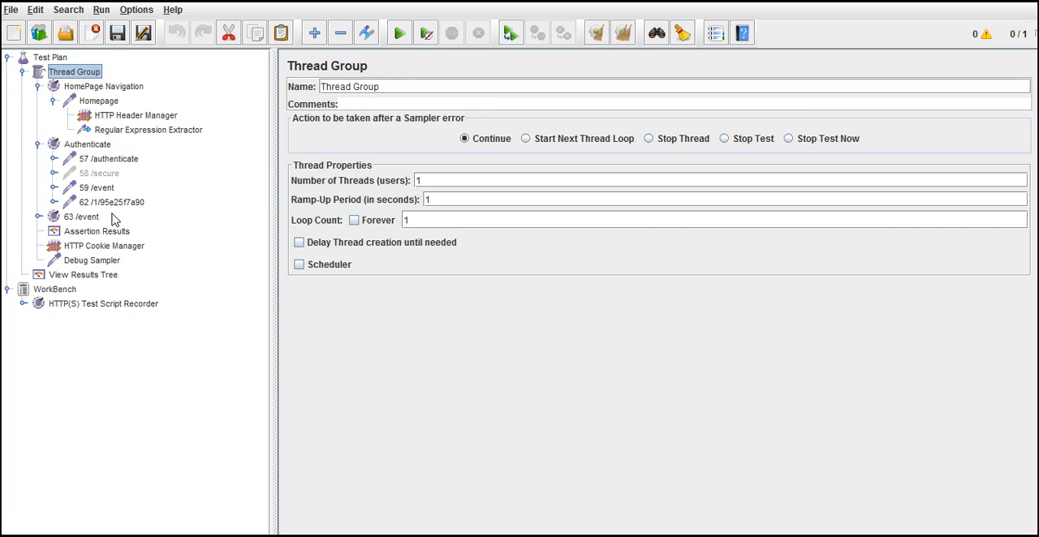
click(82, 275)
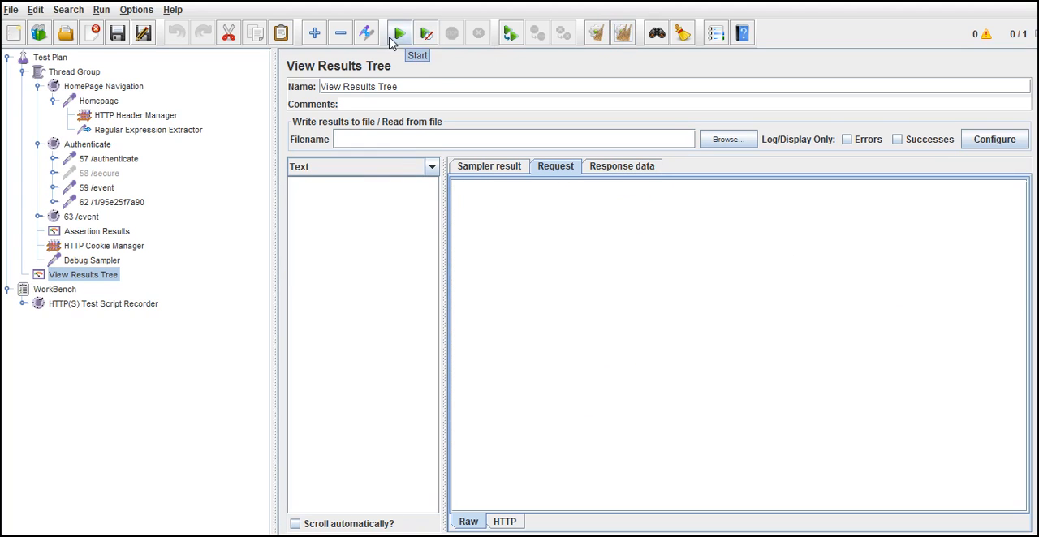
Step: Recheck the Regular Expression Extractor and the ${Userid_g1} username, ending on View Results Tree
click(148, 130)
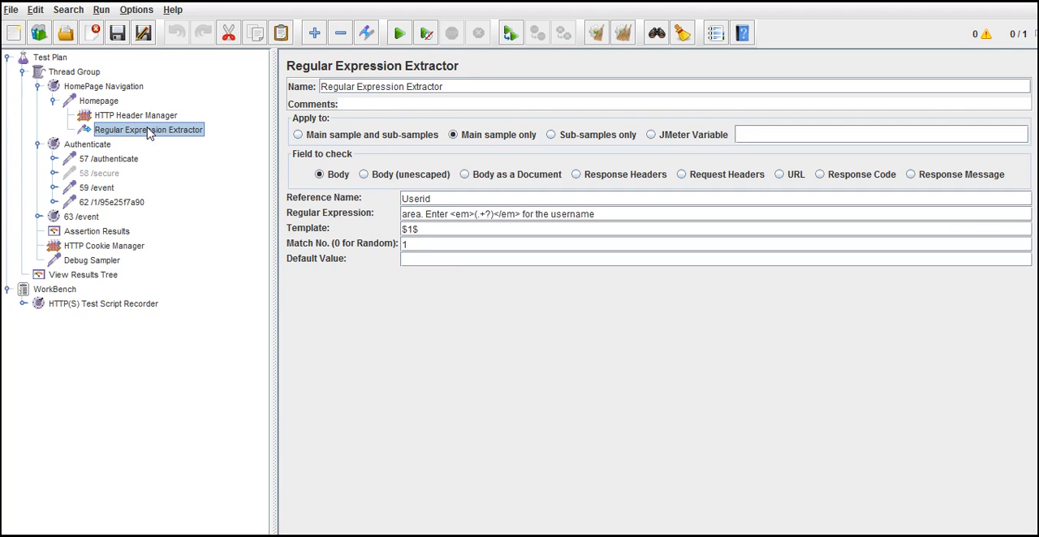
click(107, 159)
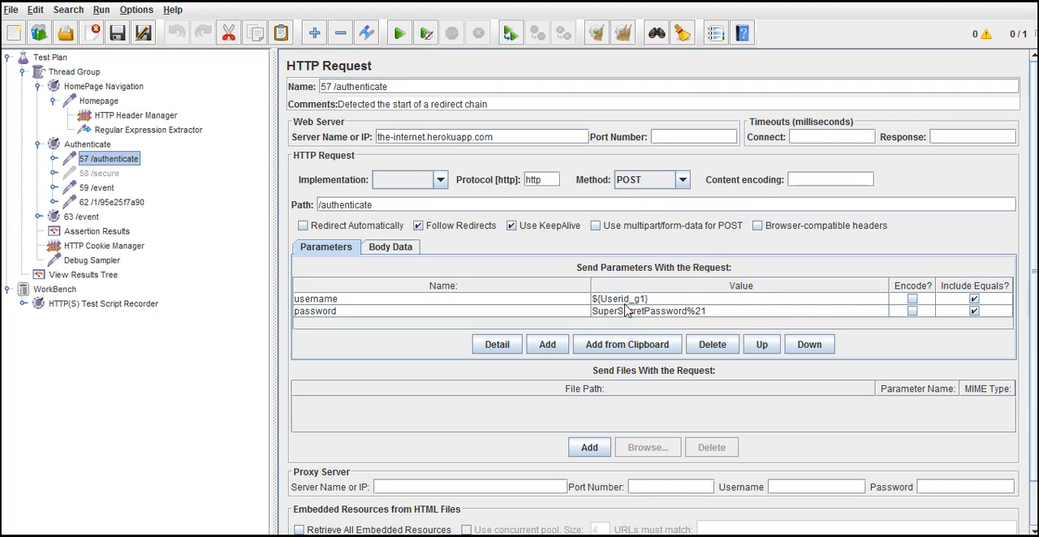
mouse_move(503, 286)
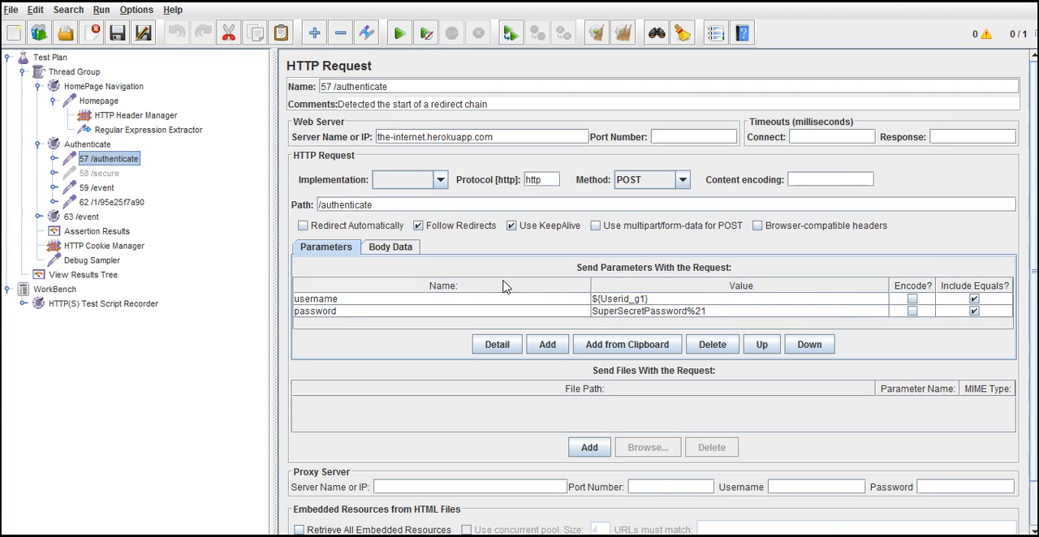
click(148, 129)
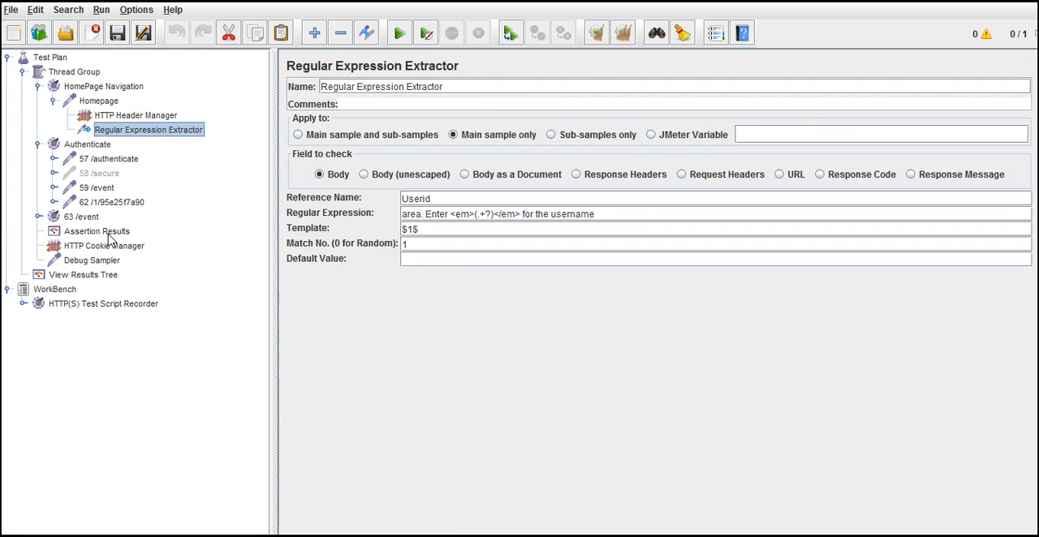
click(82, 275)
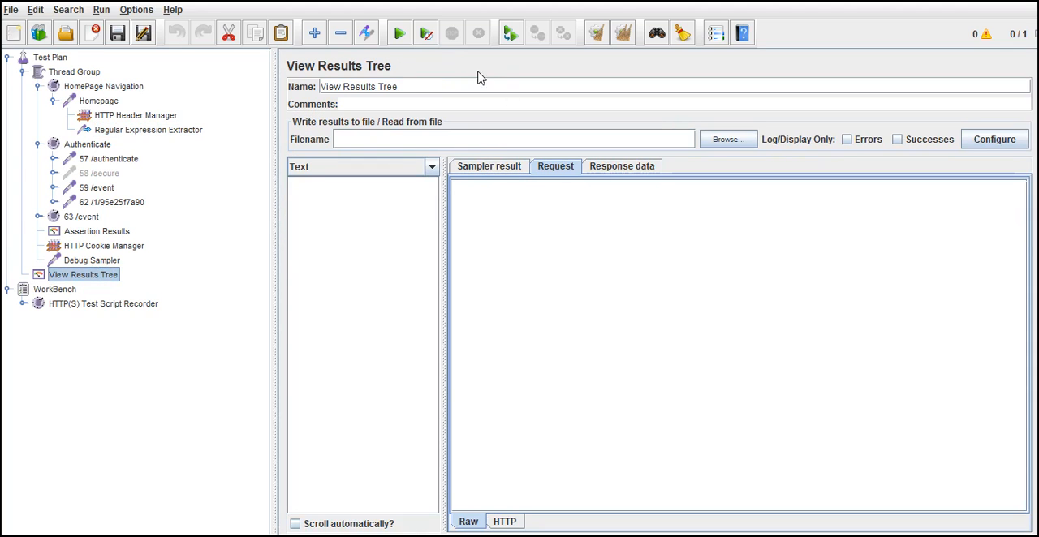
Step: Run the test plan, glance at the Debug Sampler, then clear the collected results
click(399, 32)
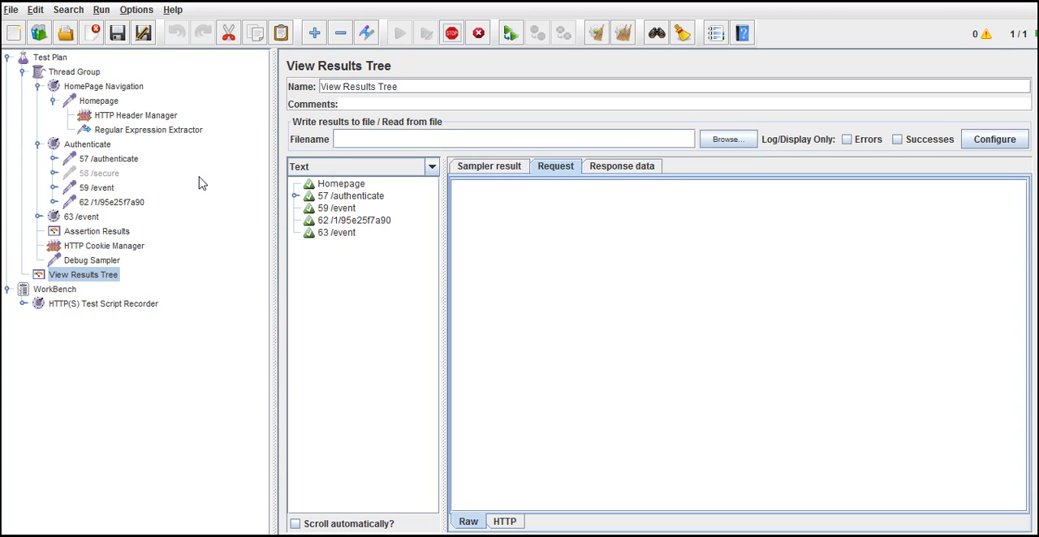
mouse_move(149, 248)
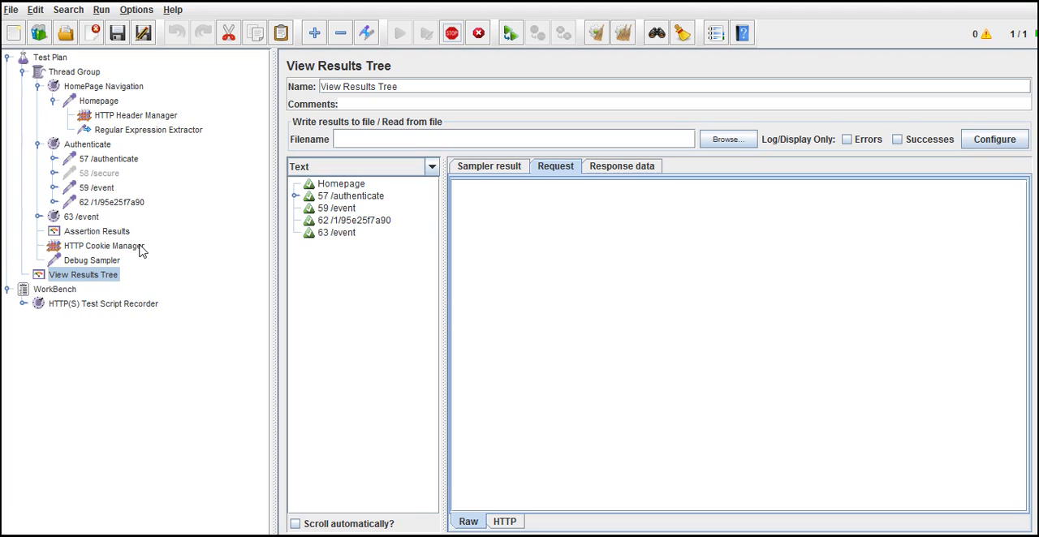
click(91, 259)
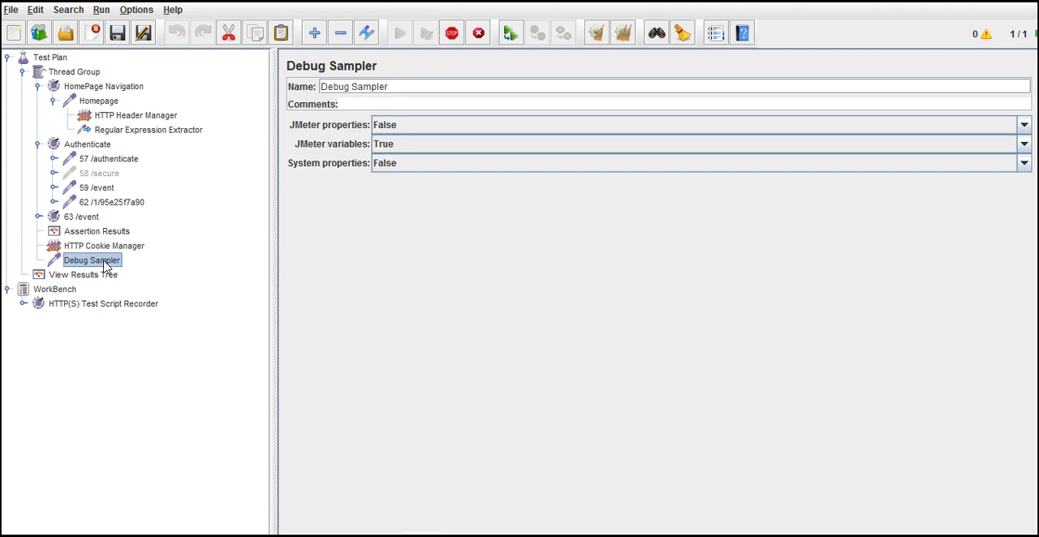
click(83, 274)
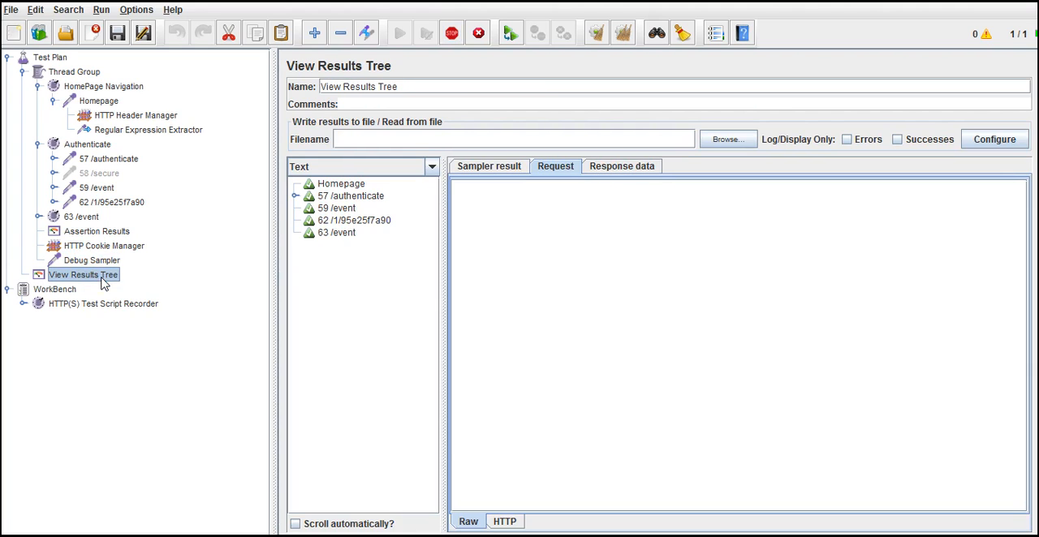
click(11, 10)
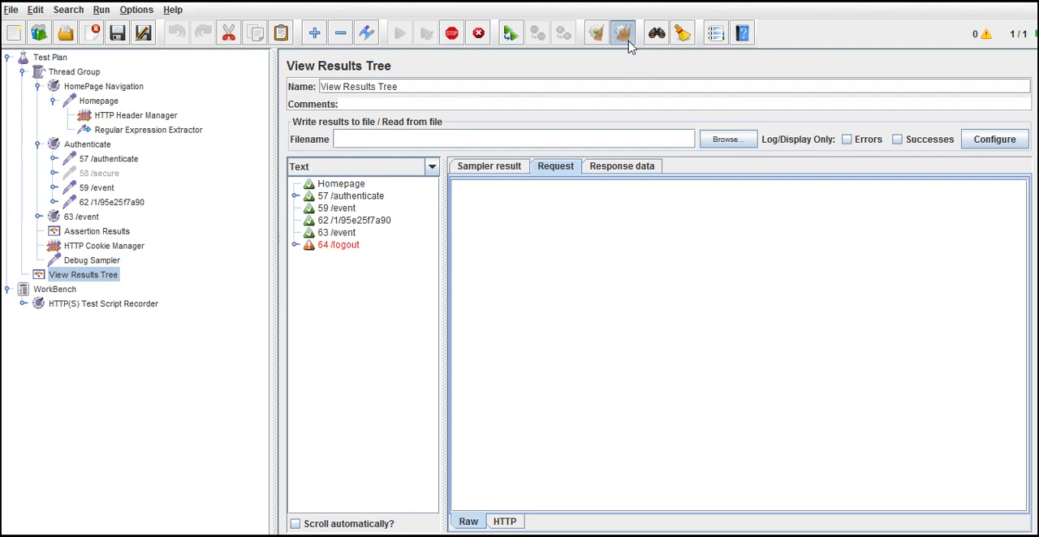
click(623, 33)
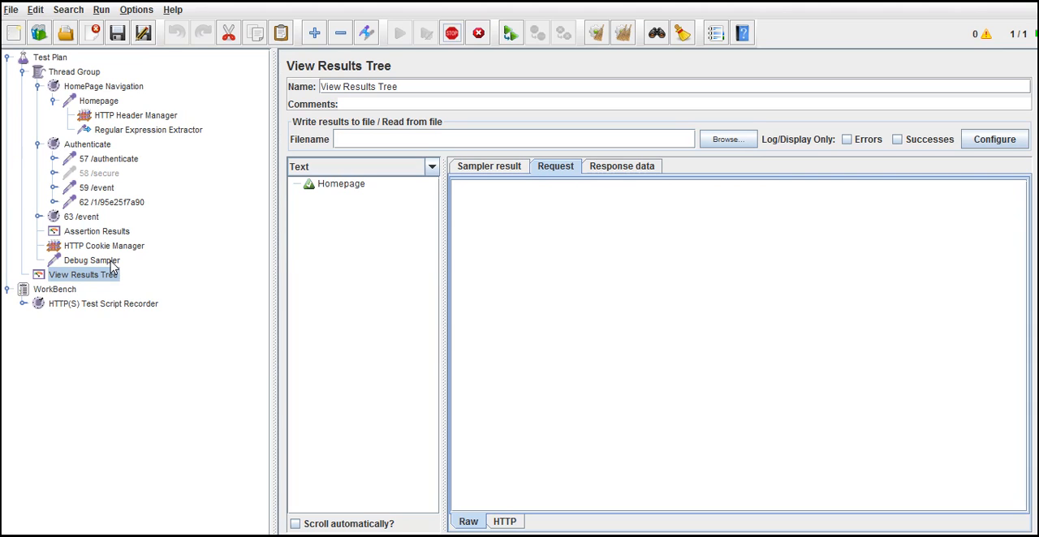
Step: Recheck the Debug Sampler and rerun the plan so samples through /logout and Debug Sampler appear
click(91, 259)
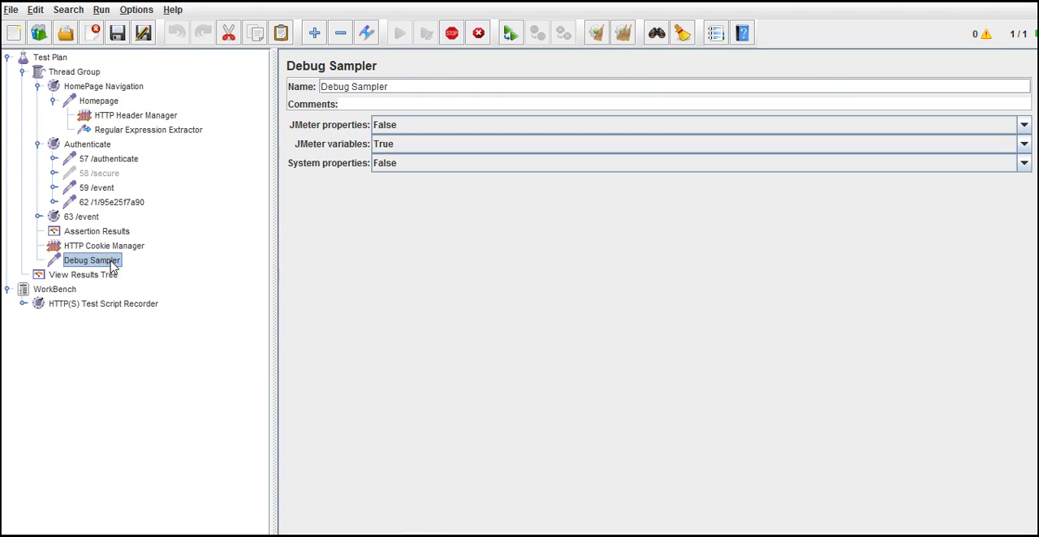
click(83, 275)
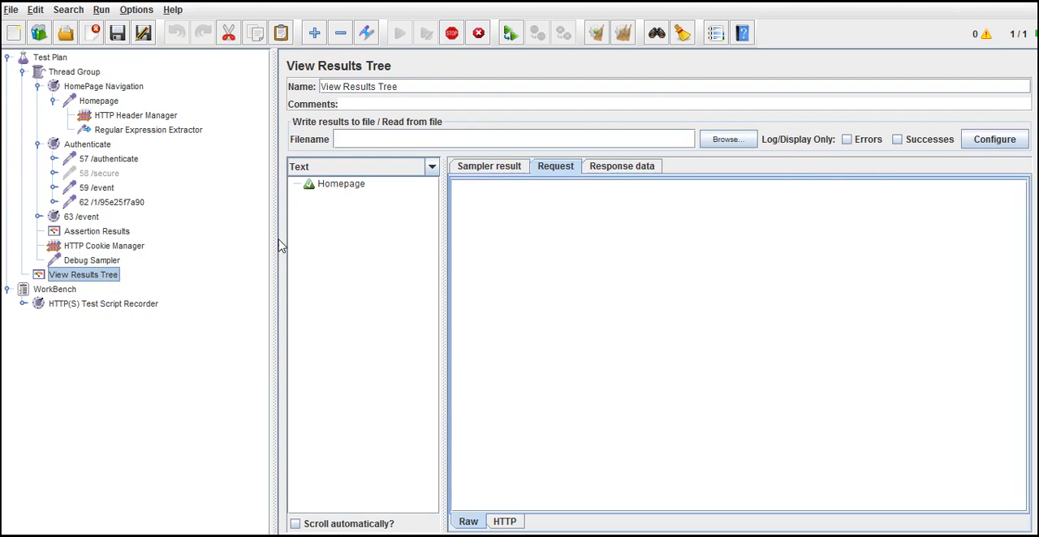
mouse_move(295, 250)
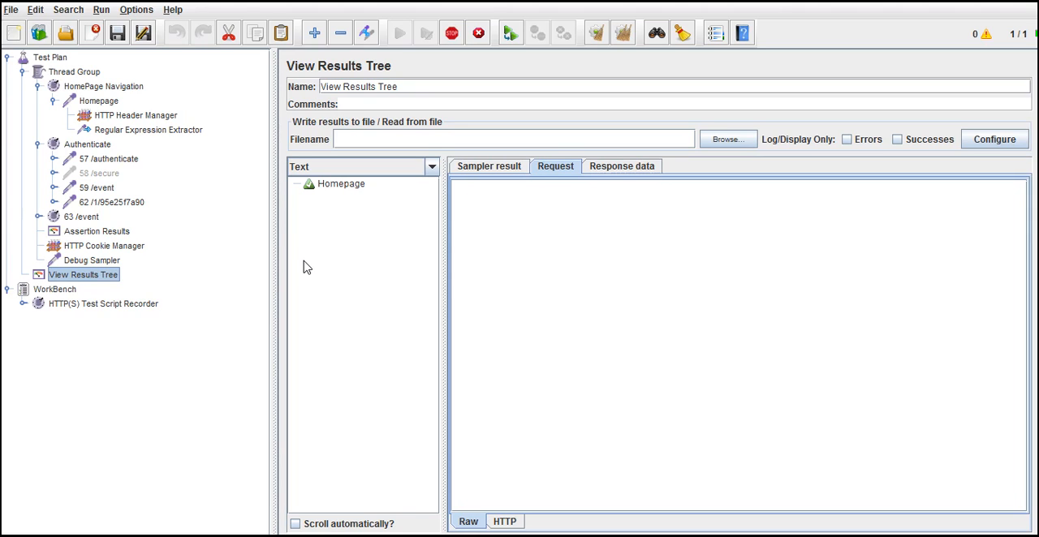
mouse_move(352, 184)
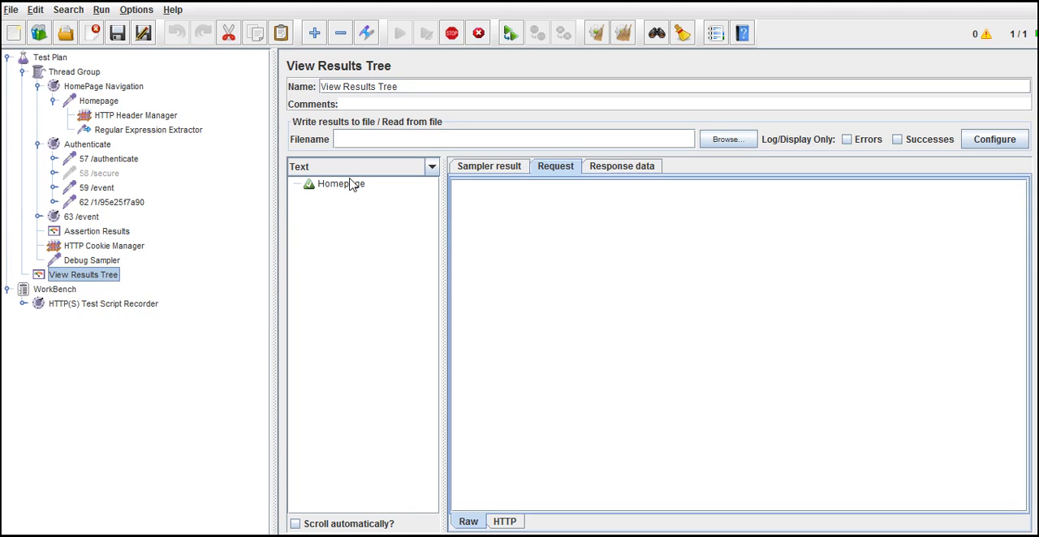
click(298, 183)
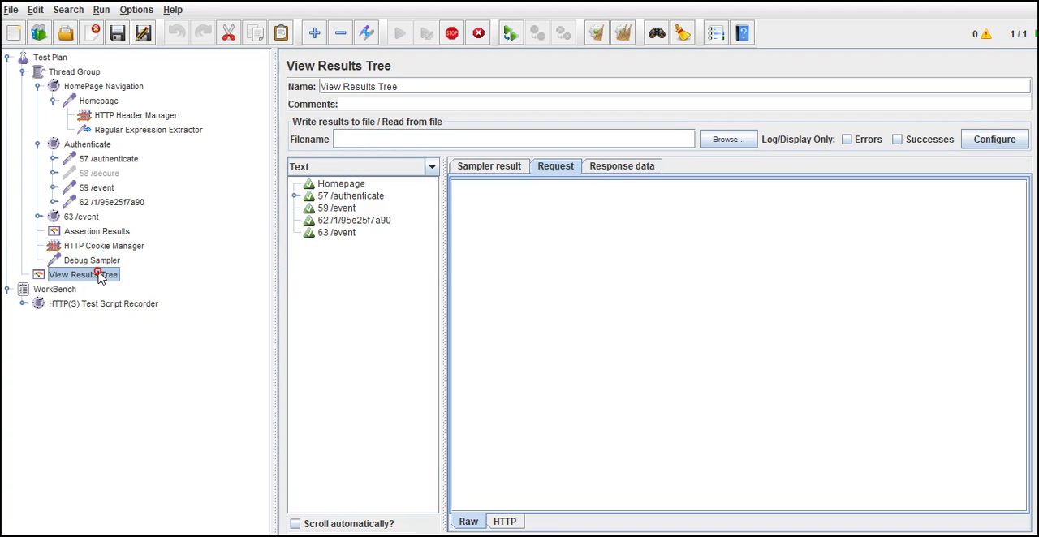
click(399, 33)
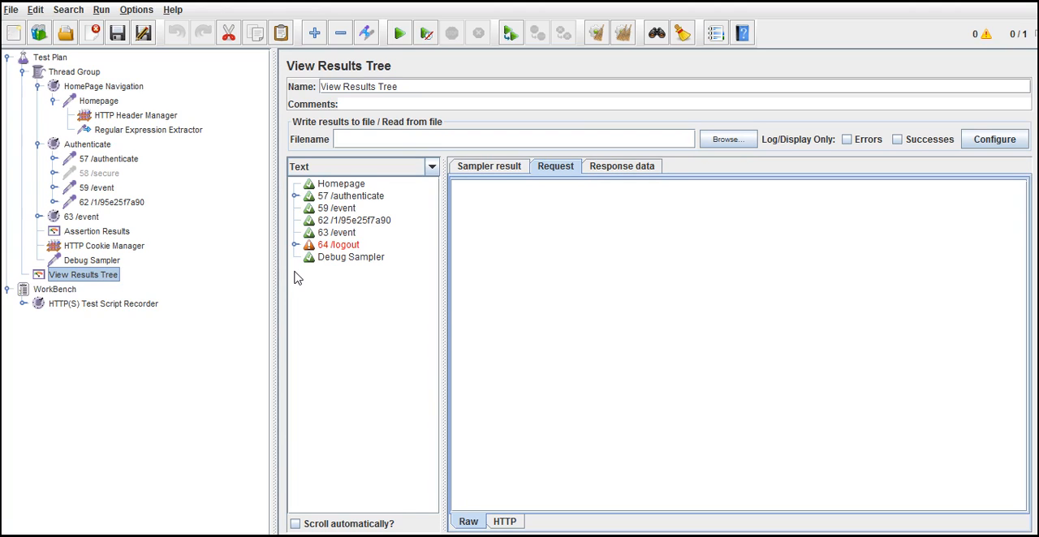
Step: View the Debug Sampler's response data and highlight the Userid_g1=tomsmith line
click(350, 256)
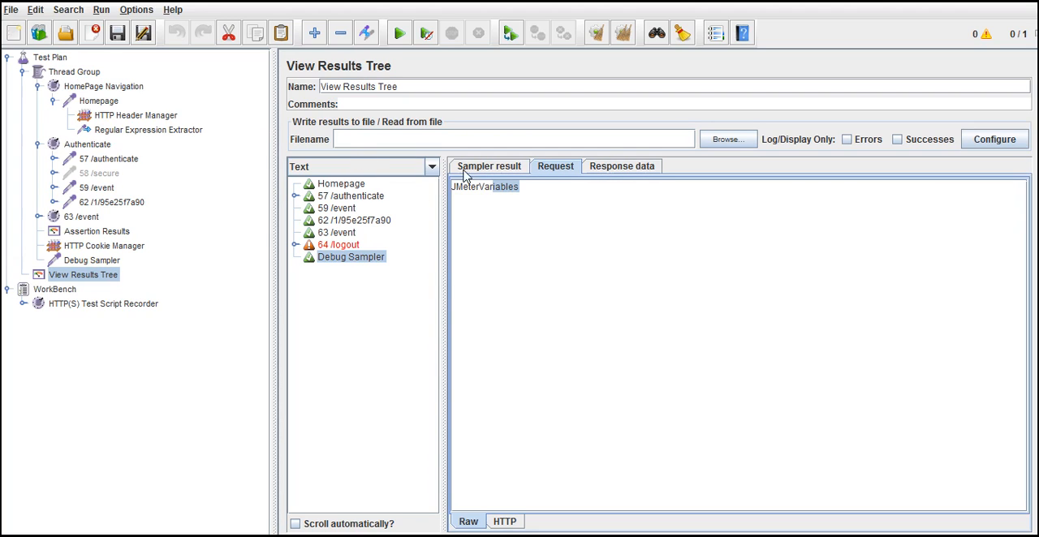
click(620, 166)
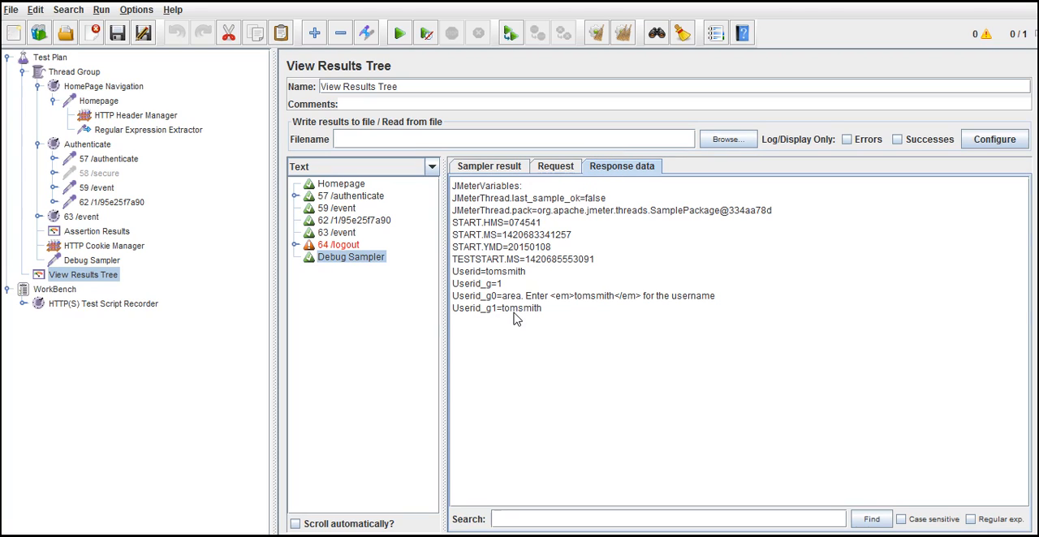
double_click(496, 307)
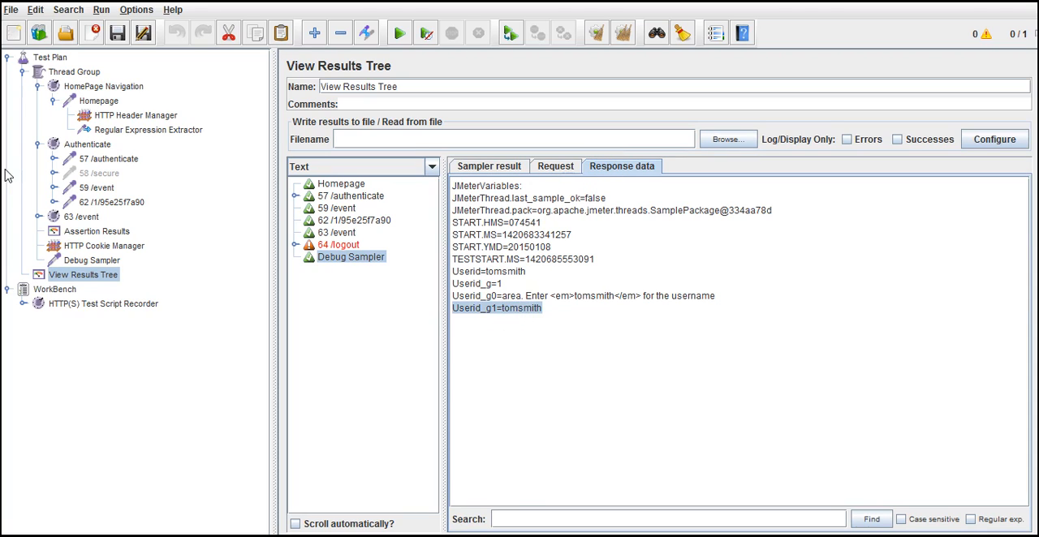
Step: Cross-check the authenticate request and Regular Expression Extractor, returning to the results tree
click(109, 159)
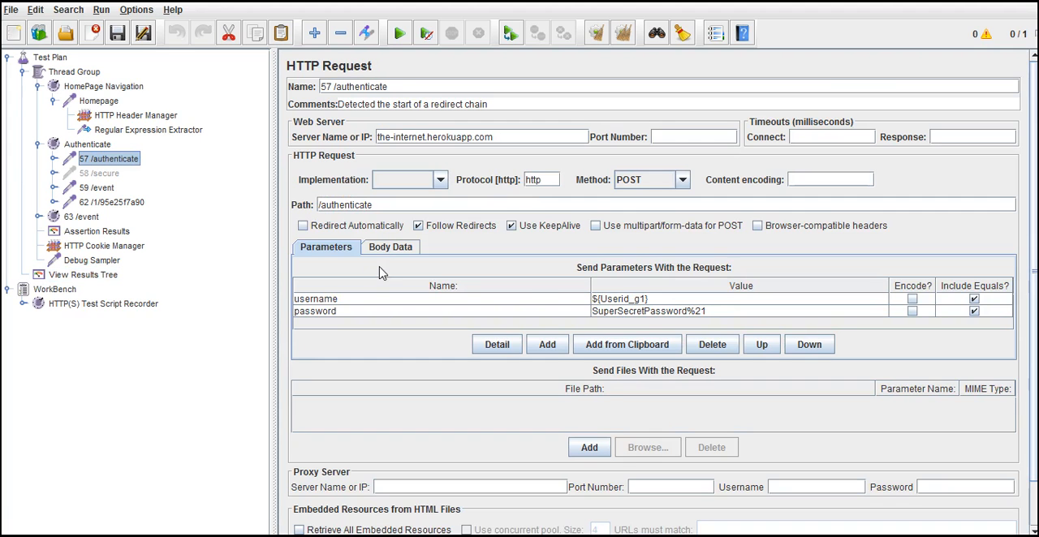
mouse_move(156, 136)
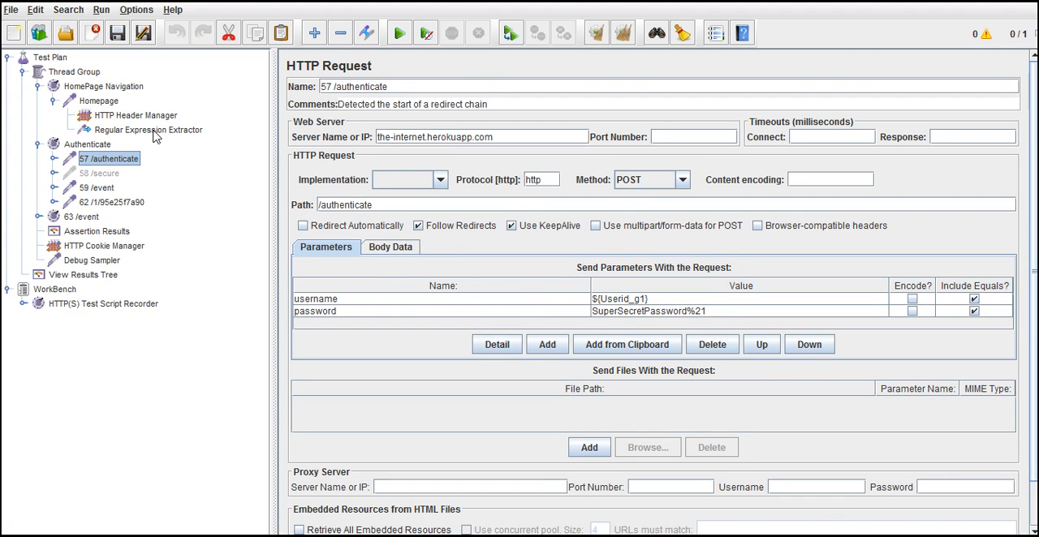
click(147, 130)
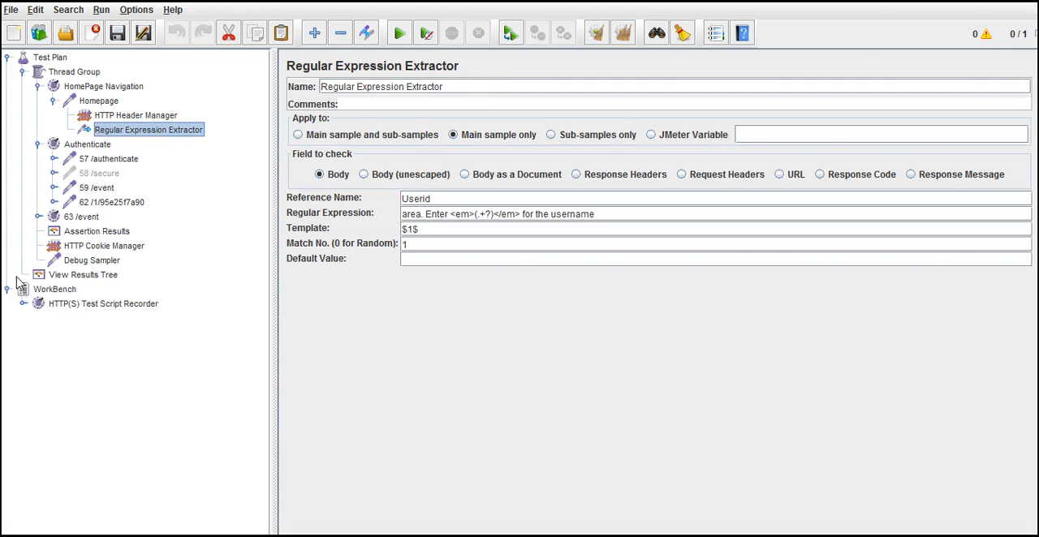
click(83, 275)
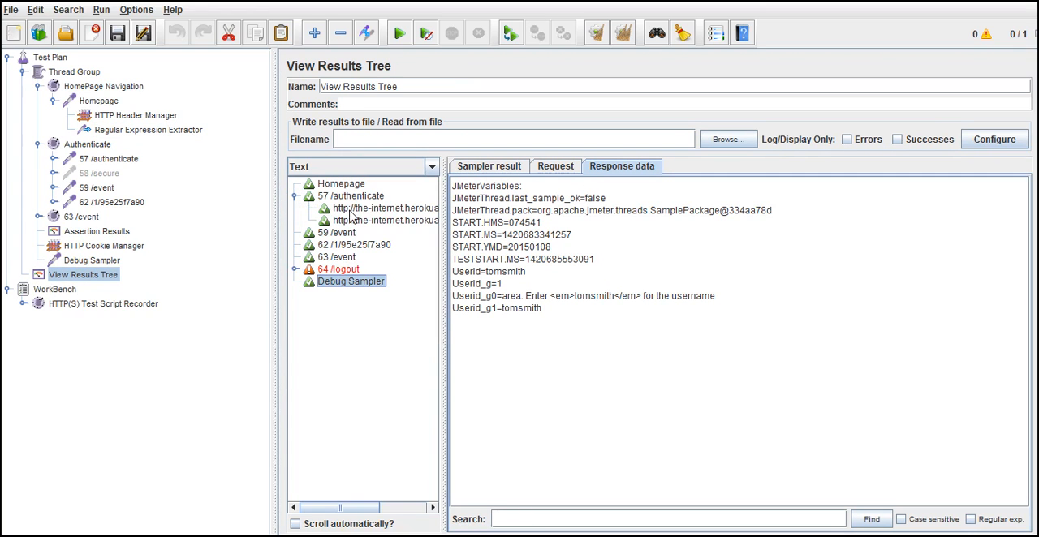
Step: Verify the authenticate sub-result's POST data shows username=tomsmith, cross-checking the request settings
click(386, 207)
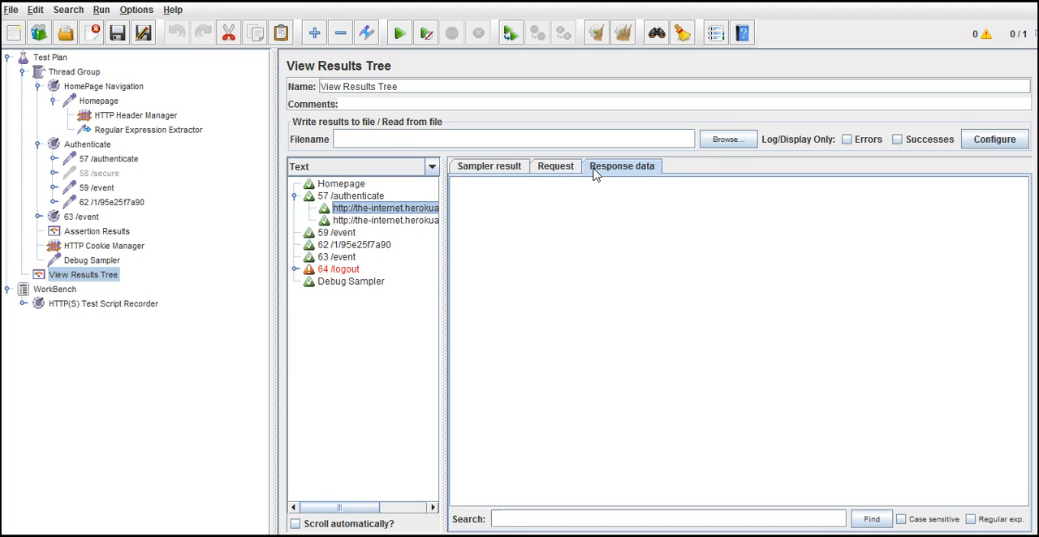
click(555, 165)
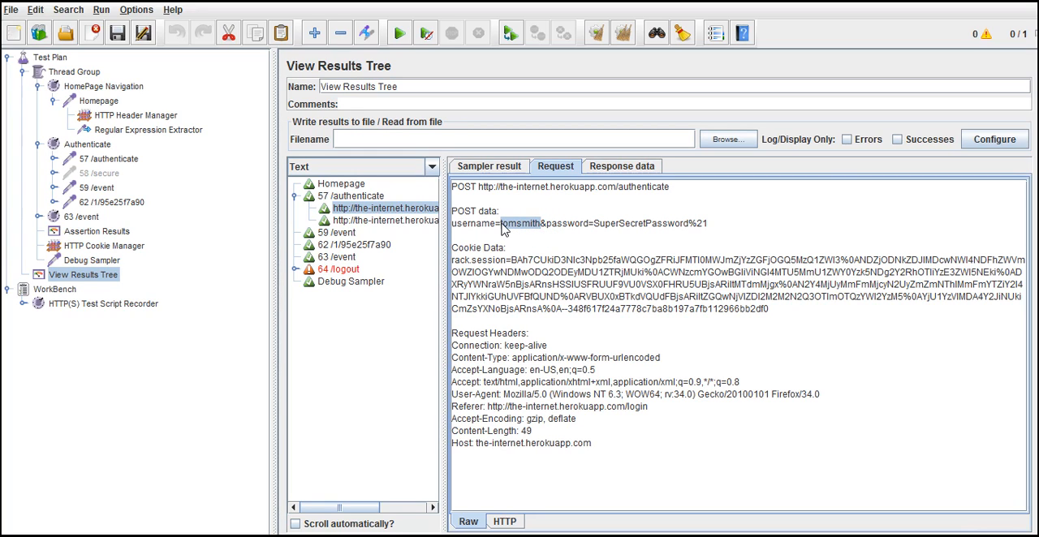
mouse_move(136, 167)
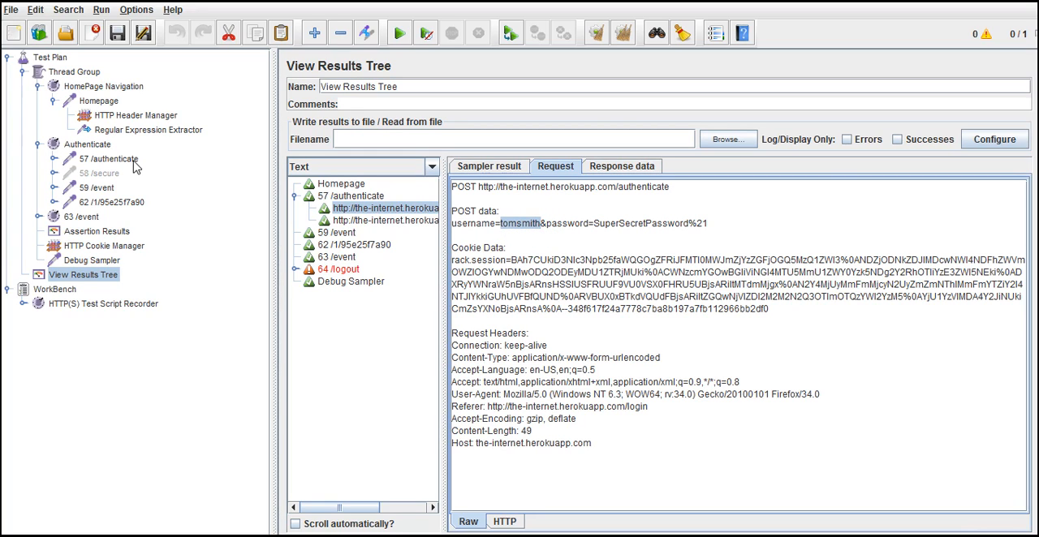
click(107, 159)
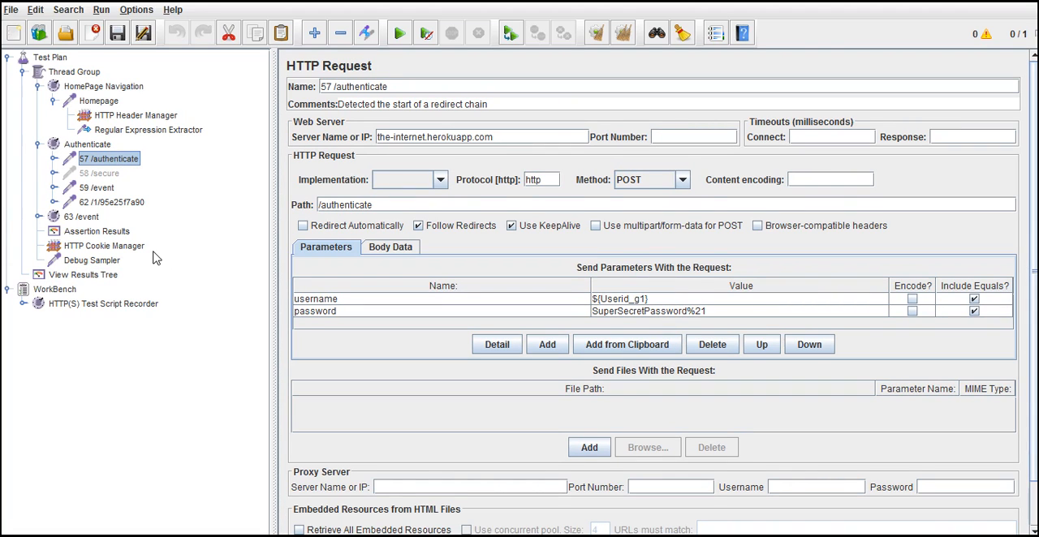
mouse_move(205, 245)
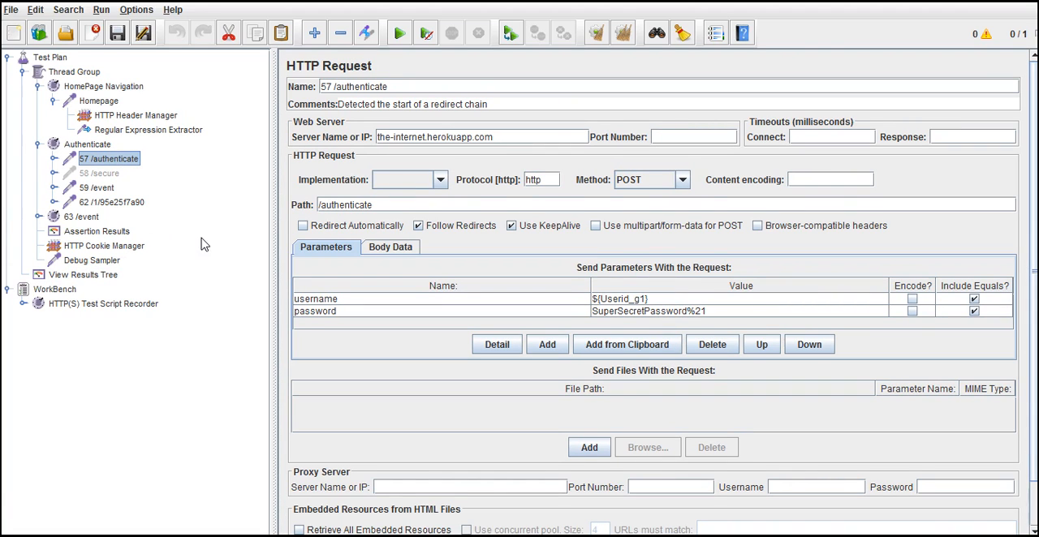
click(84, 275)
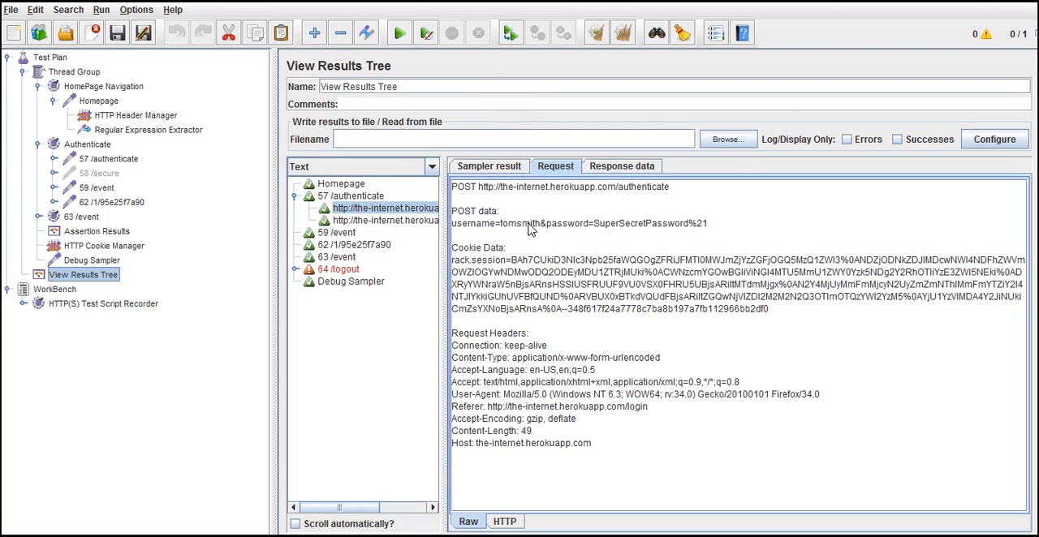
double_click(514, 224)
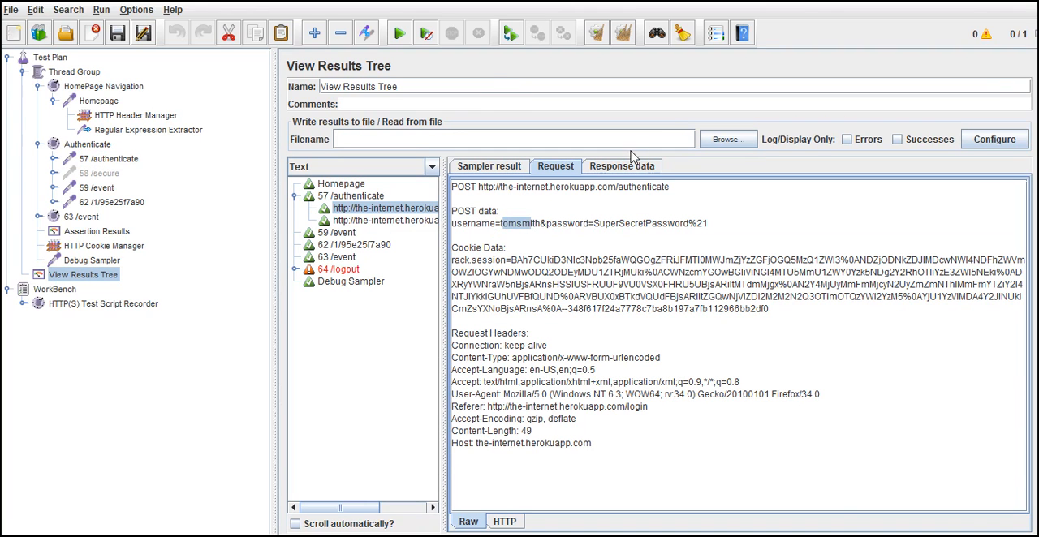
Step: Show the second sub-result's response and highlight 'Welcome to the Secure Area'
click(622, 166)
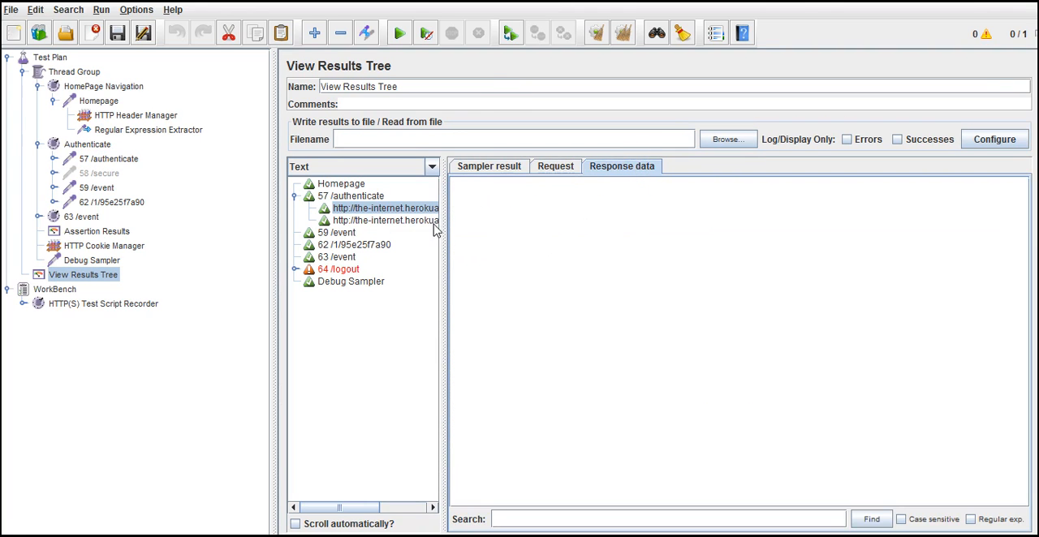
click(386, 221)
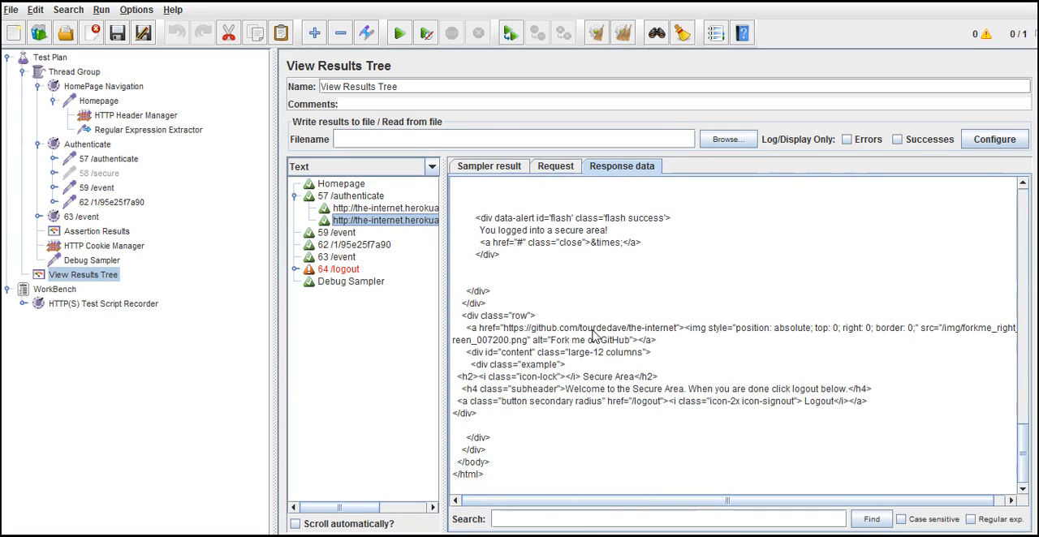
drag(593, 389, 685, 390)
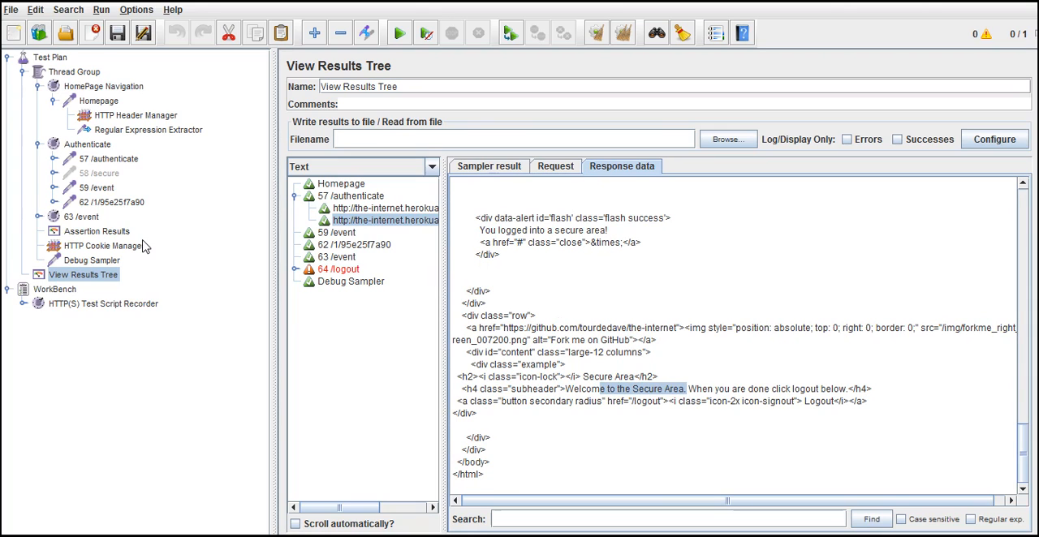
click(97, 230)
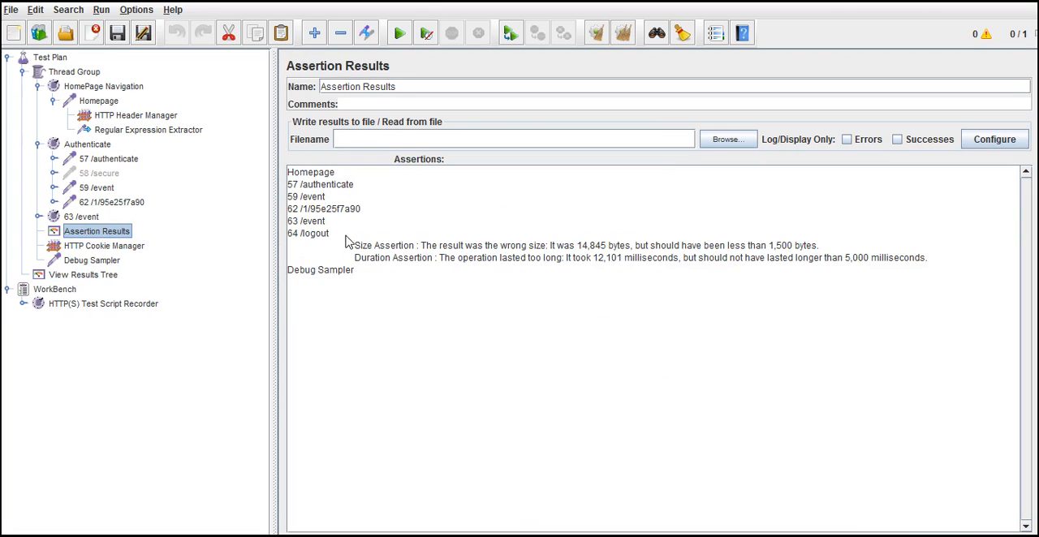
click(320, 183)
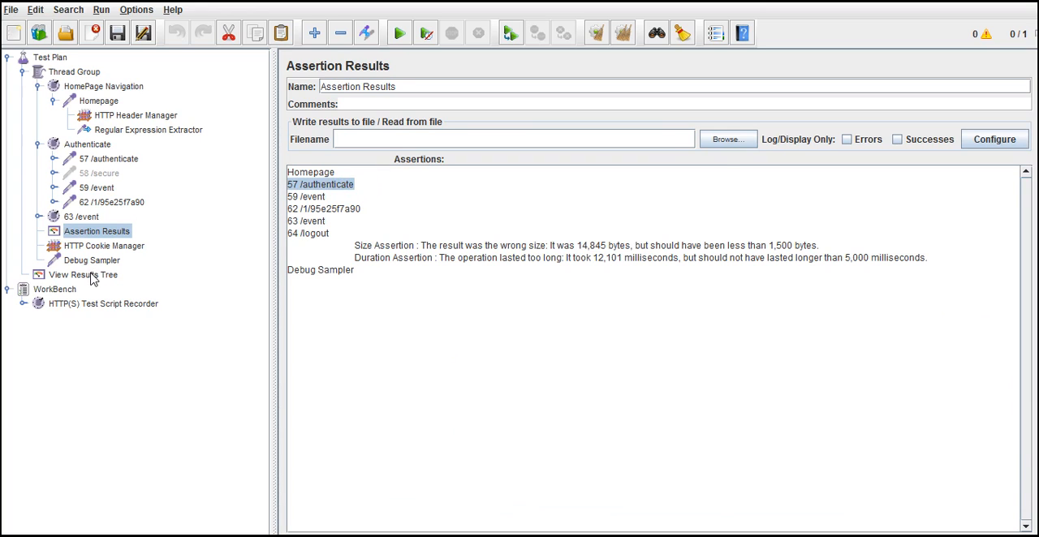
click(83, 275)
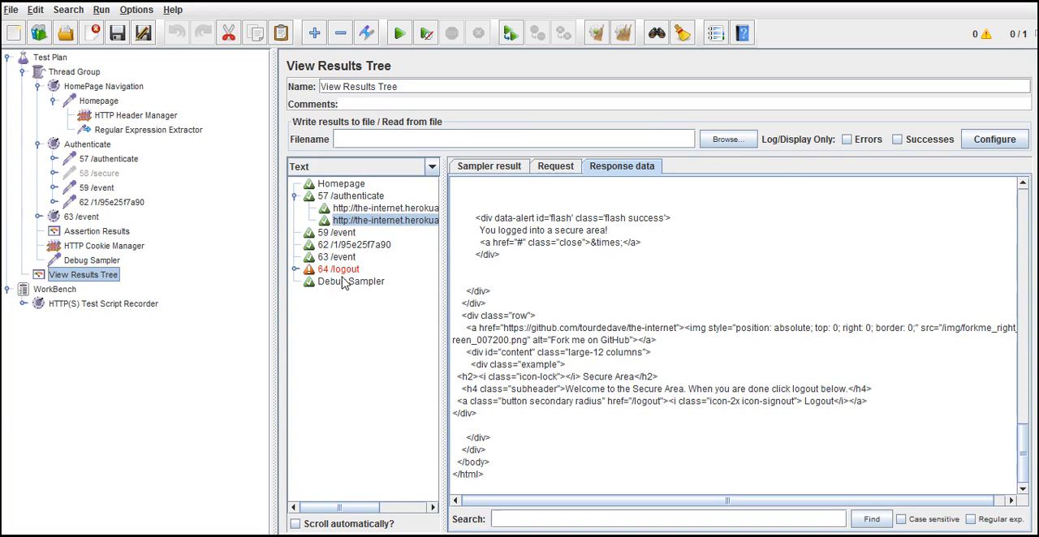
mouse_move(150, 124)
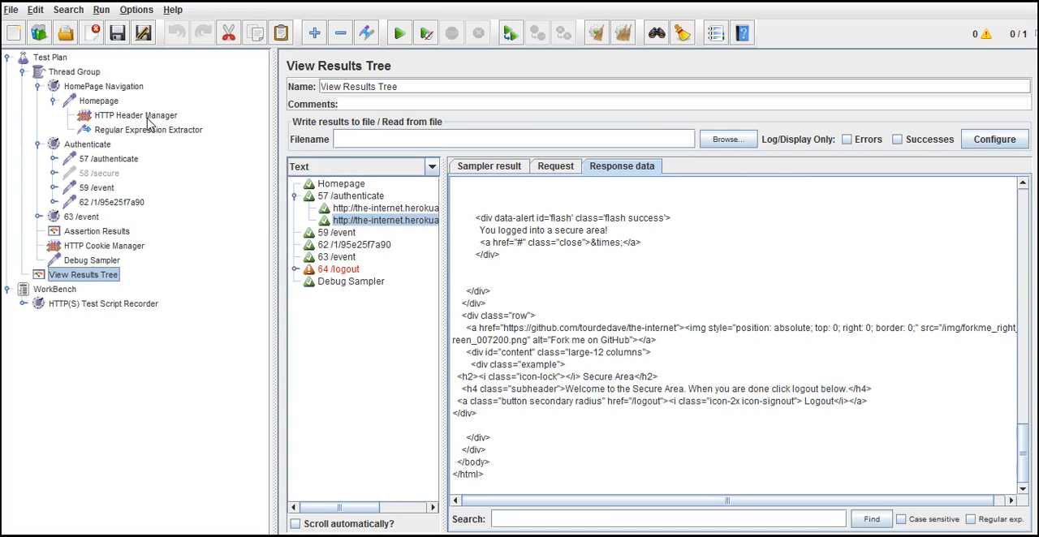
click(150, 130)
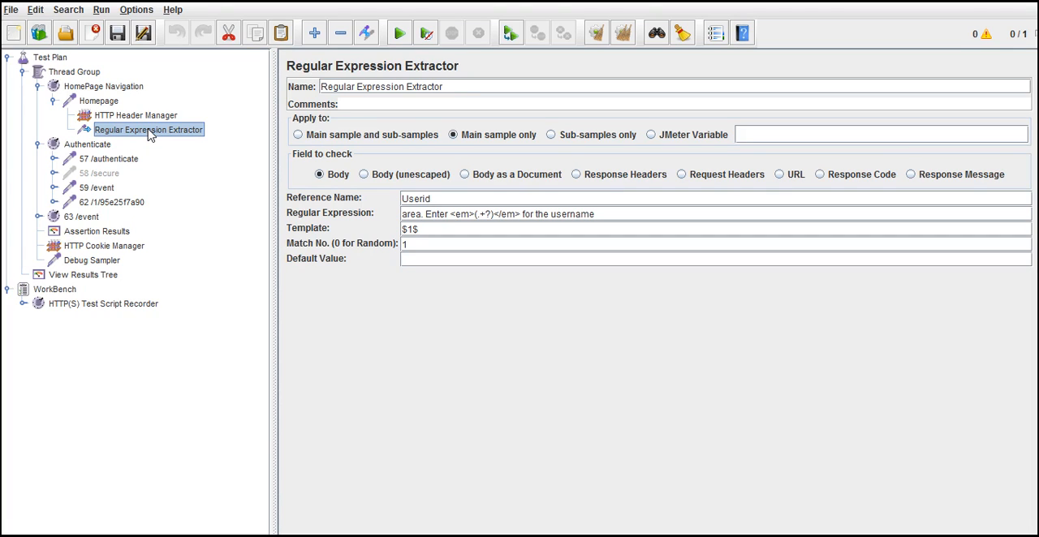
mouse_move(138, 169)
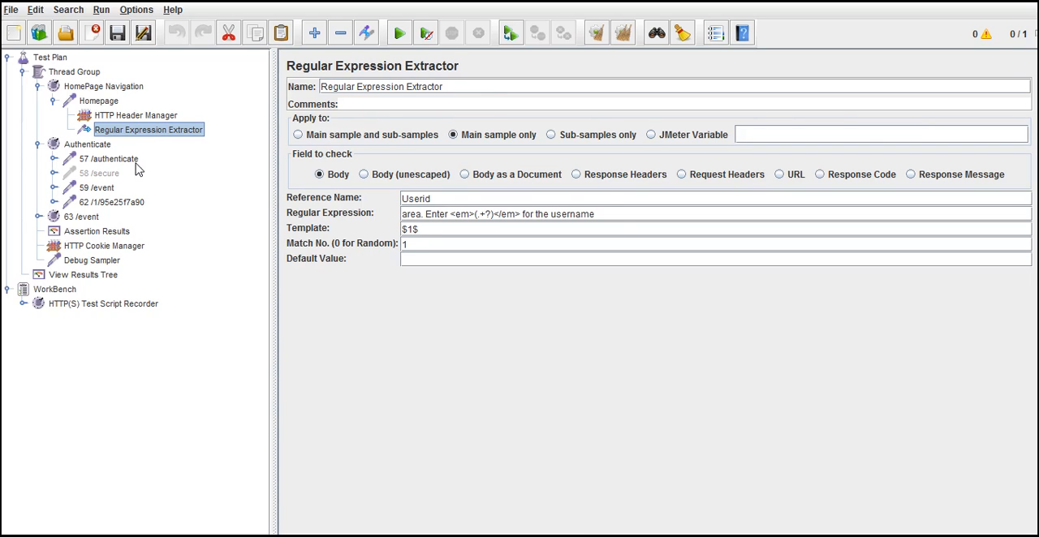
click(109, 159)
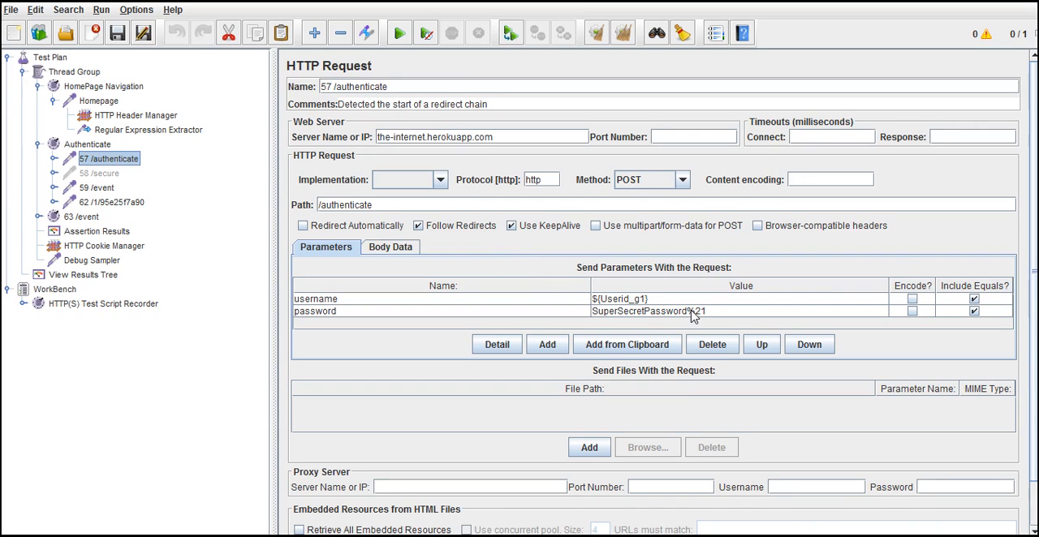